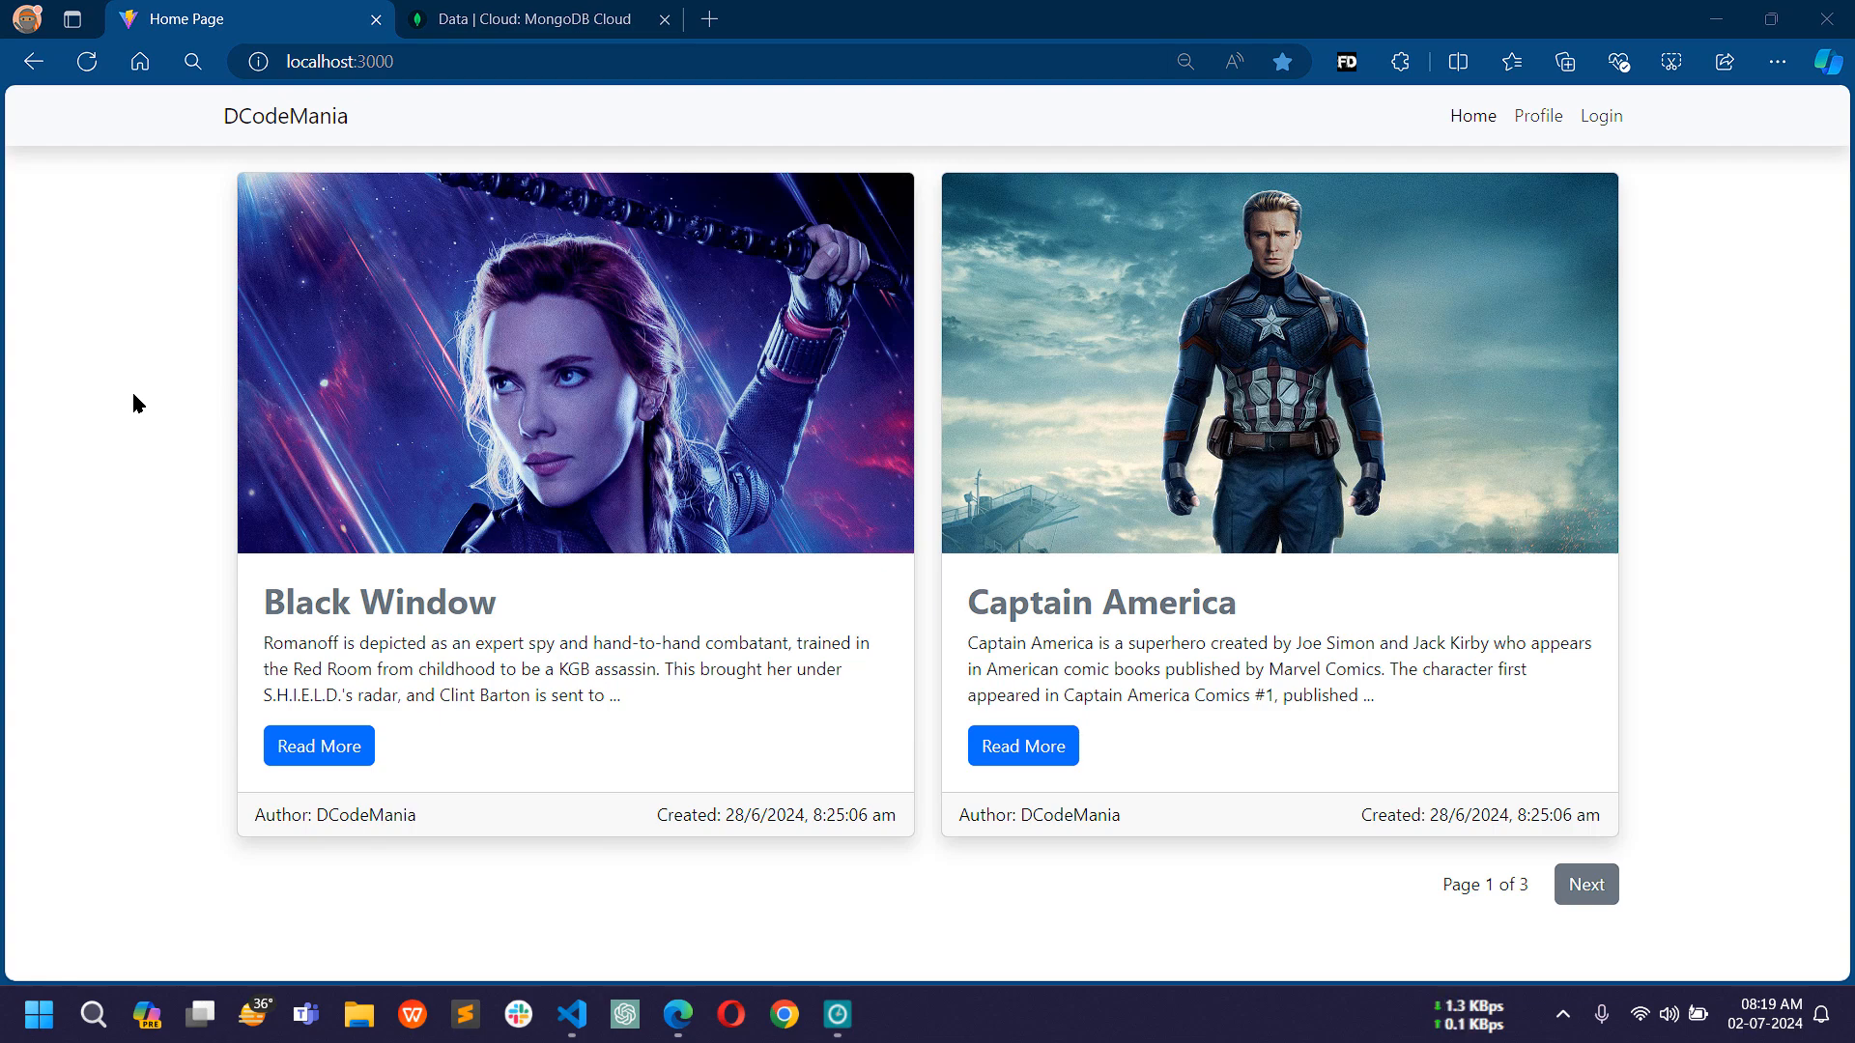
pyautogui.moveTo(481, 945)
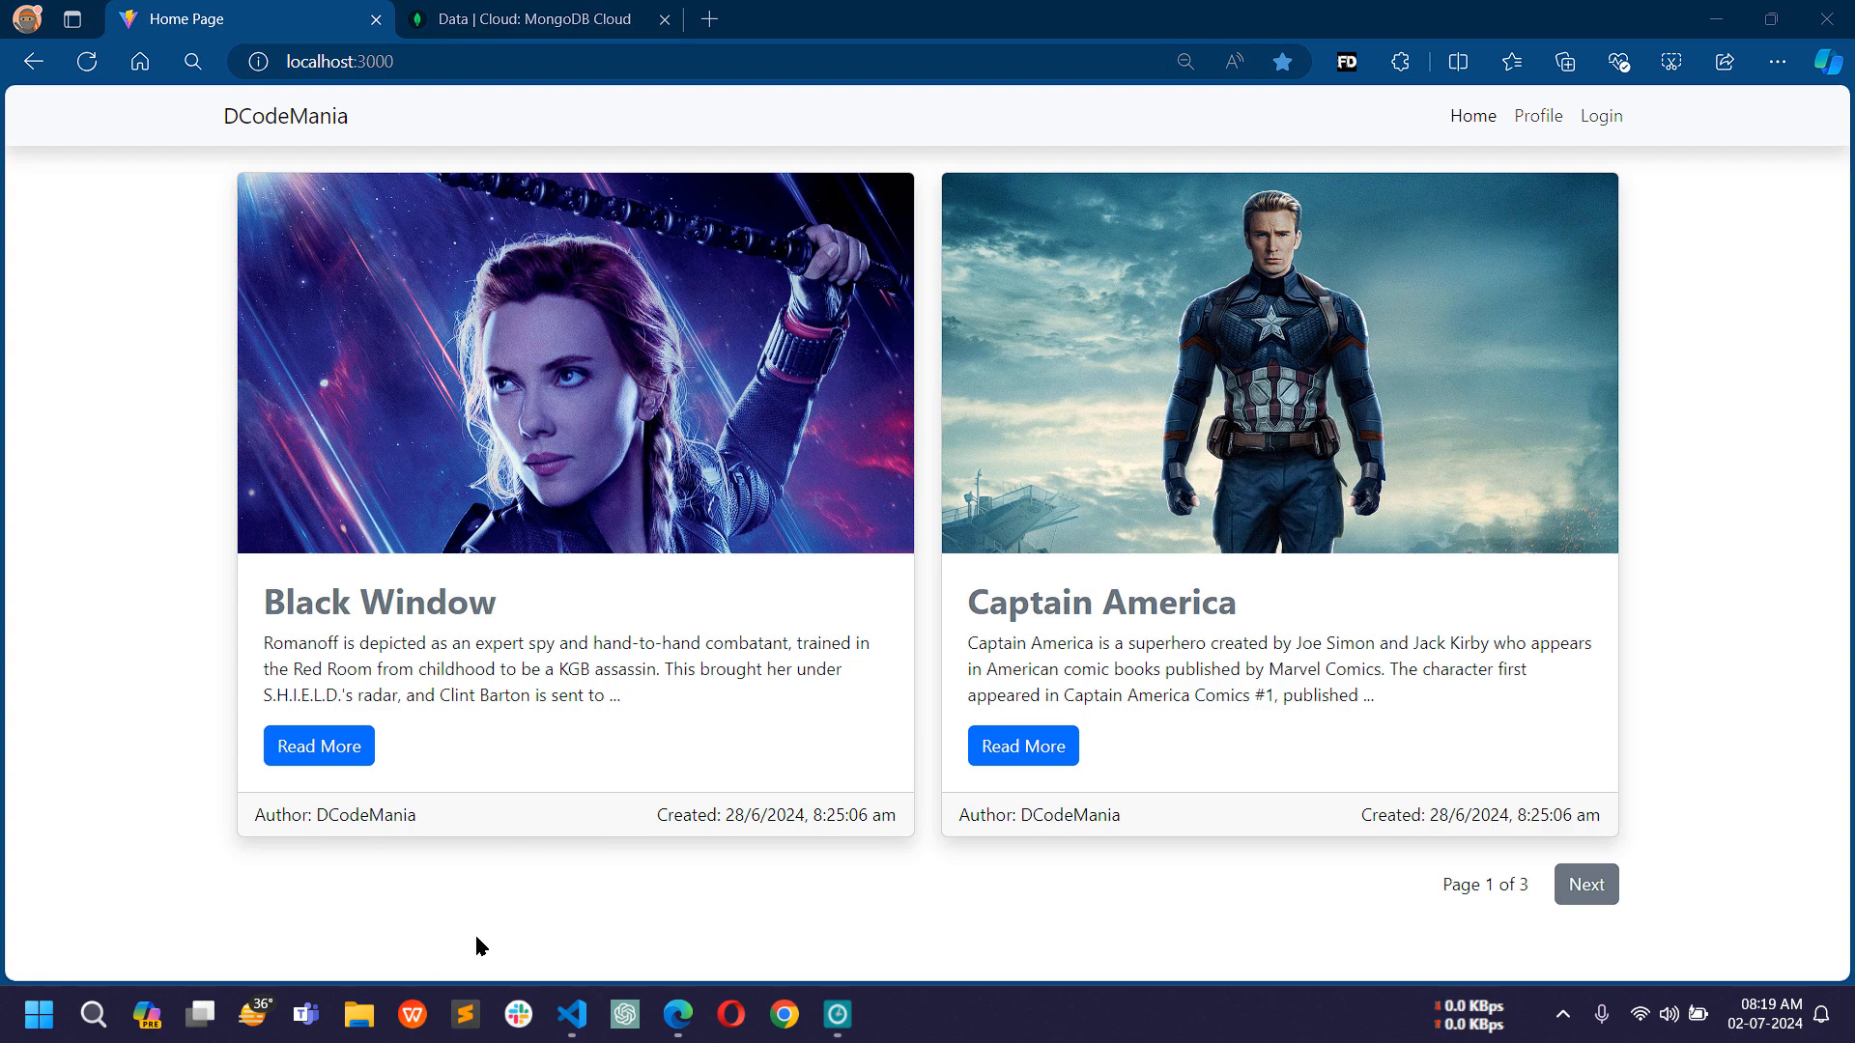
# Expand the routes folder and open authRoutes.js at the router.post('/login') handler.
pyautogui.click(572, 1014)
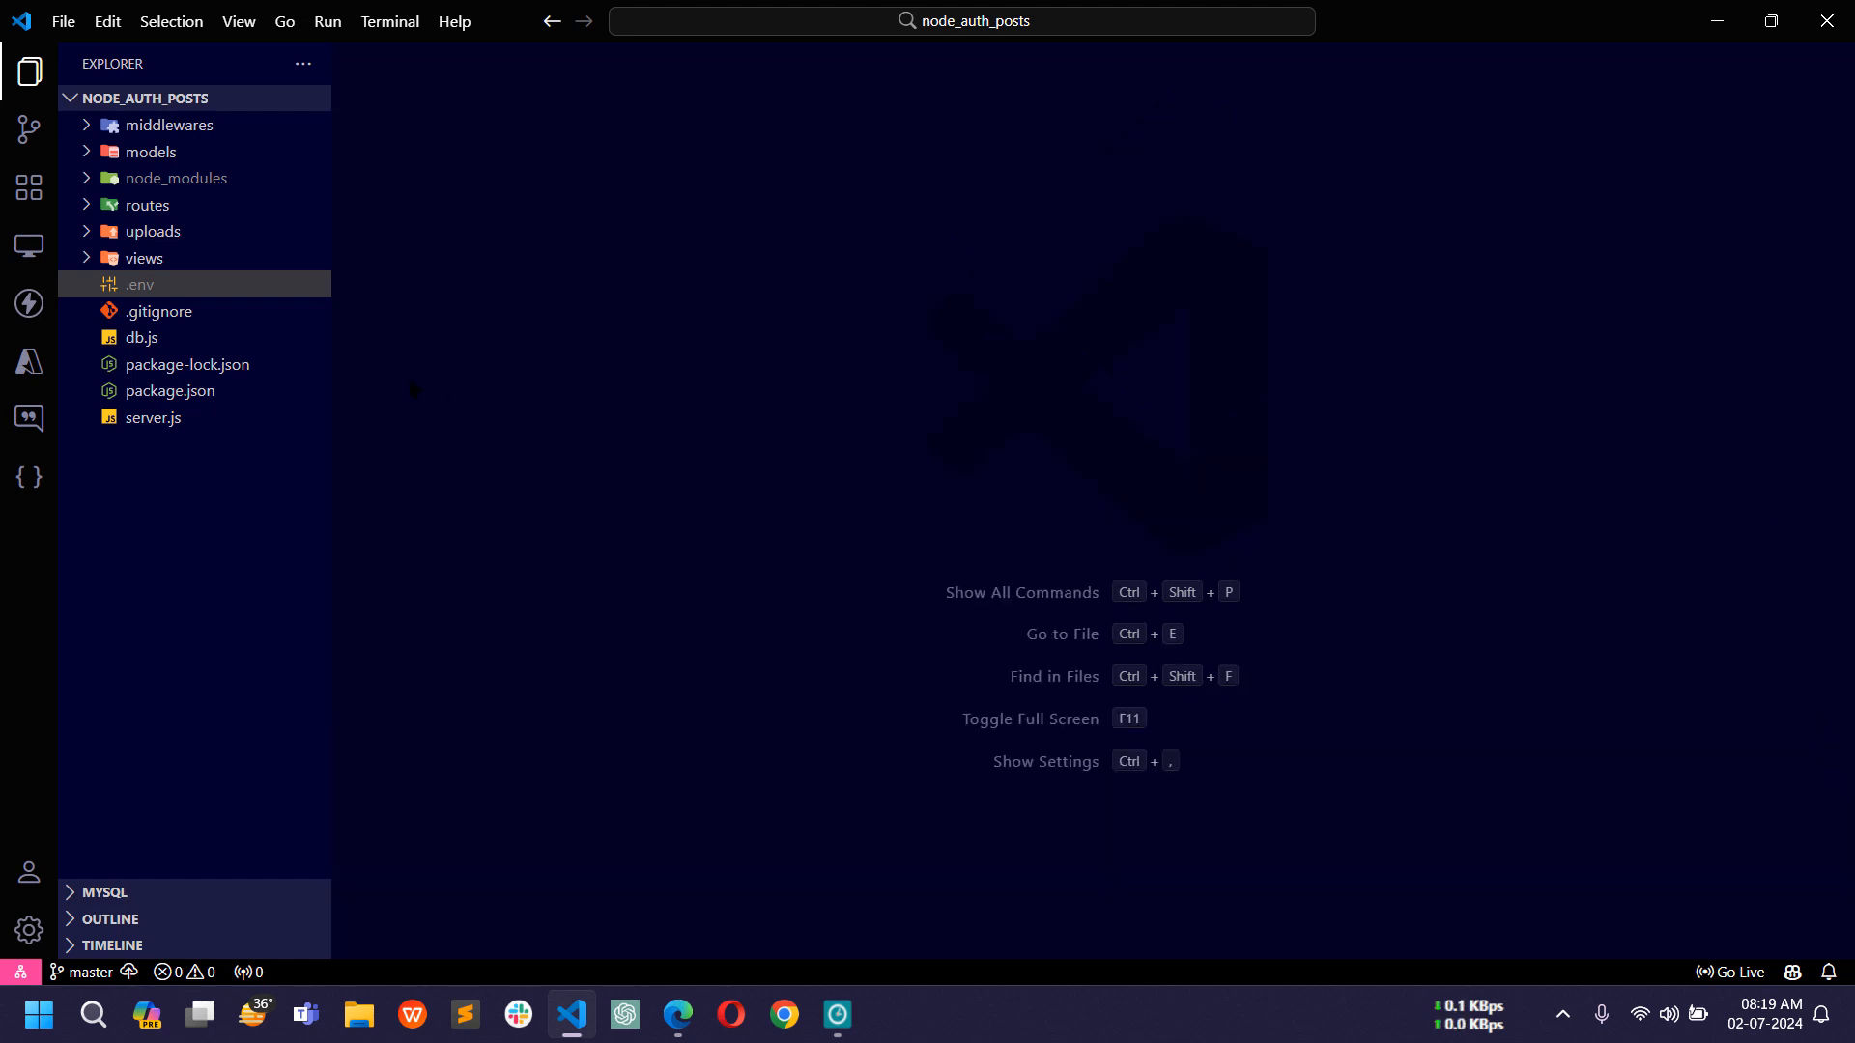
pyautogui.click(147, 205)
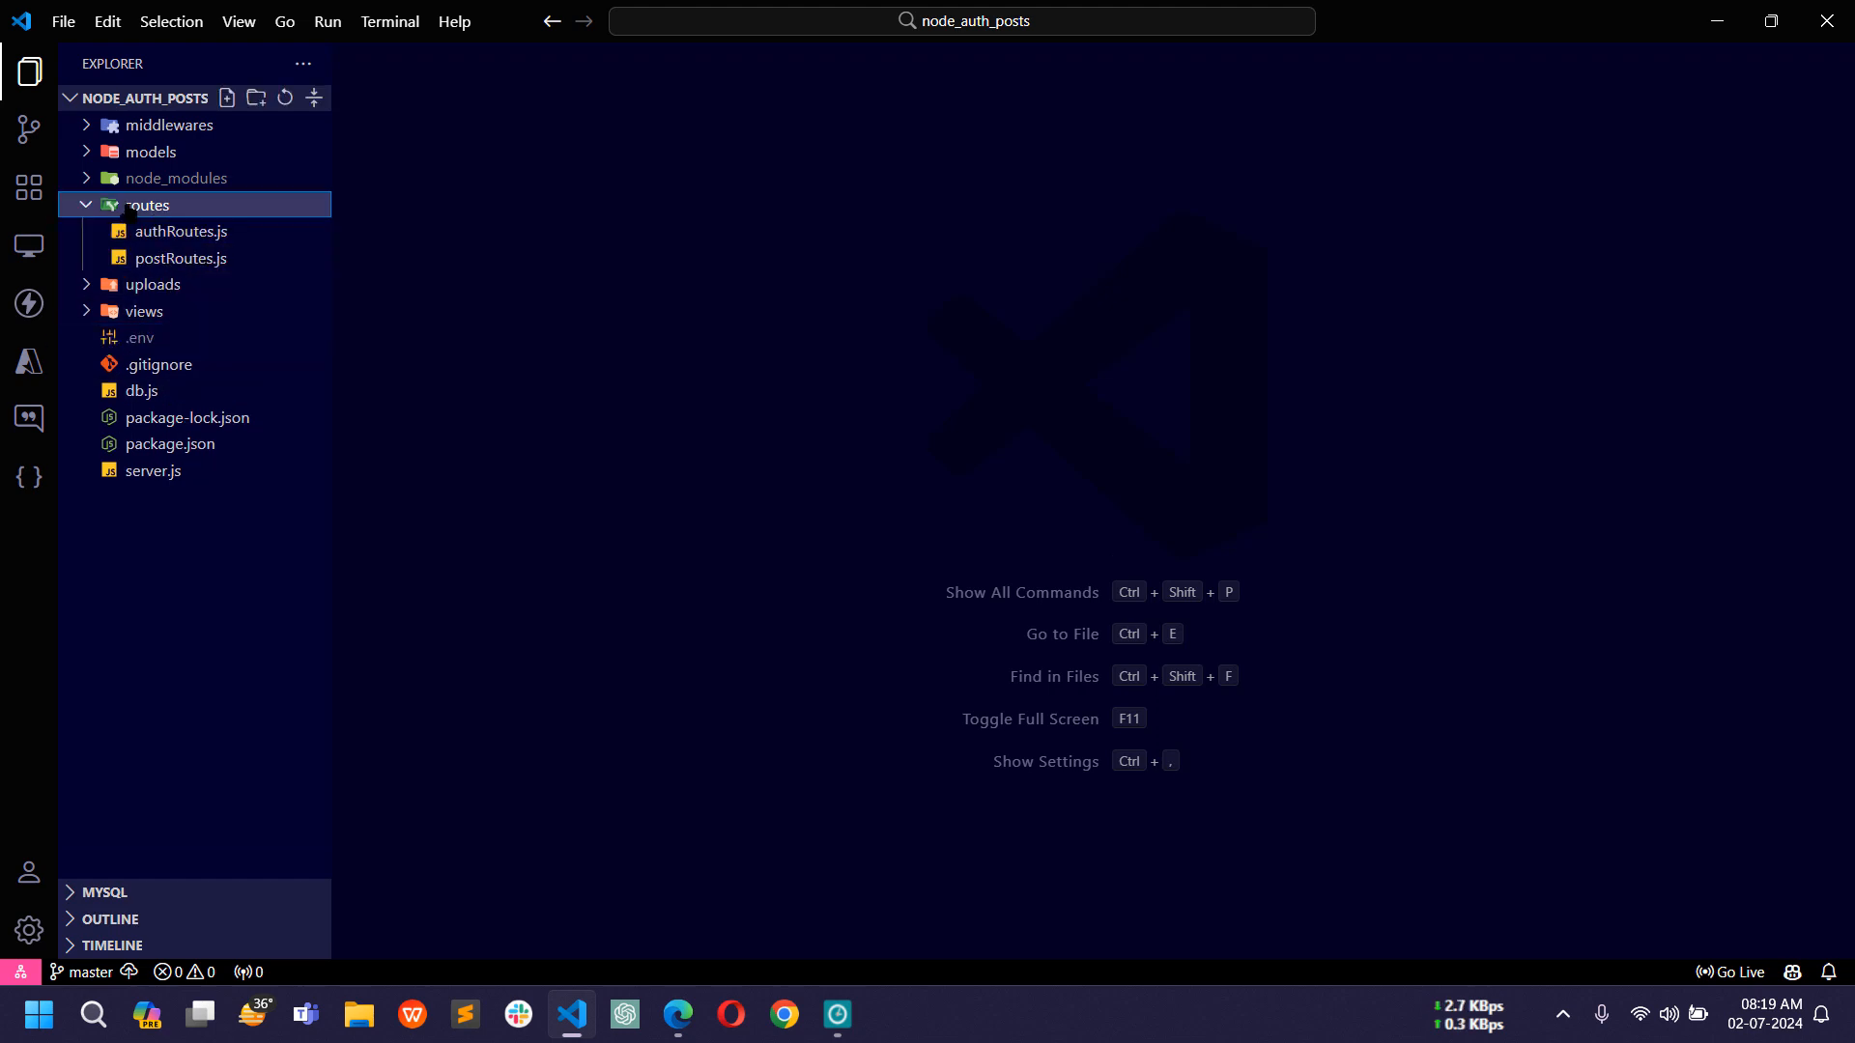
pyautogui.moveTo(181, 232)
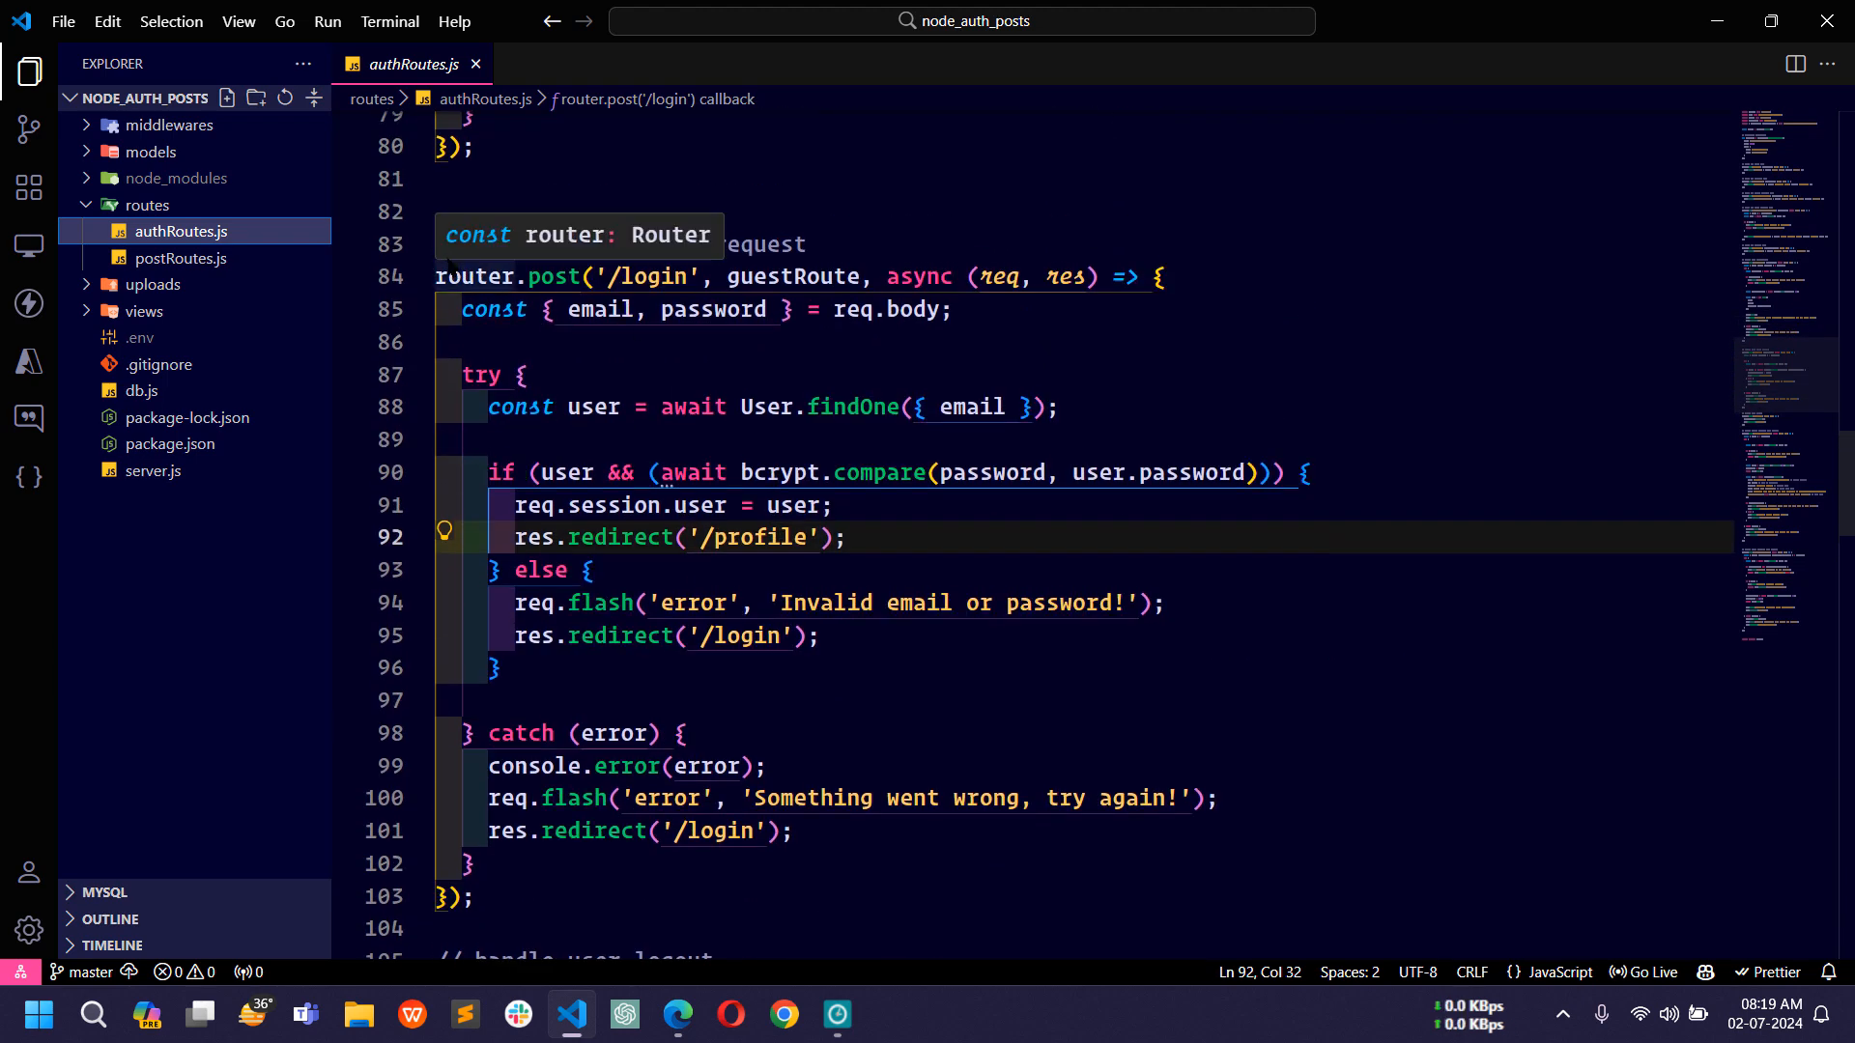
pyautogui.click(649, 276)
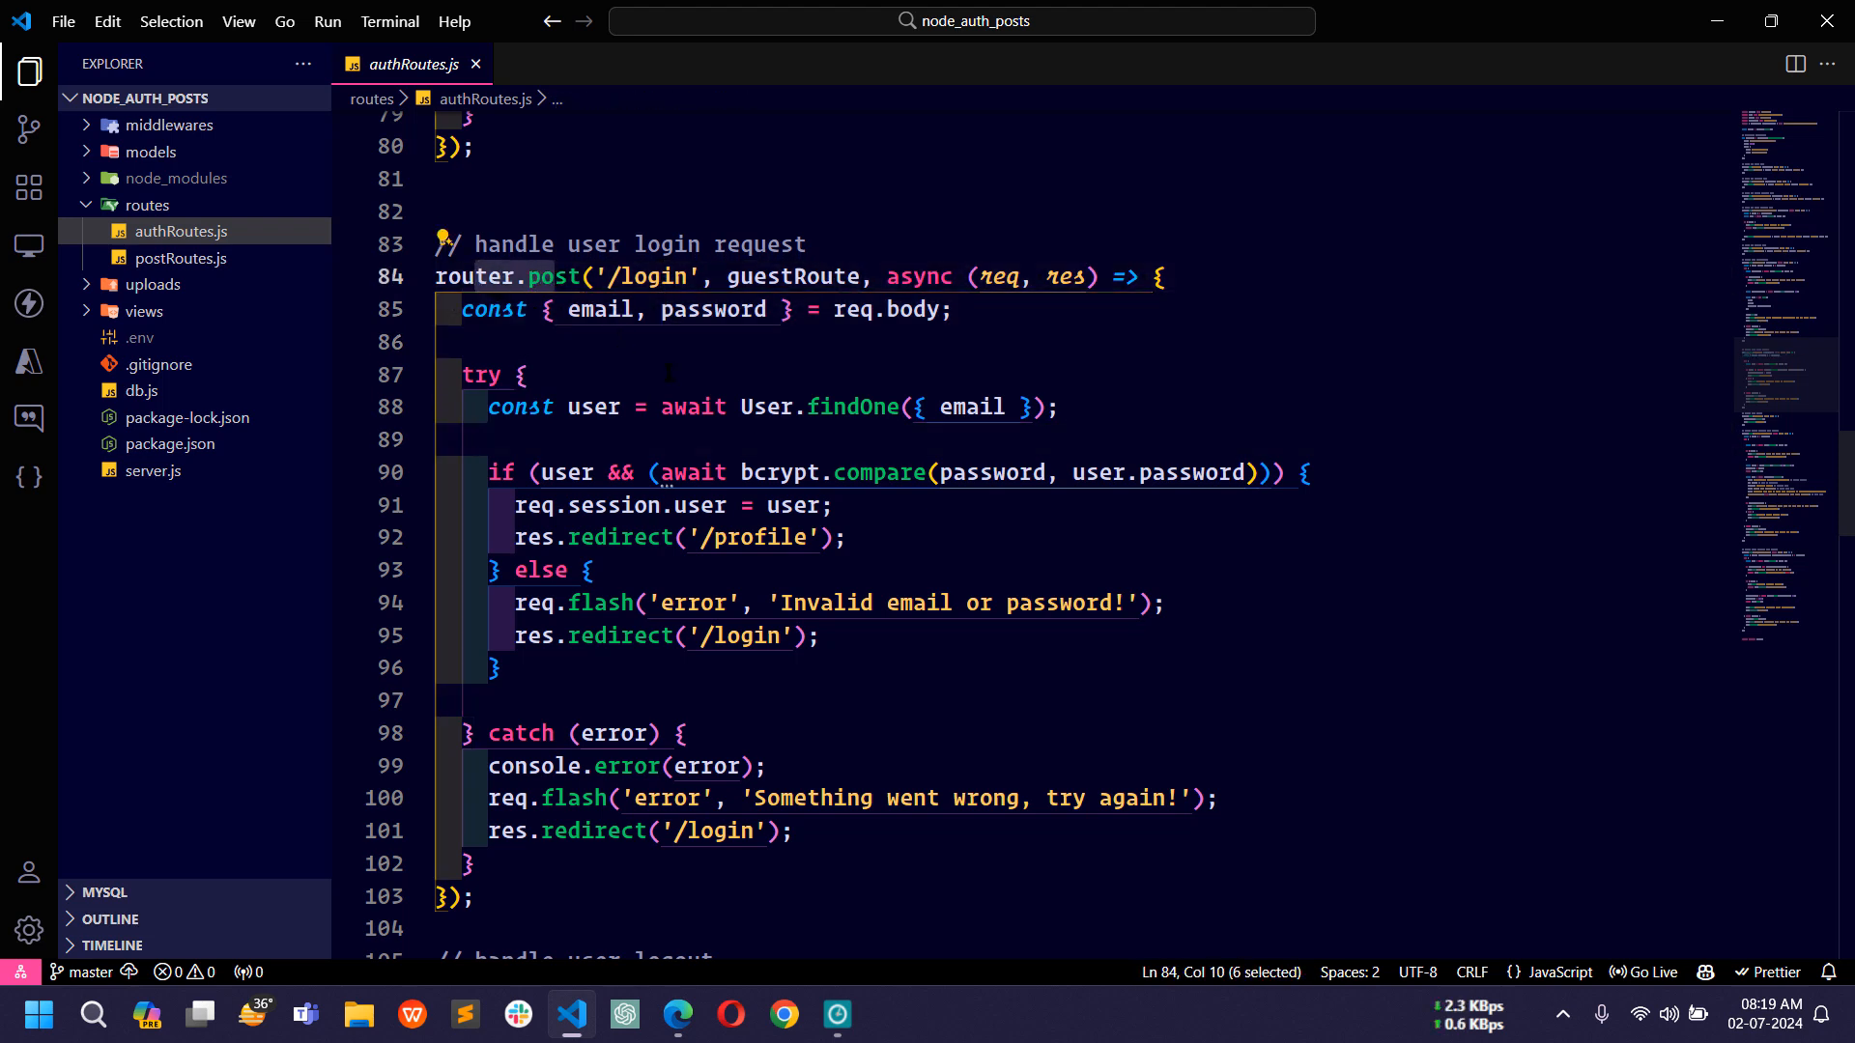
# Review the password check and the line storing the user in req.session.user.
pyautogui.scroll(-3)
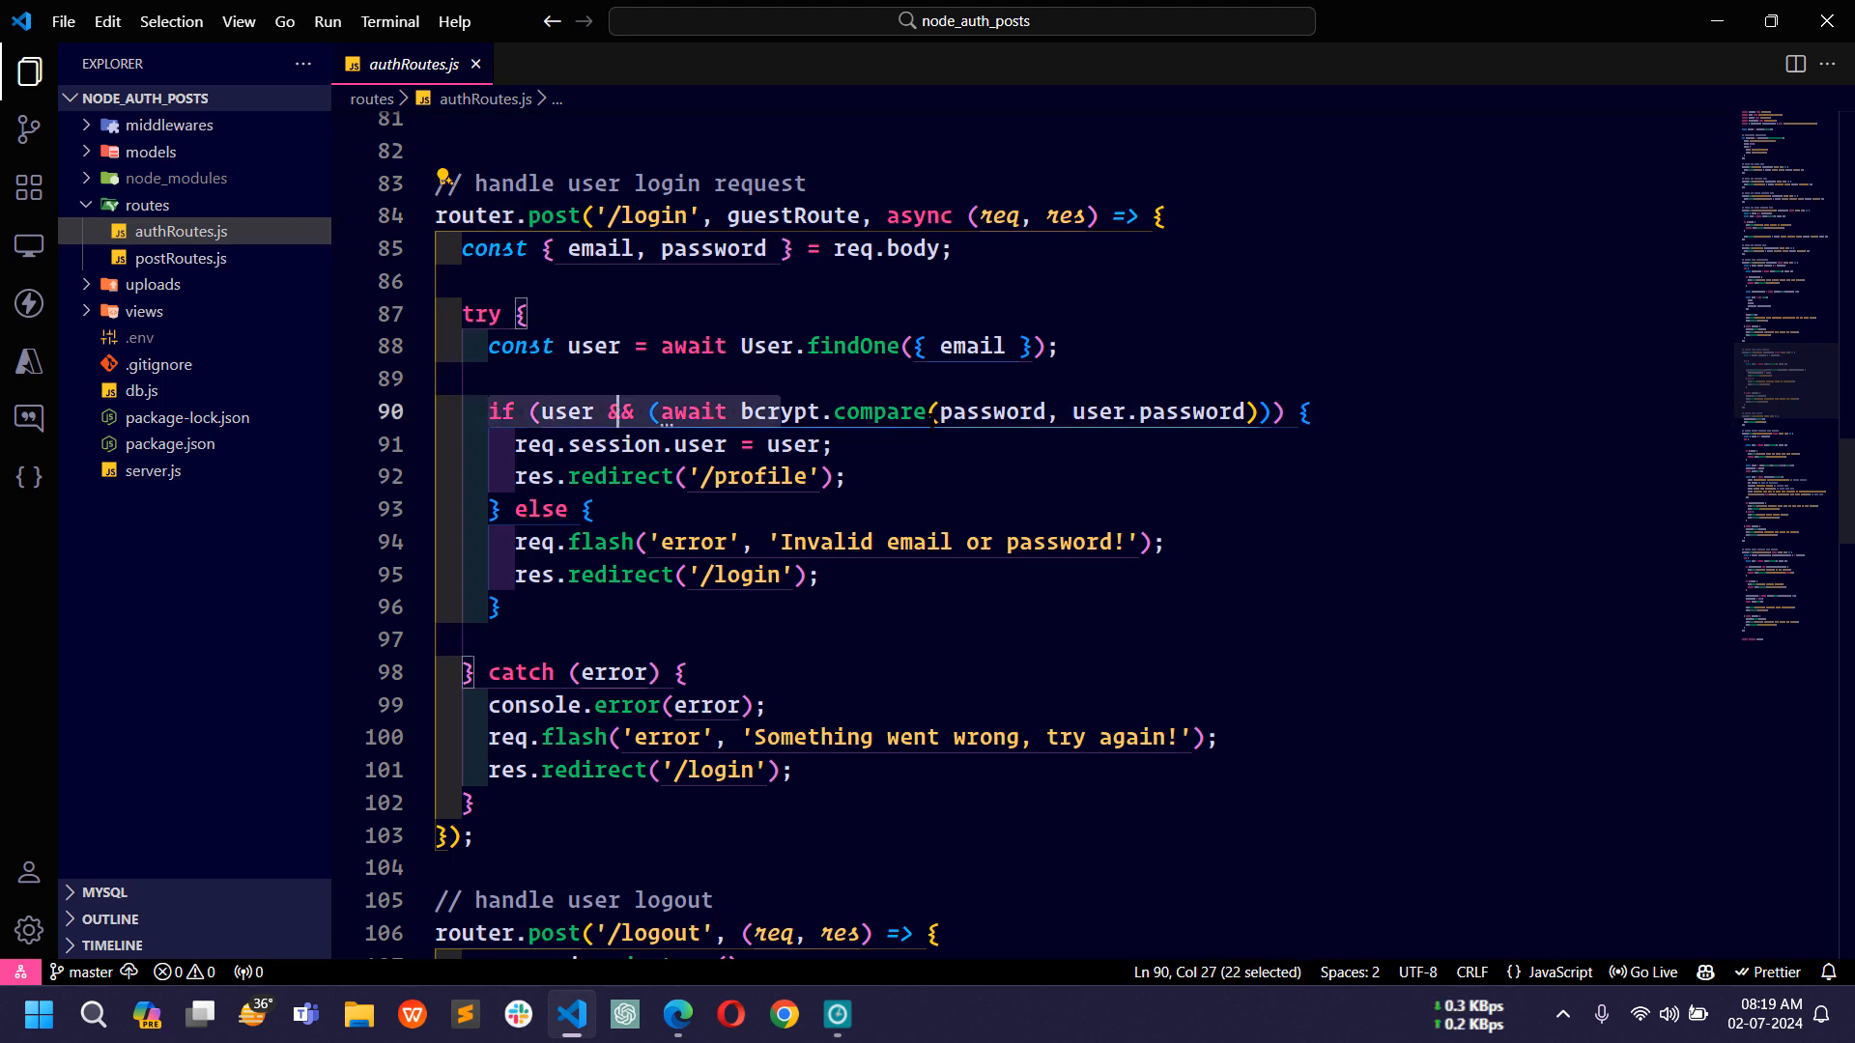
pyautogui.click(603, 444)
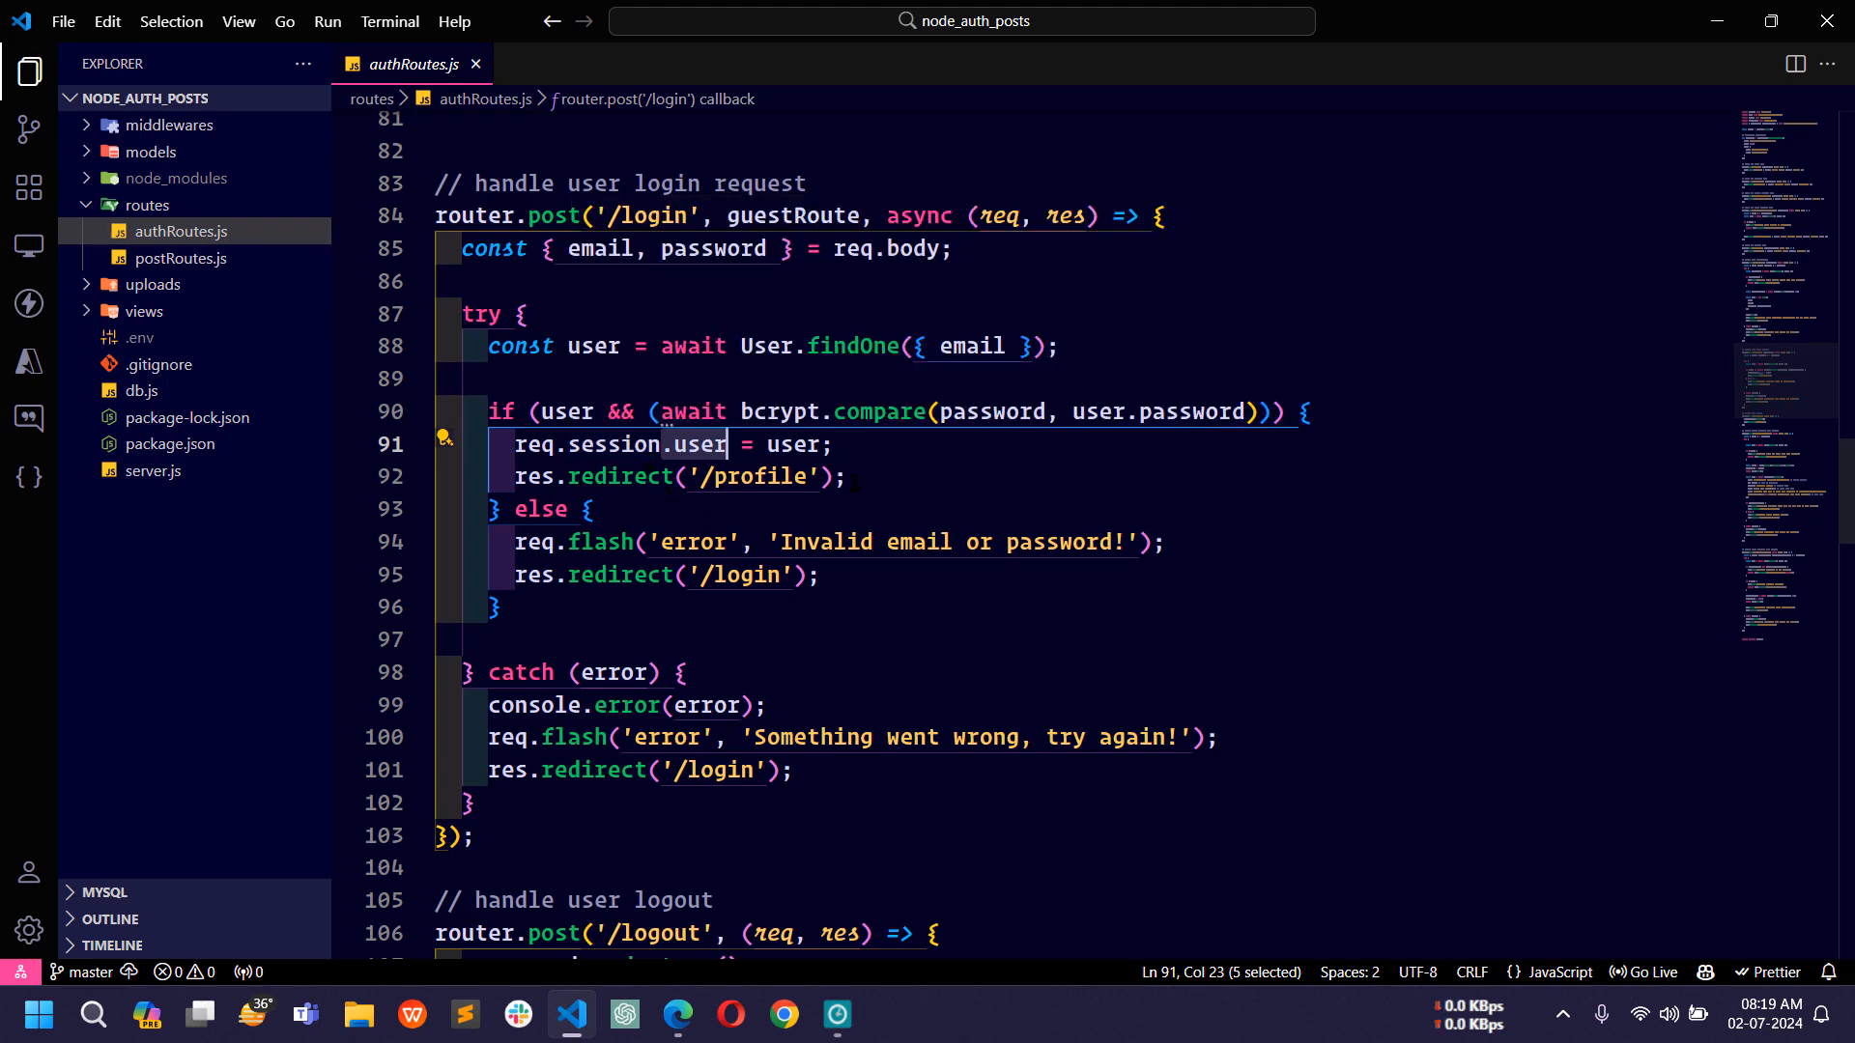
pyautogui.click(852, 477)
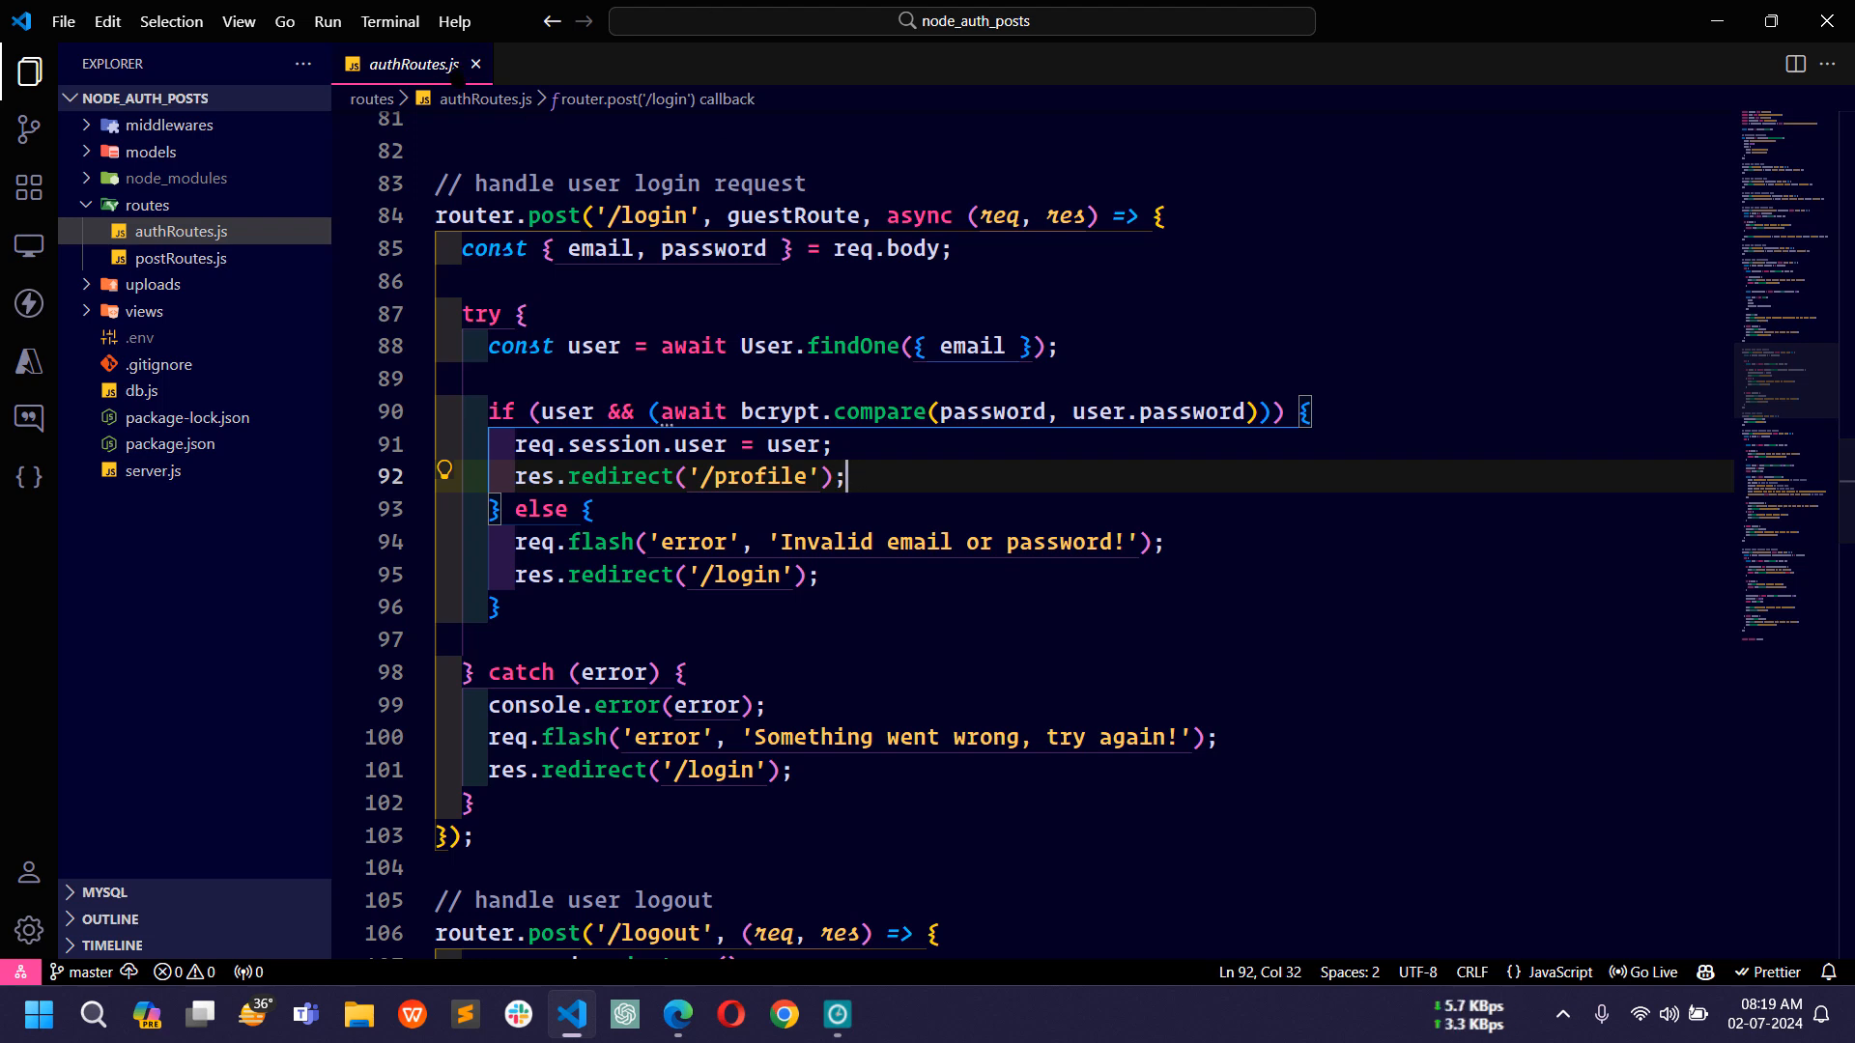
# Open package.json and check connect-mongodb-session ^5.0.0 under dependencies.
pyautogui.click(475, 63)
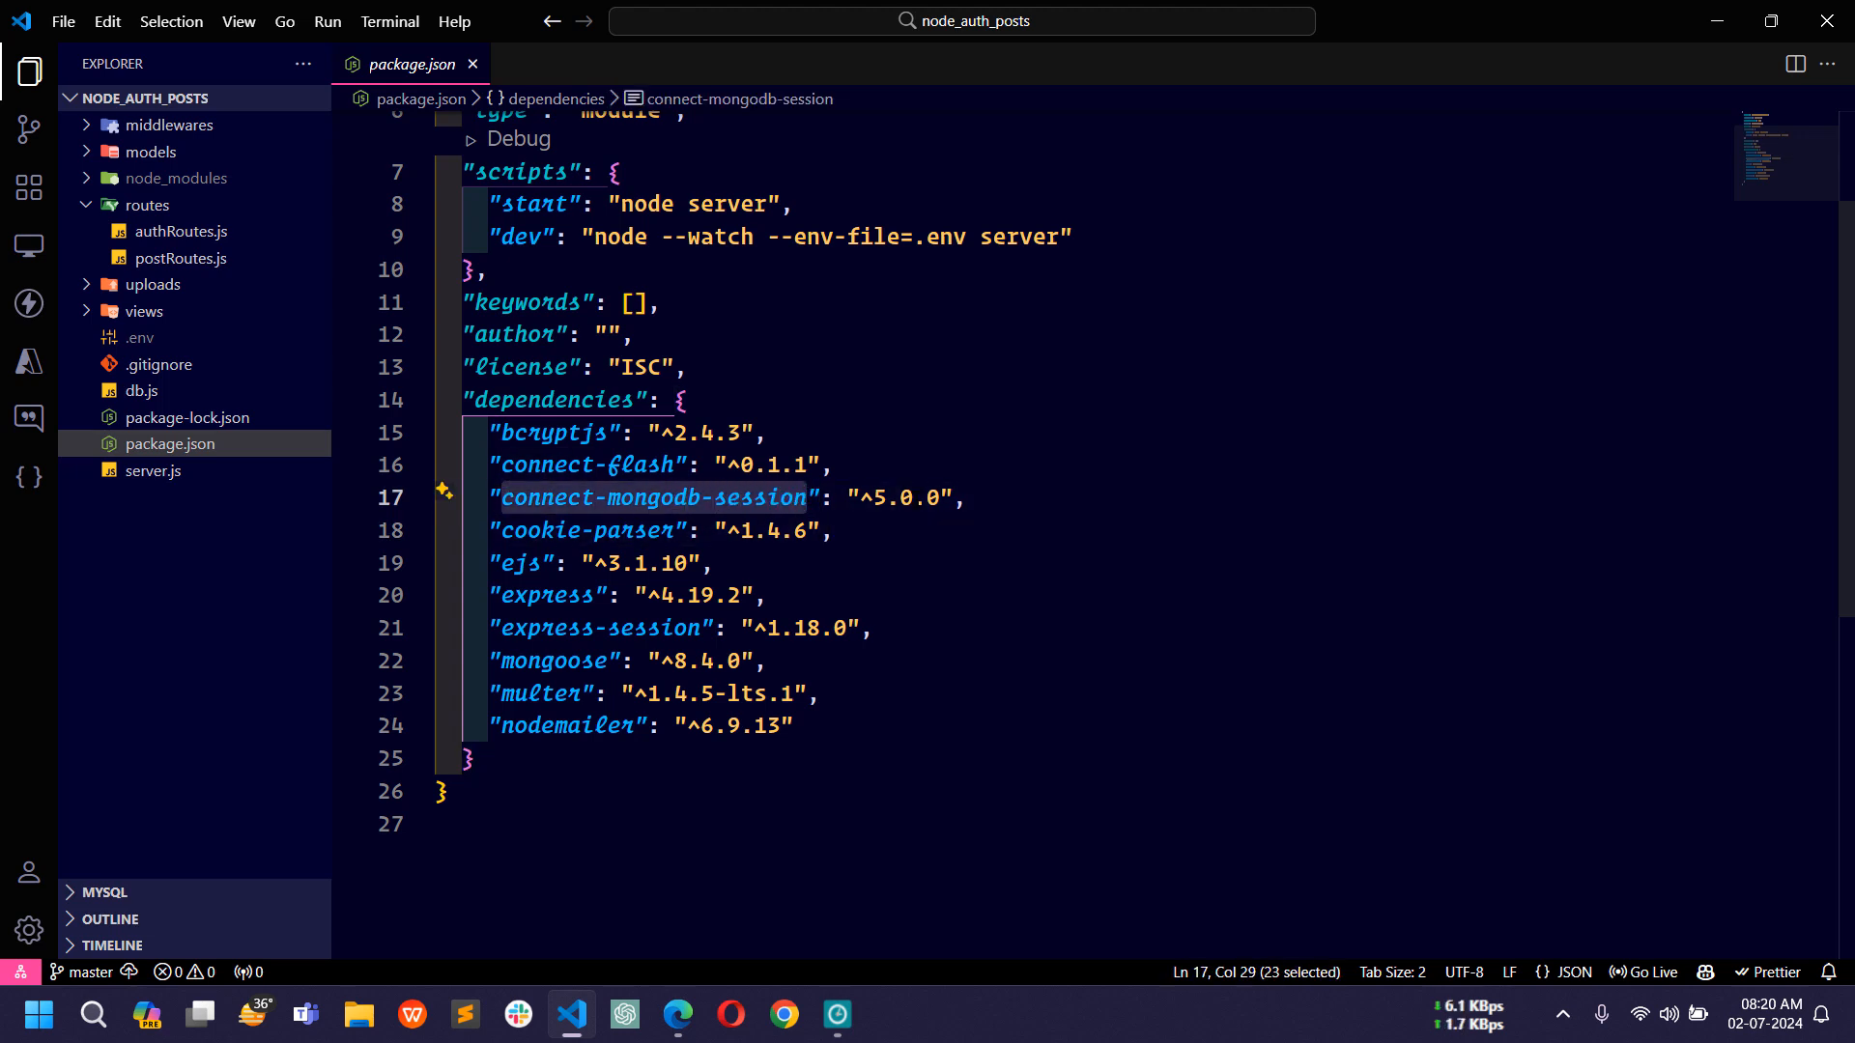
pyautogui.moveTo(767, 313)
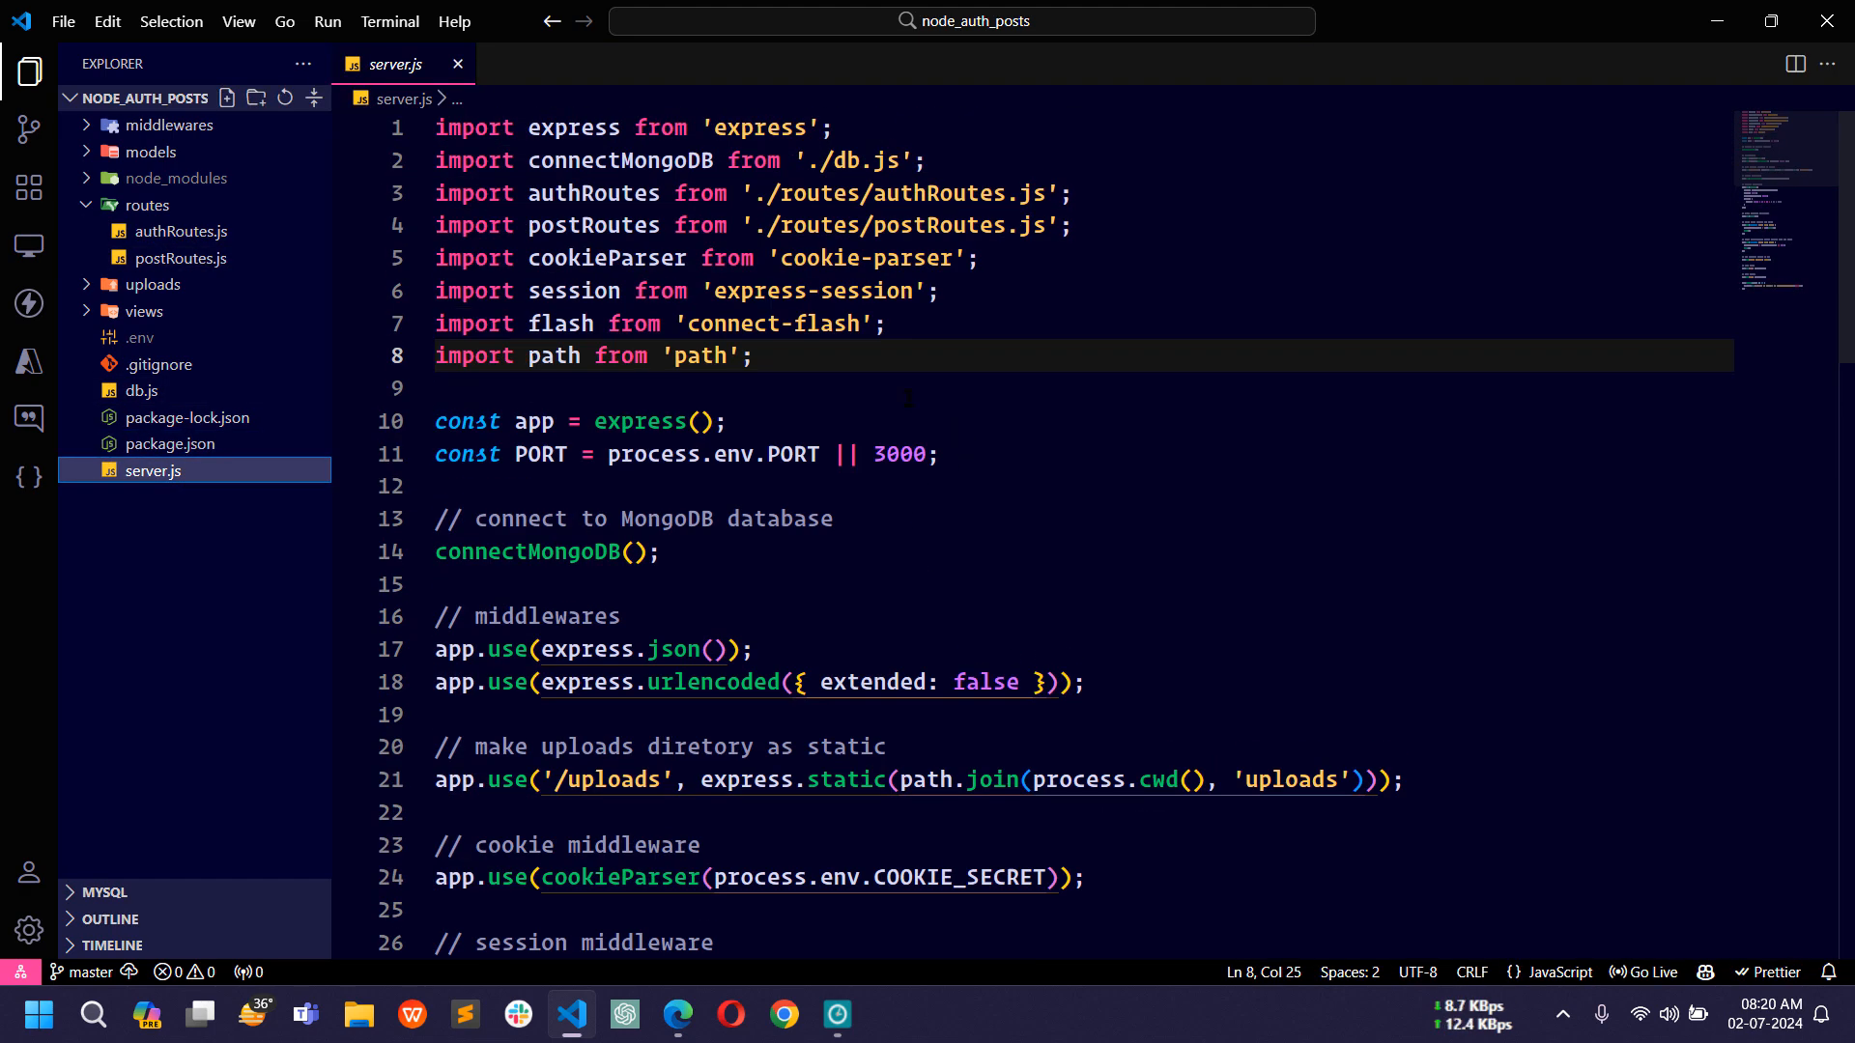
# Add import ConnectMongoDBSession from 'connect-mongodb-session' to server.js.
pyautogui.write('imp')
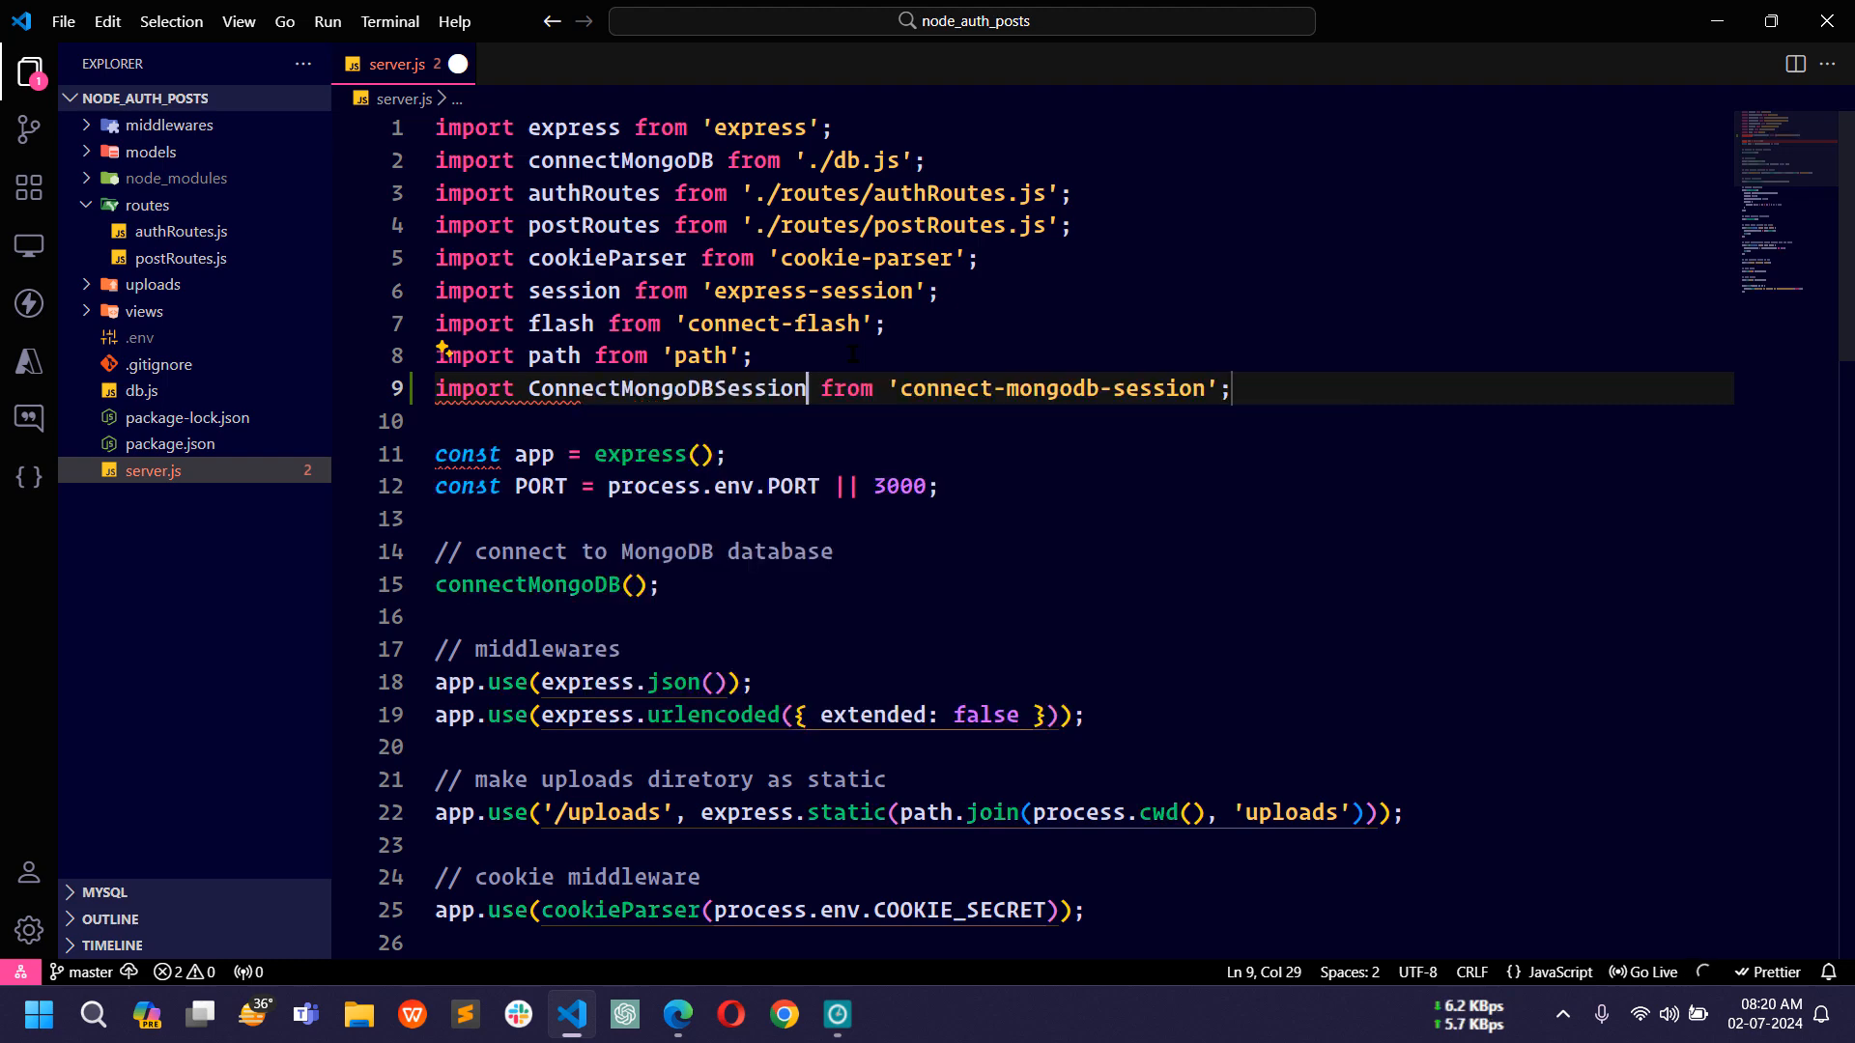
pyautogui.doubleClick(1051, 389)
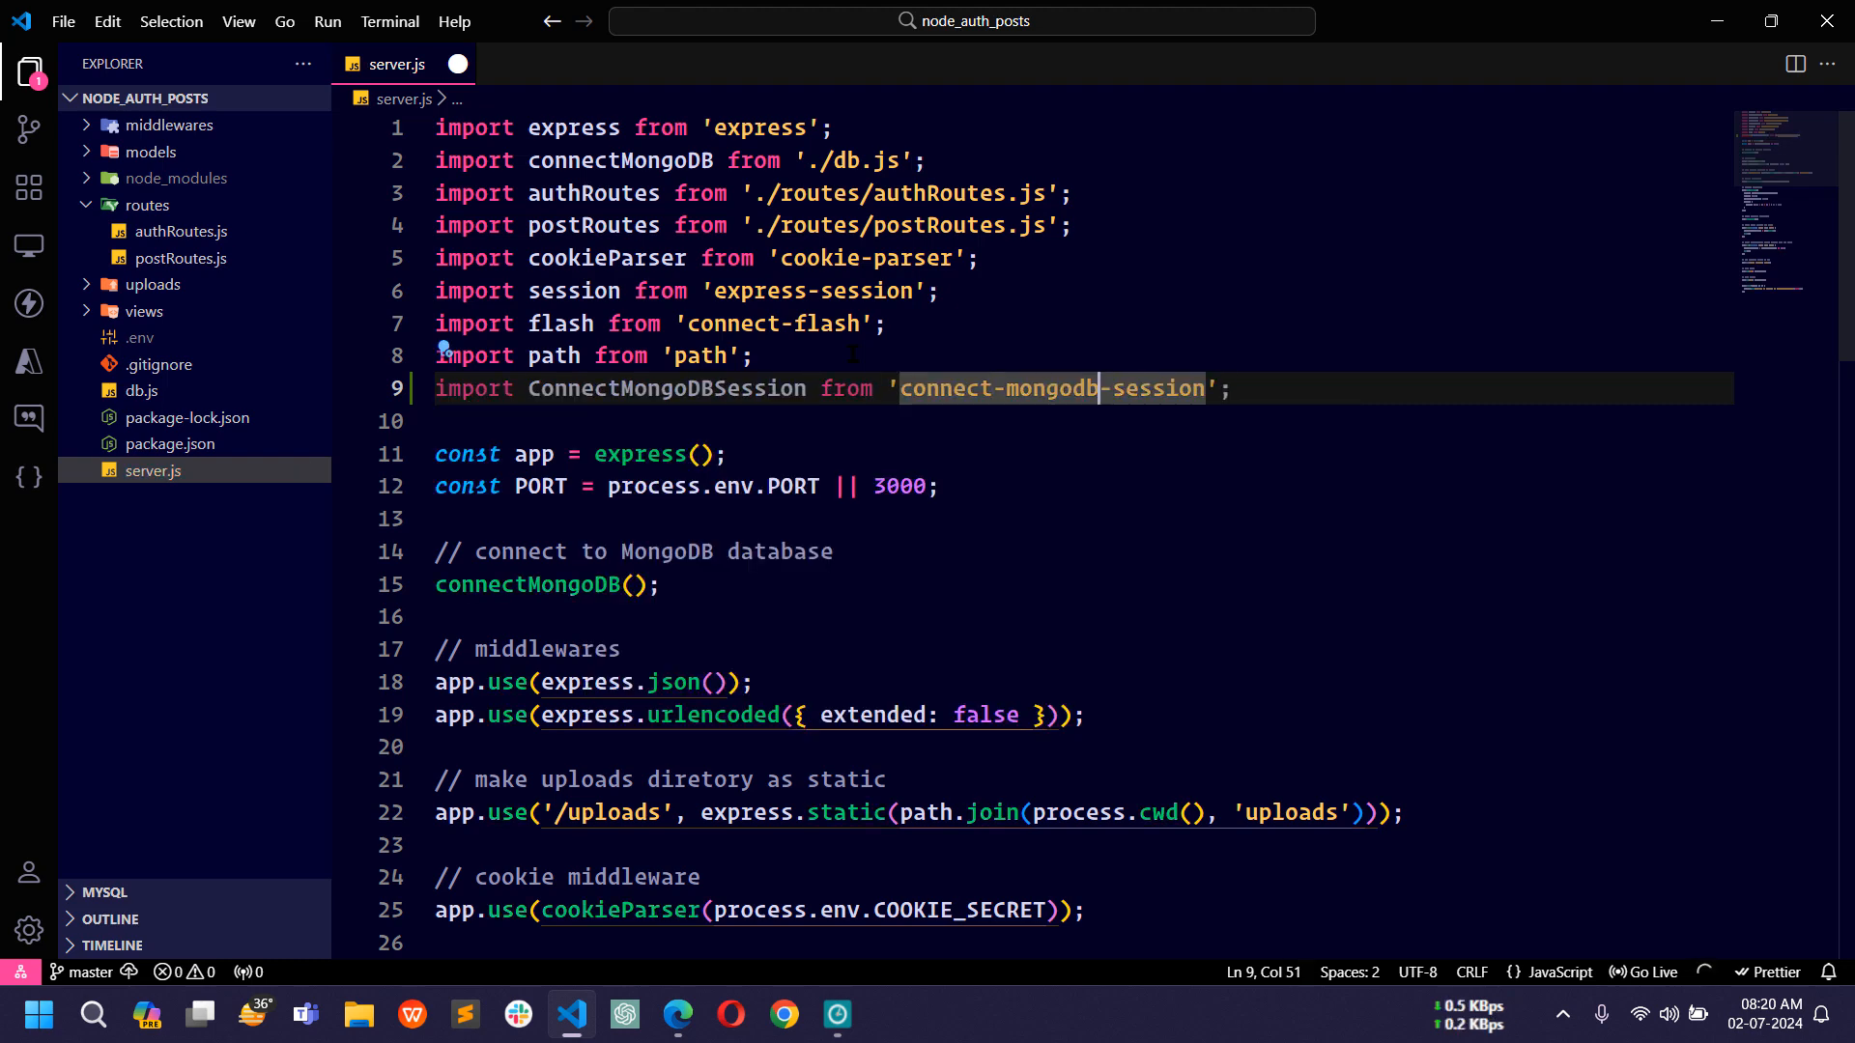
pyautogui.write('con')
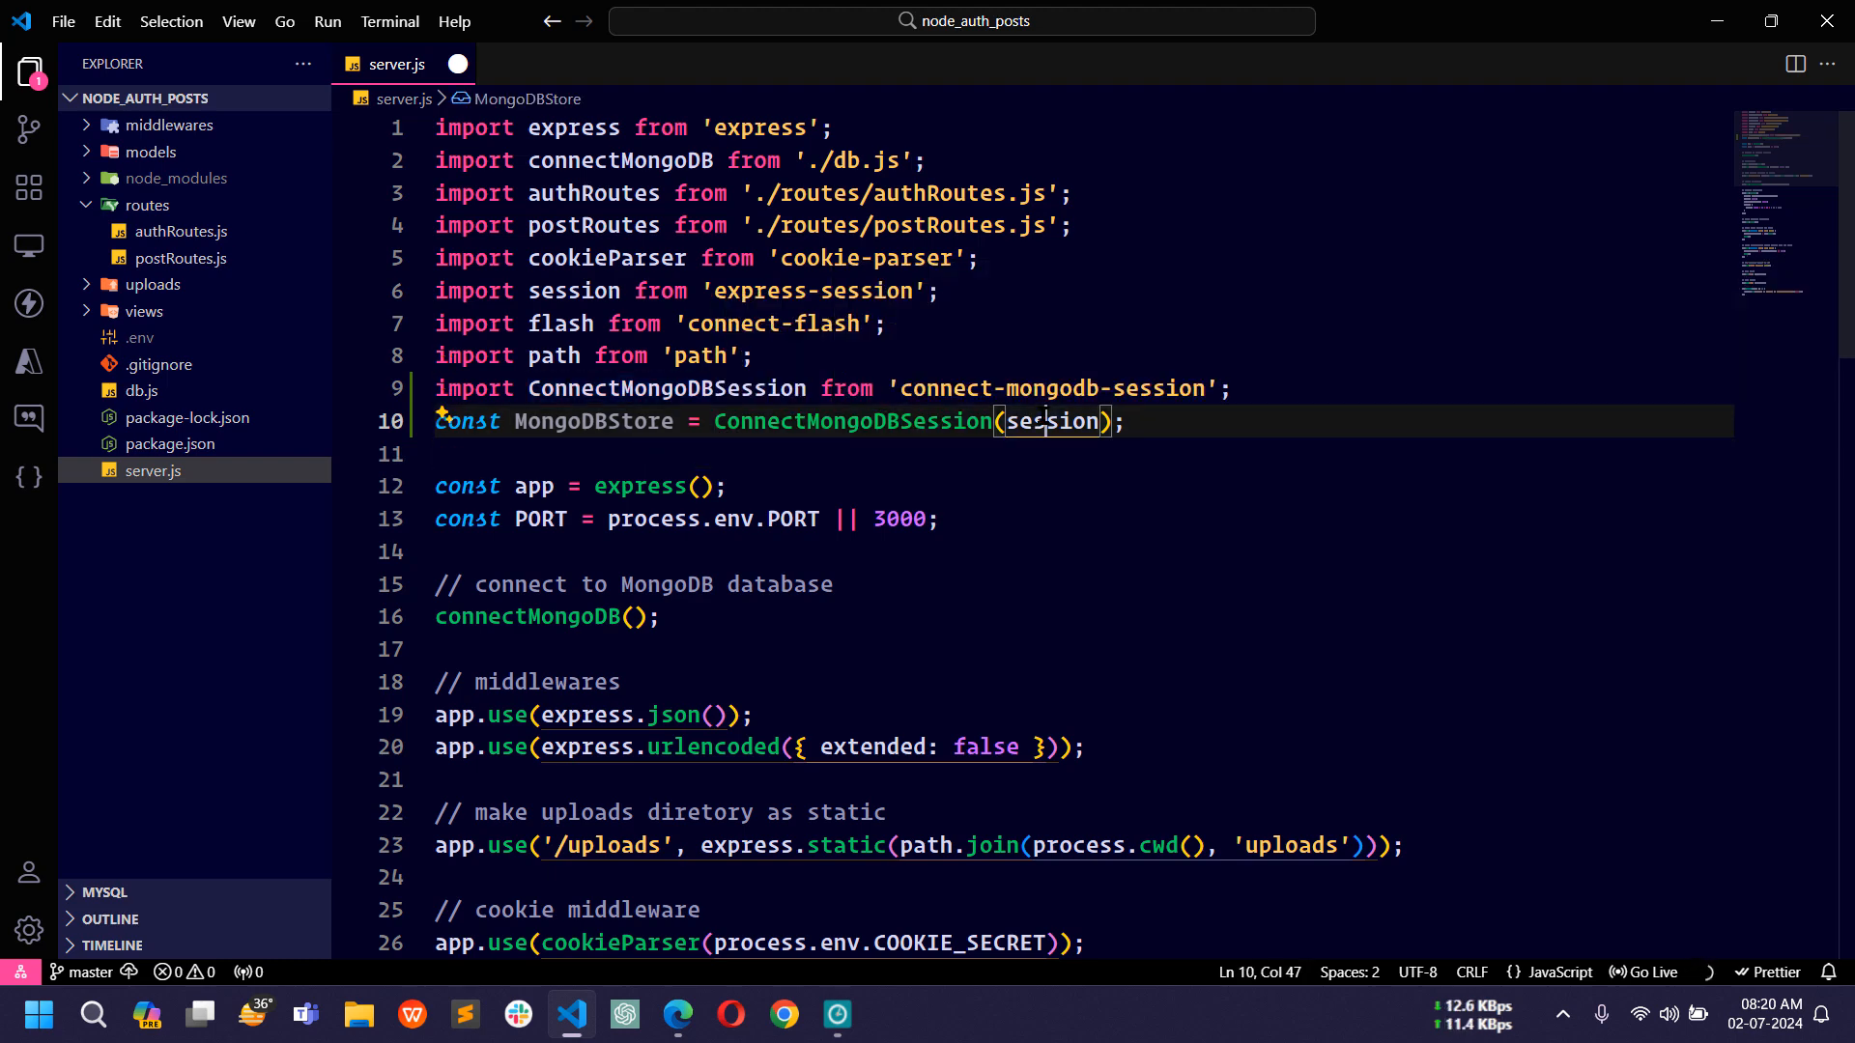
# Define const MongoDBStore = ConnectMongoDBSession(session) using the express-session import.
pyautogui.click(795, 421)
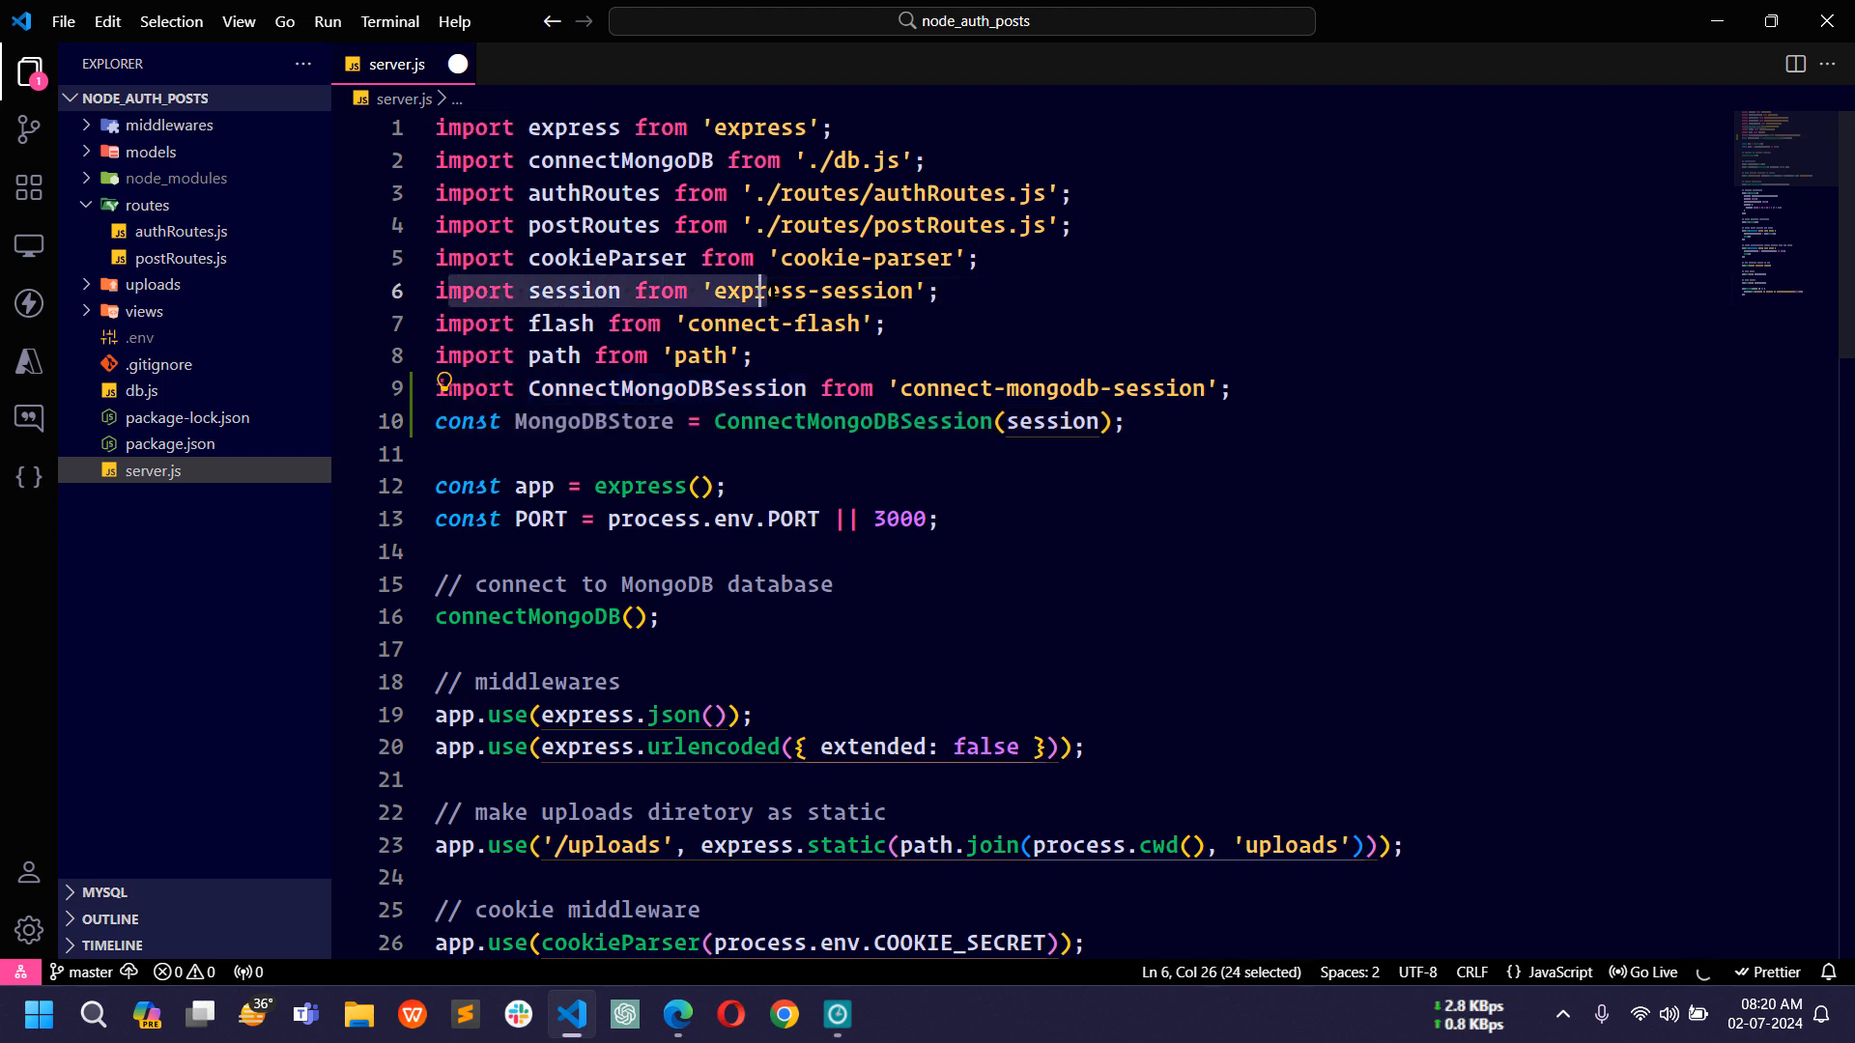
pyautogui.click(962, 421)
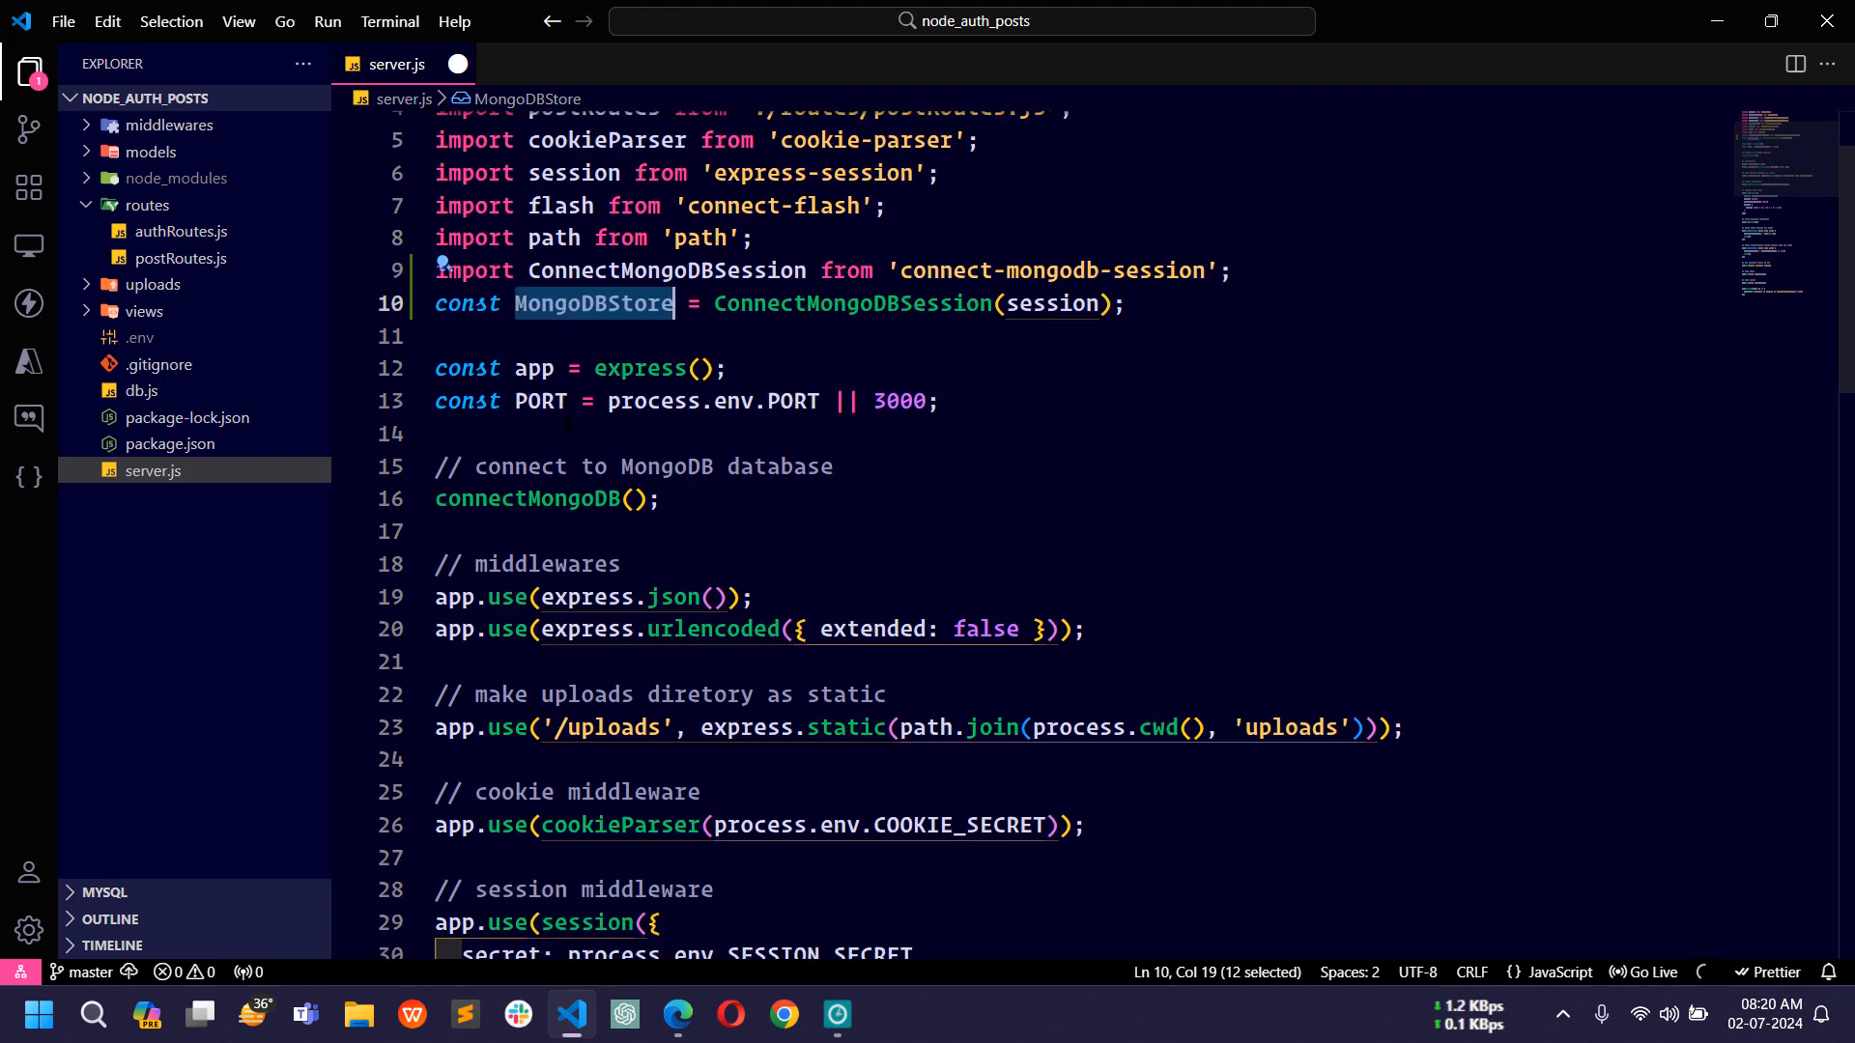
# Add store: new MongoDBStore({ uri: process.env.MONGO_DB_URI }) to the session middleware.
pyautogui.scroll(-3)
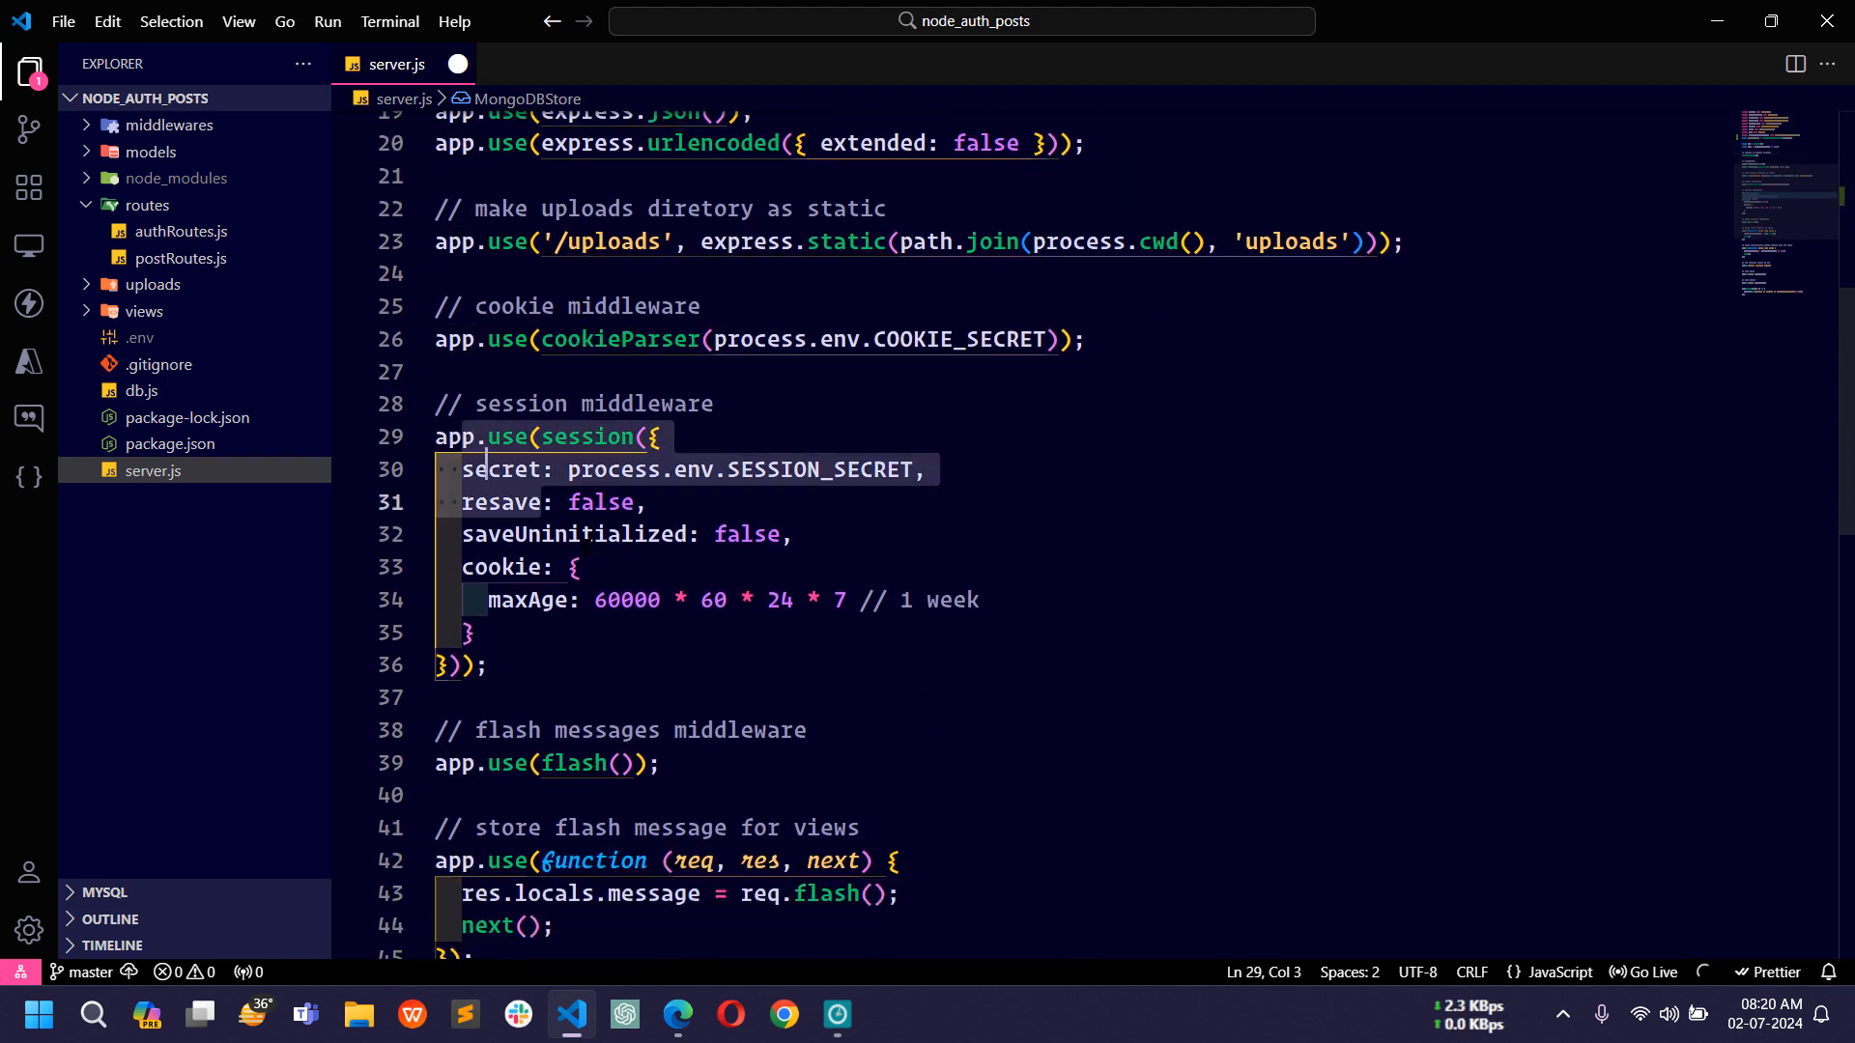
pyautogui.click(485, 663)
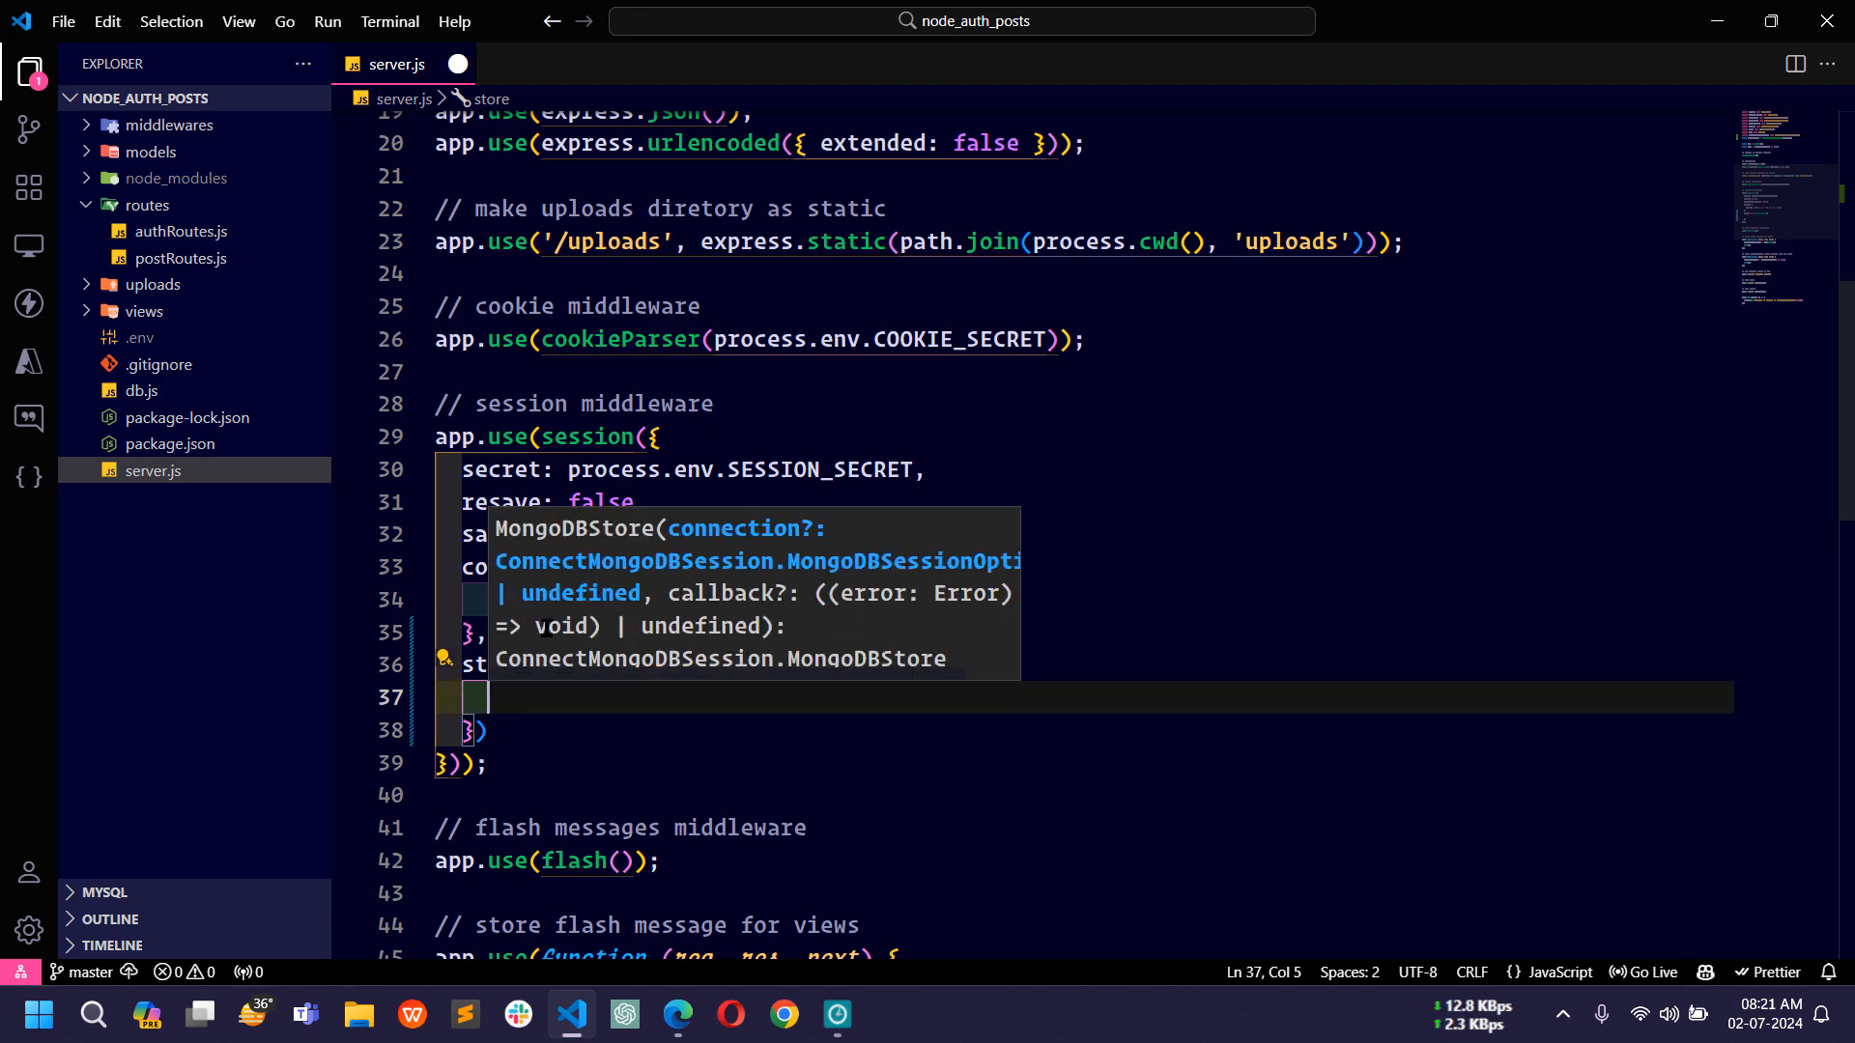
pyautogui.write('uri:')
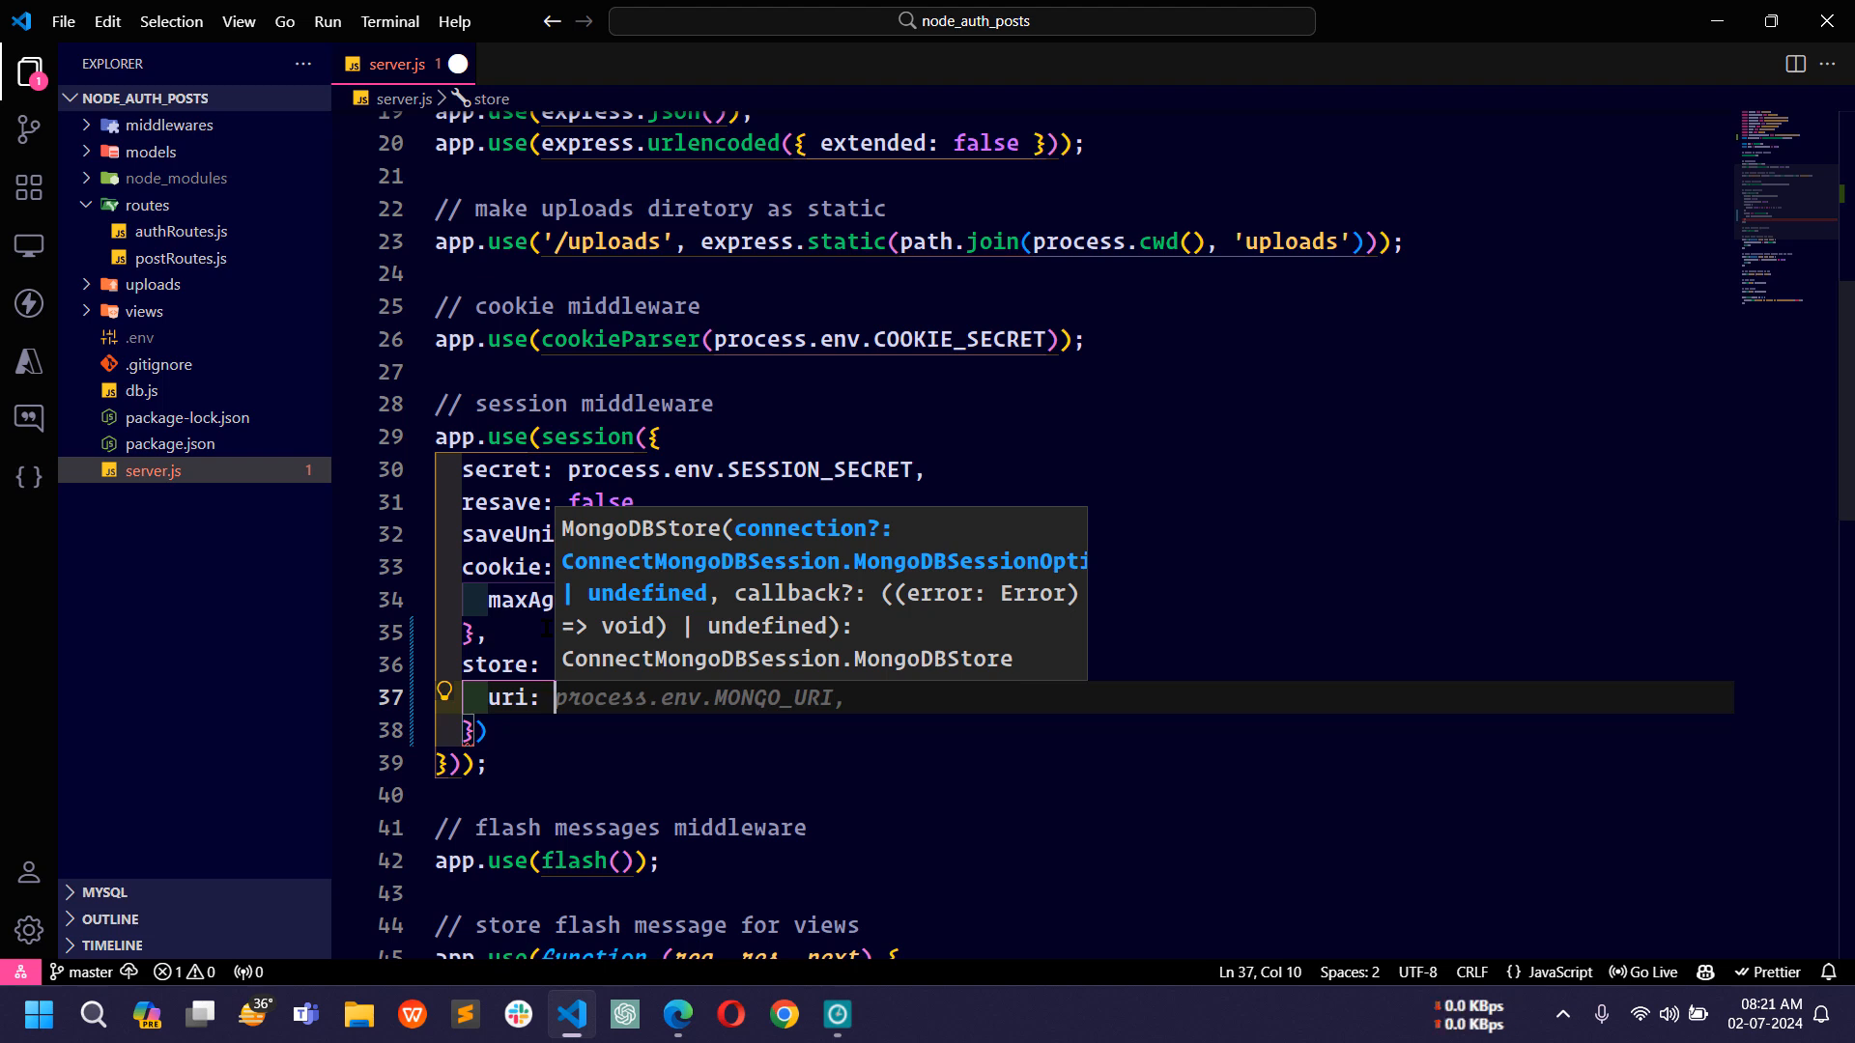
pyautogui.write('process.e')
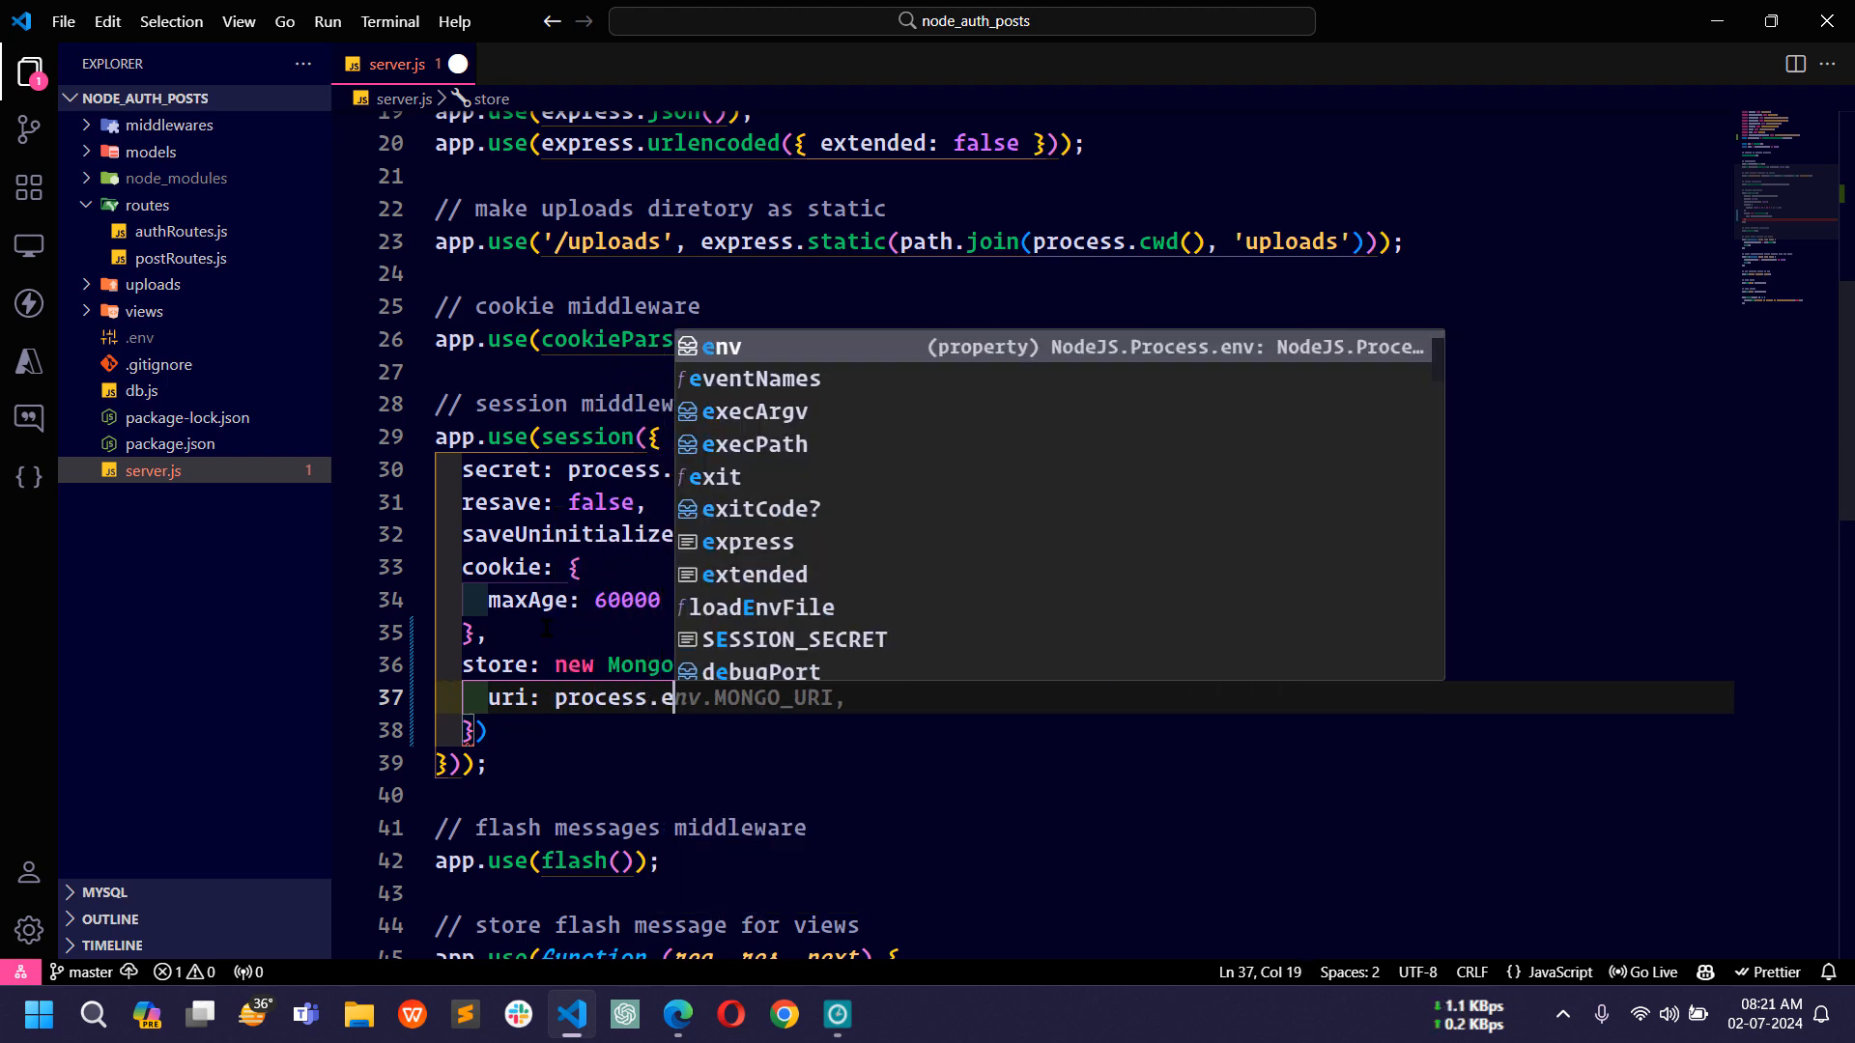
pyautogui.write('MONGO_DB')
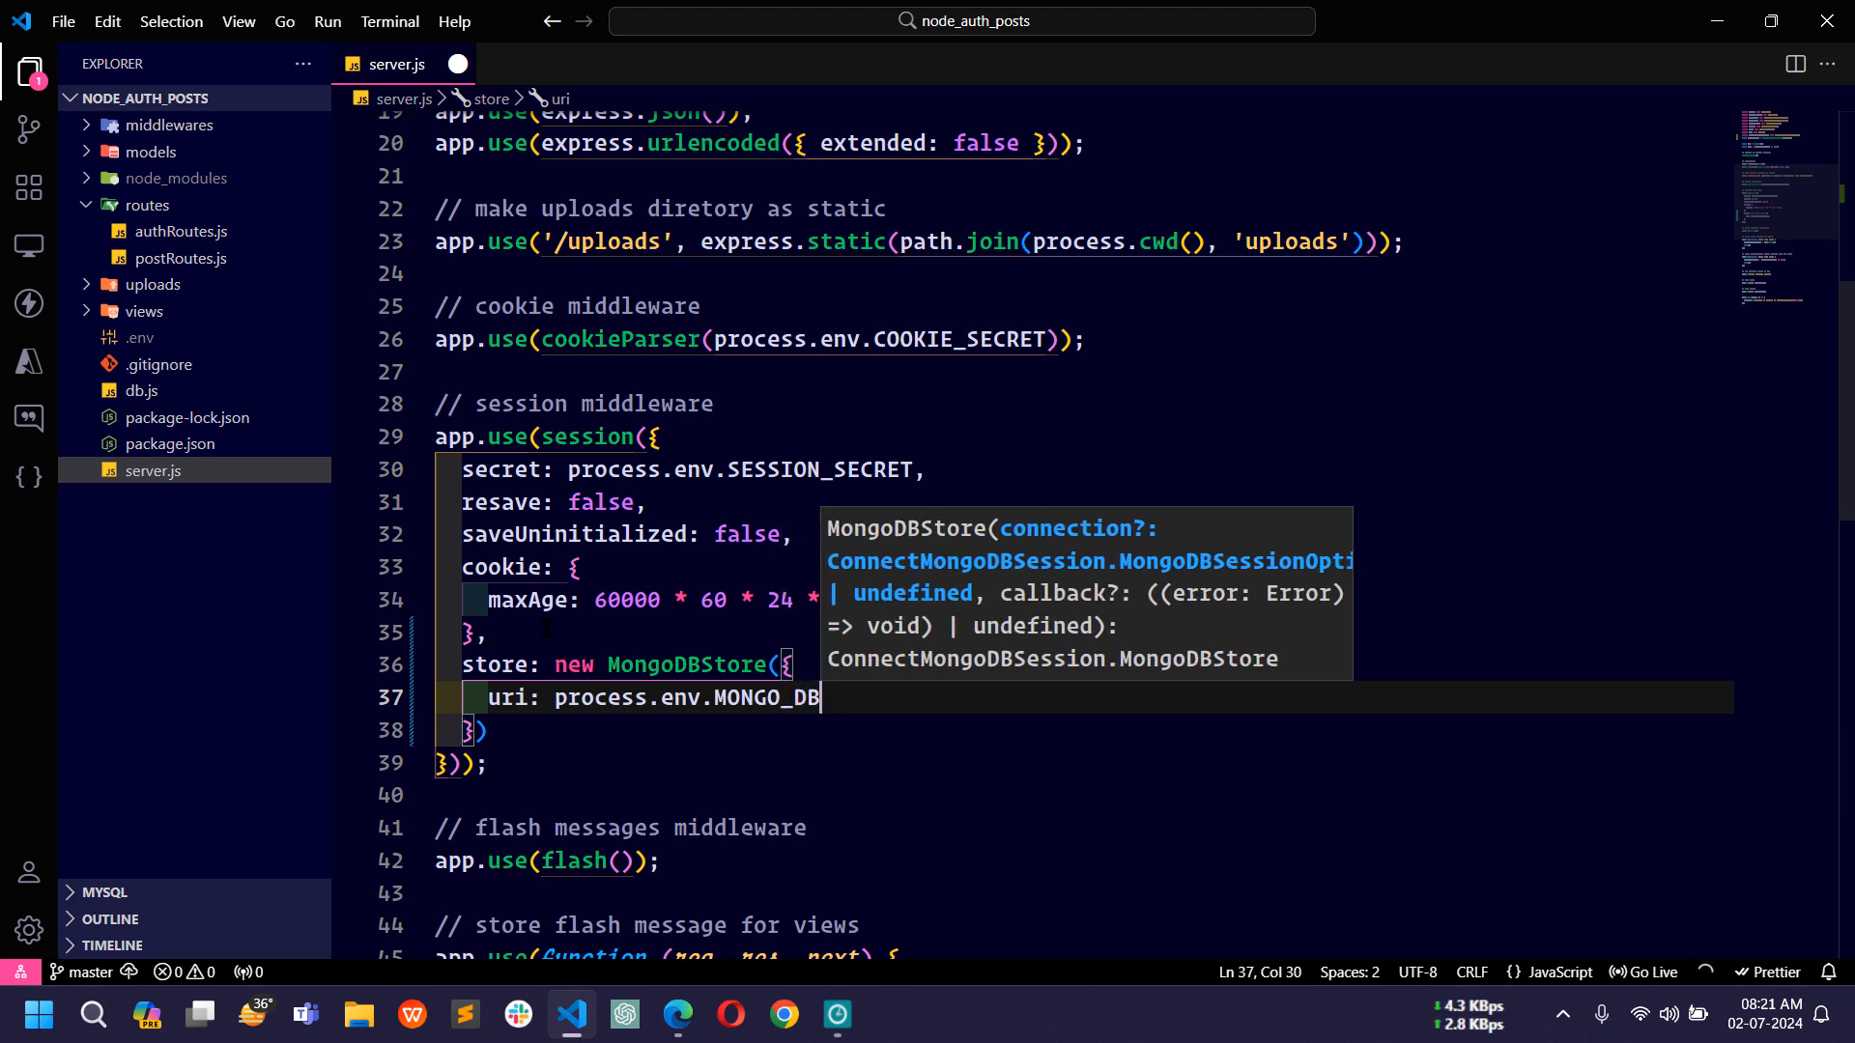
pyautogui.write('_URI,')
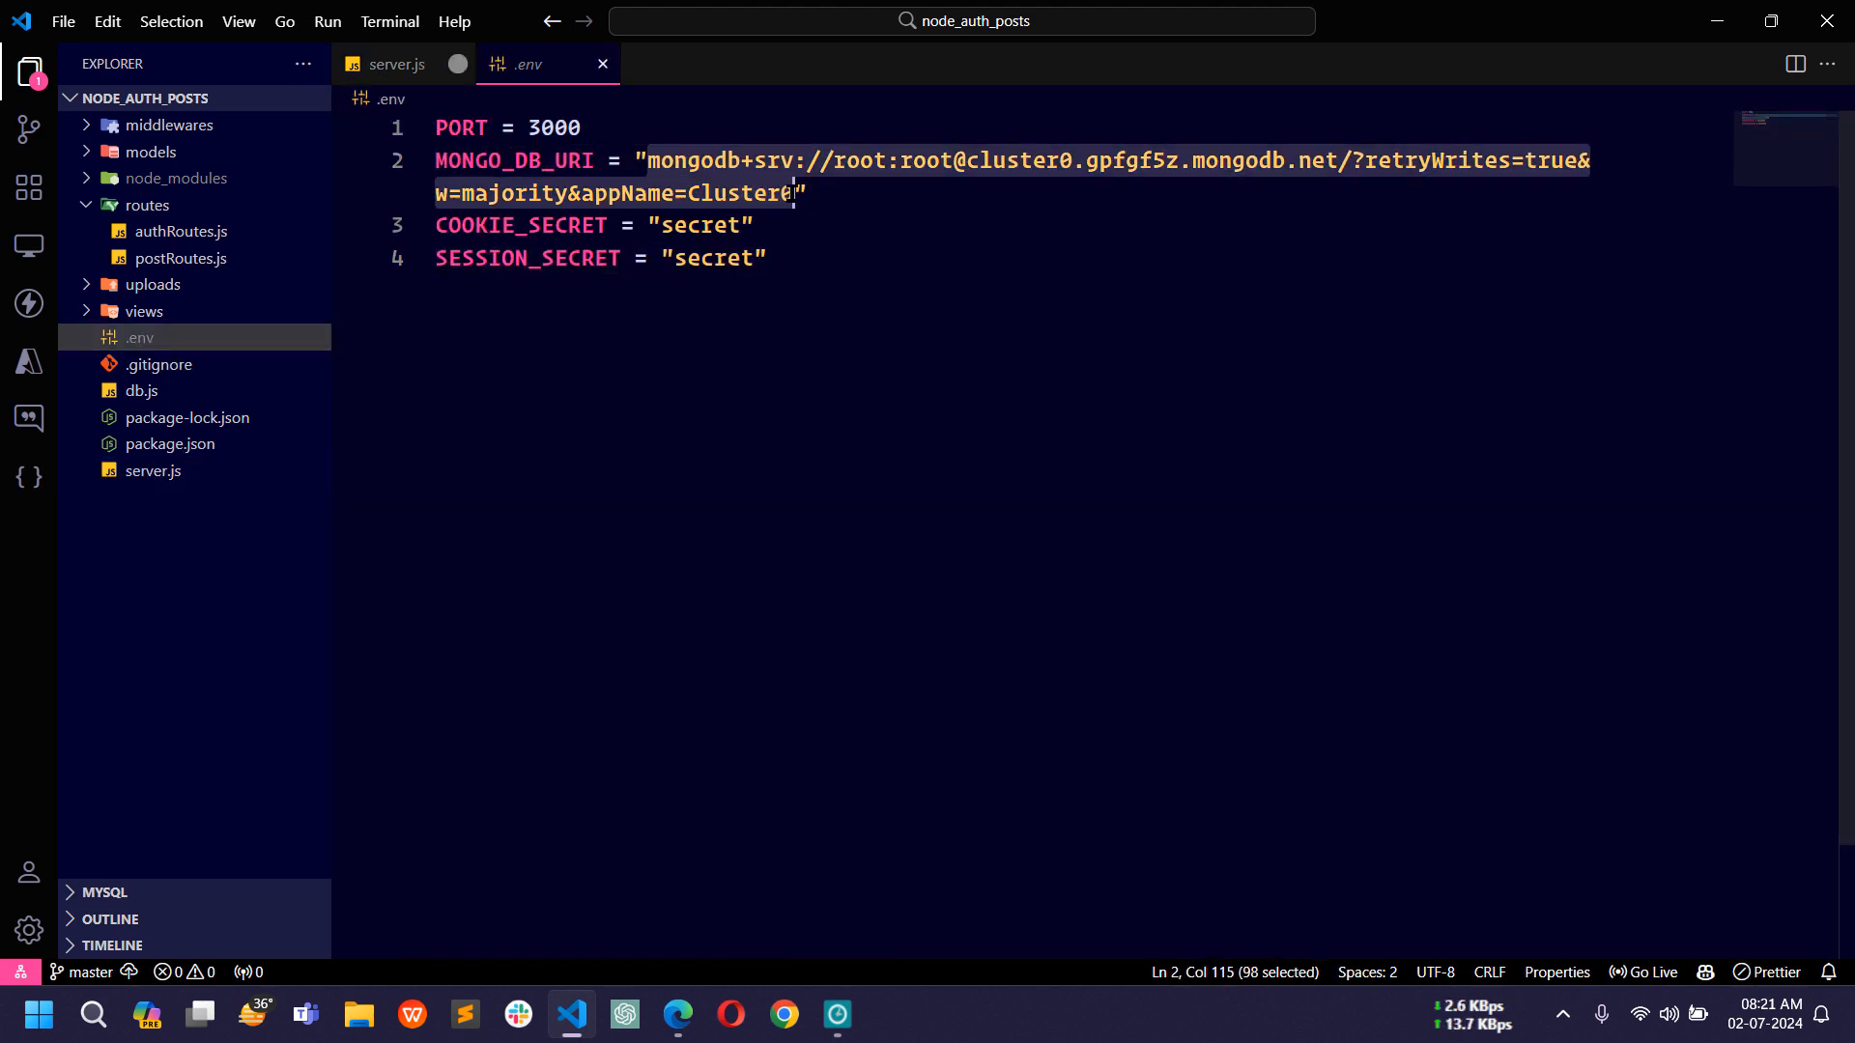
# Confirm the MONGO_DB_URI variable name in .env and return to server.js.
pyautogui.click(765, 257)
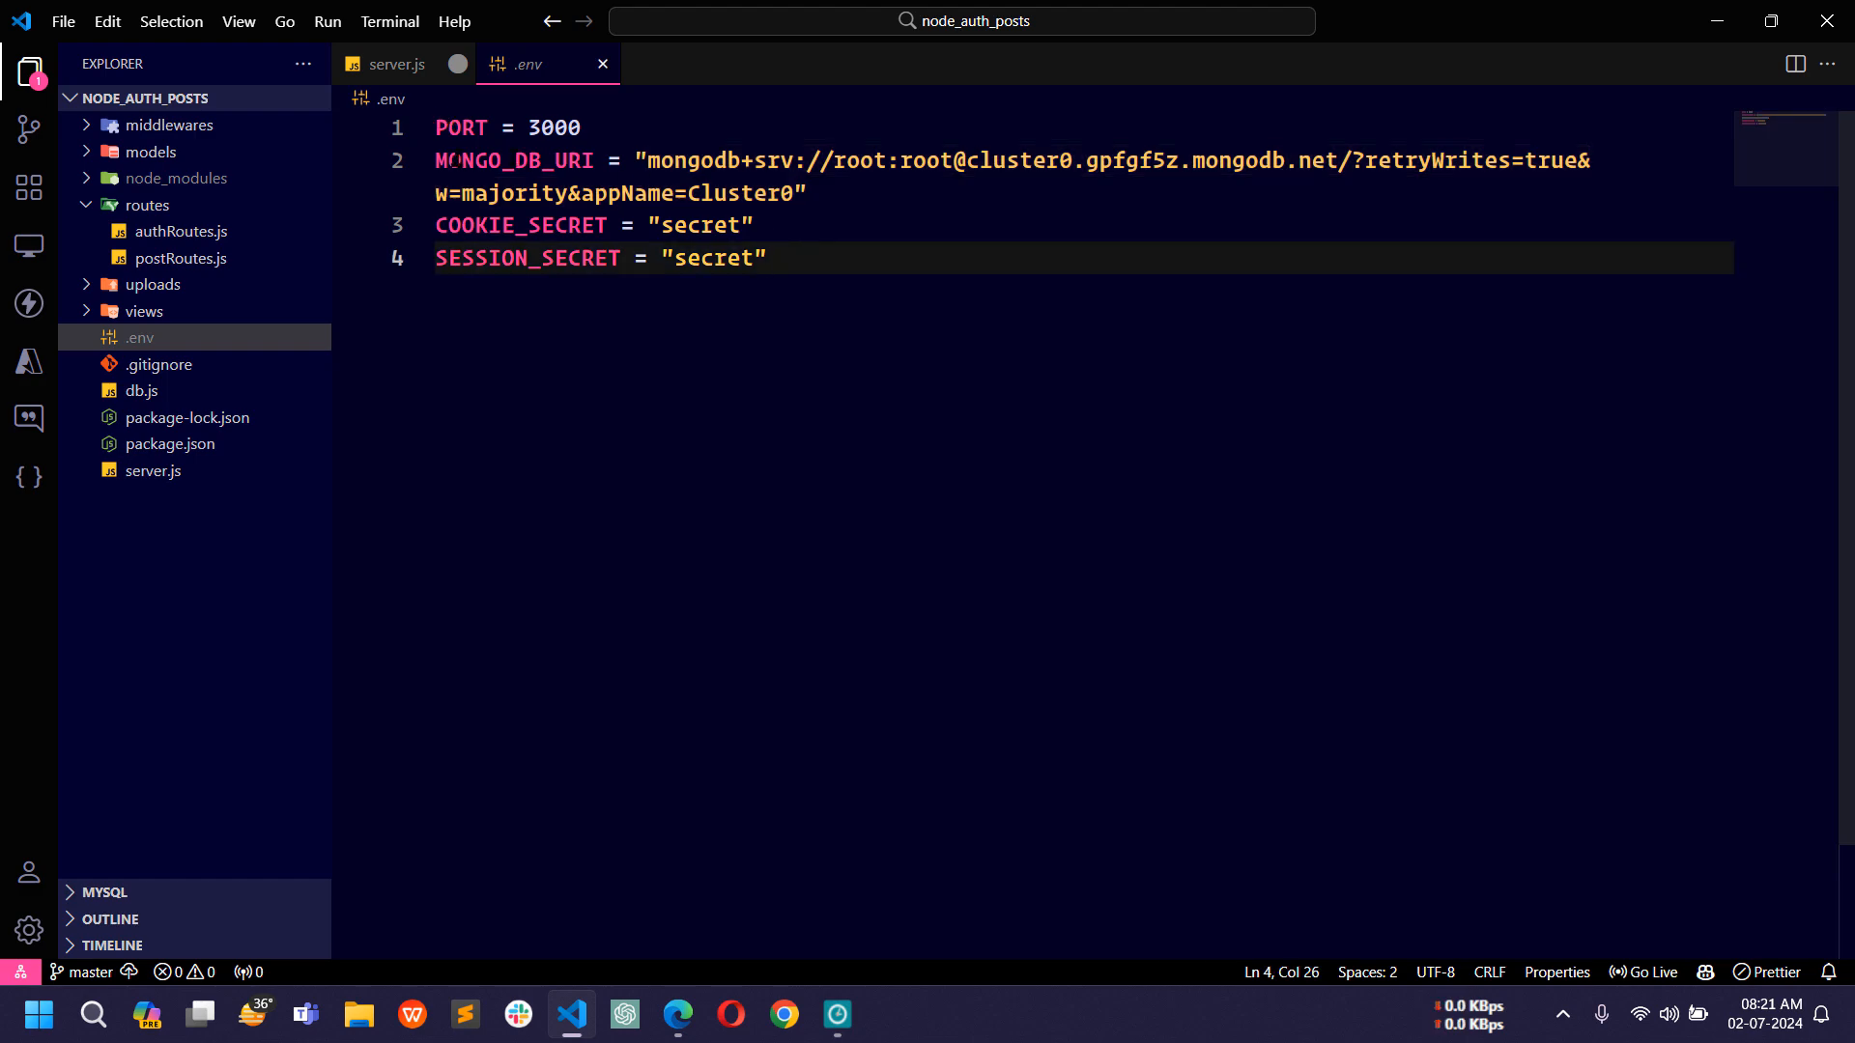
pyautogui.click(396, 63)
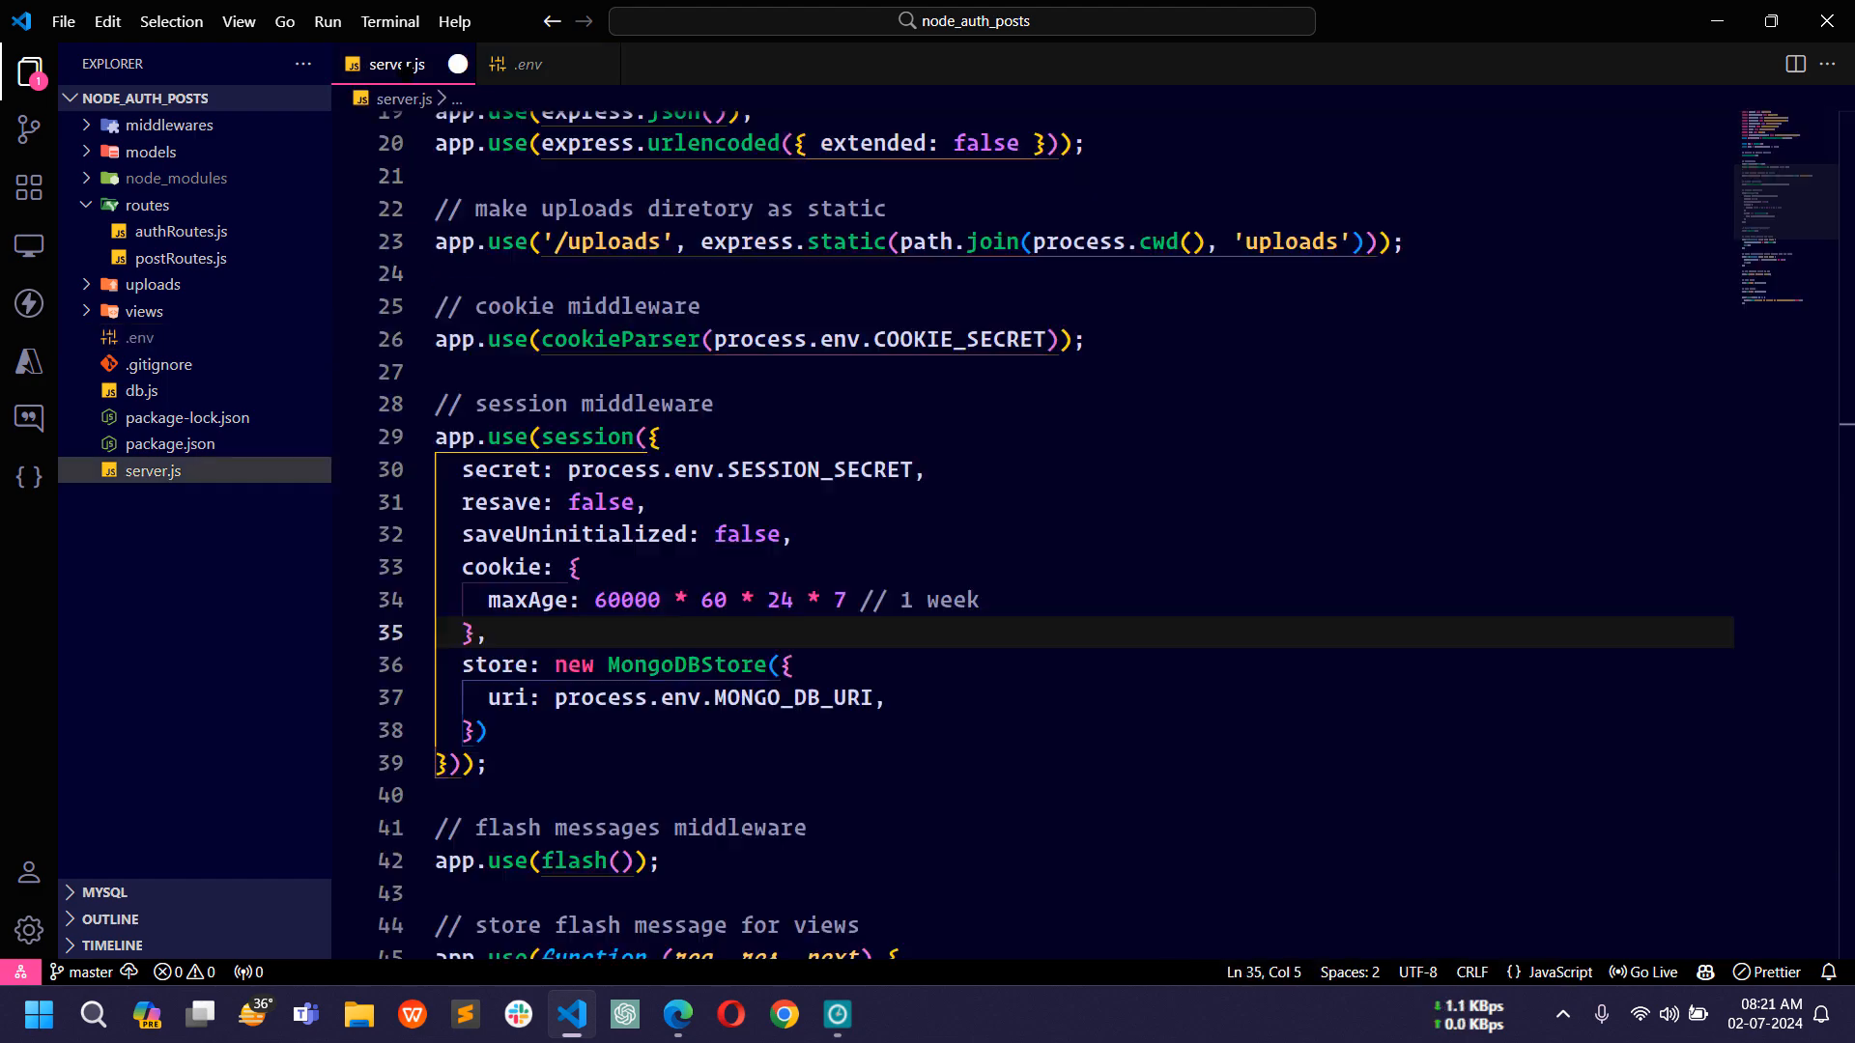
# Add collection: 'sessions' to the MongoDBStore options in server.js.
pyautogui.click(881, 698)
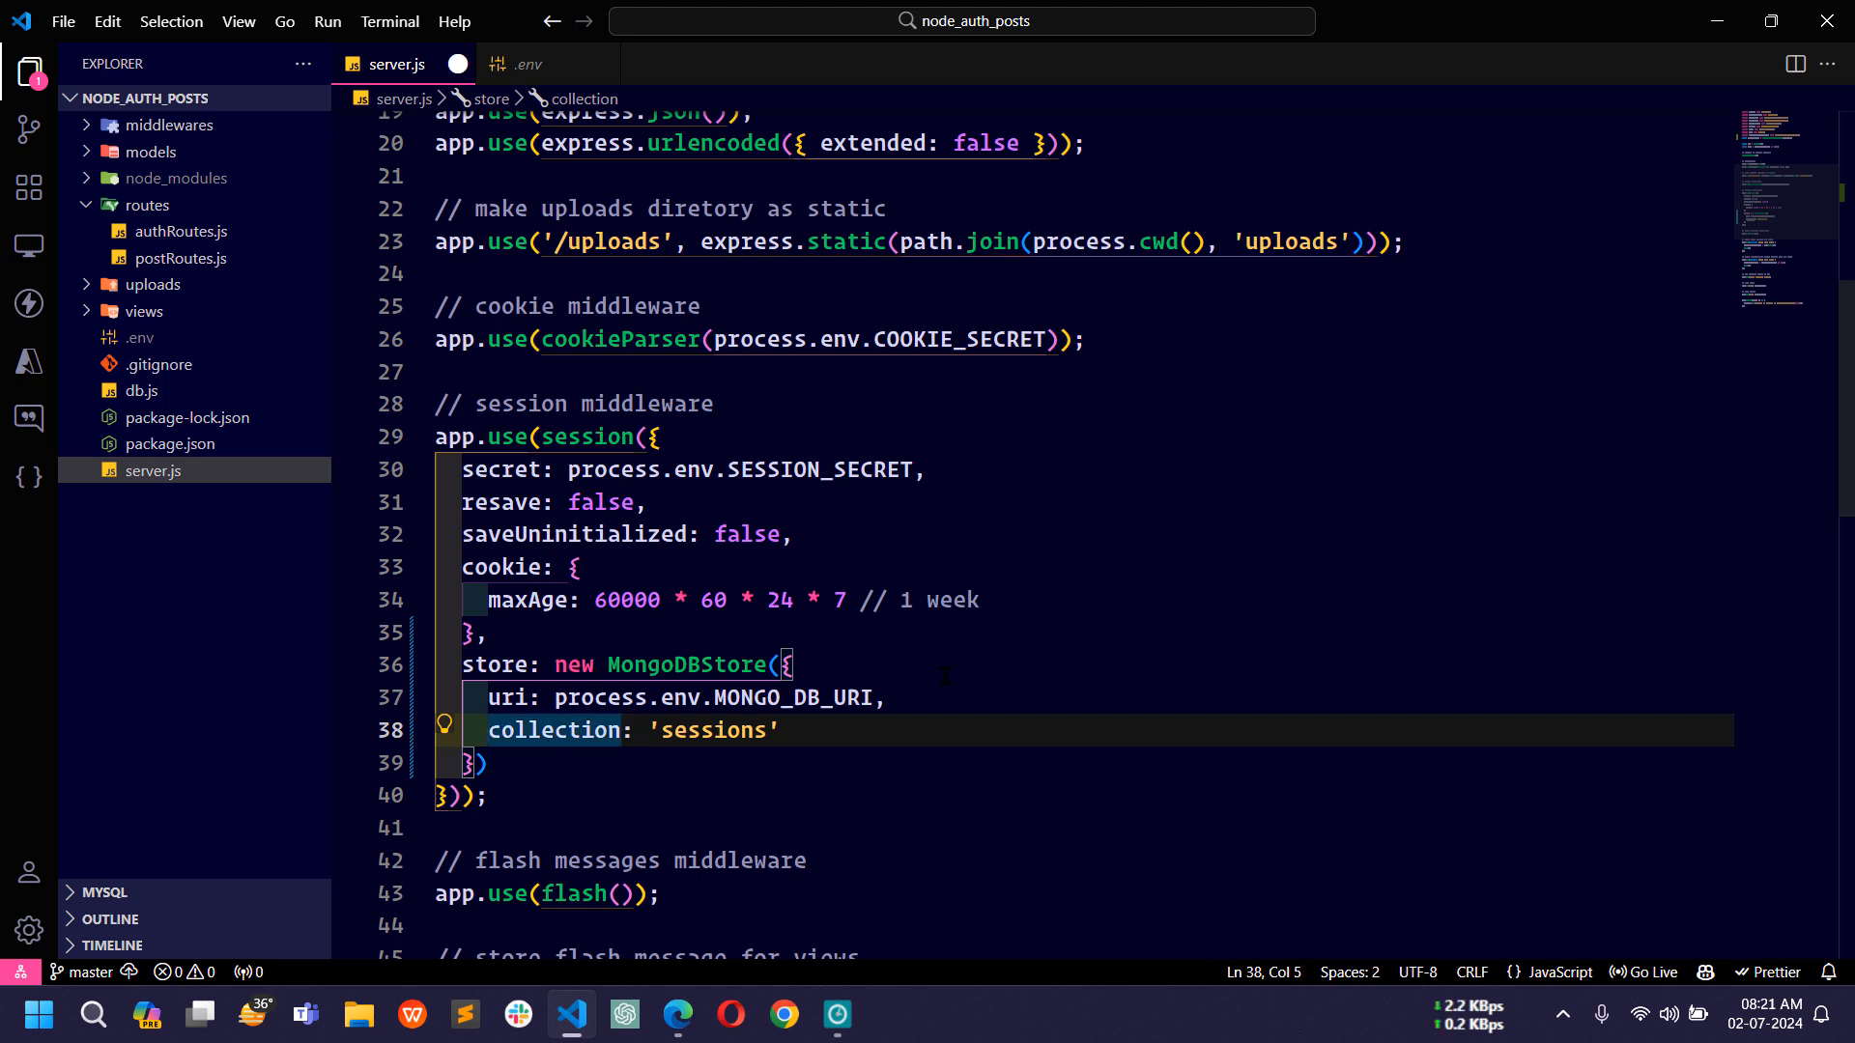
pyautogui.click(763, 730)
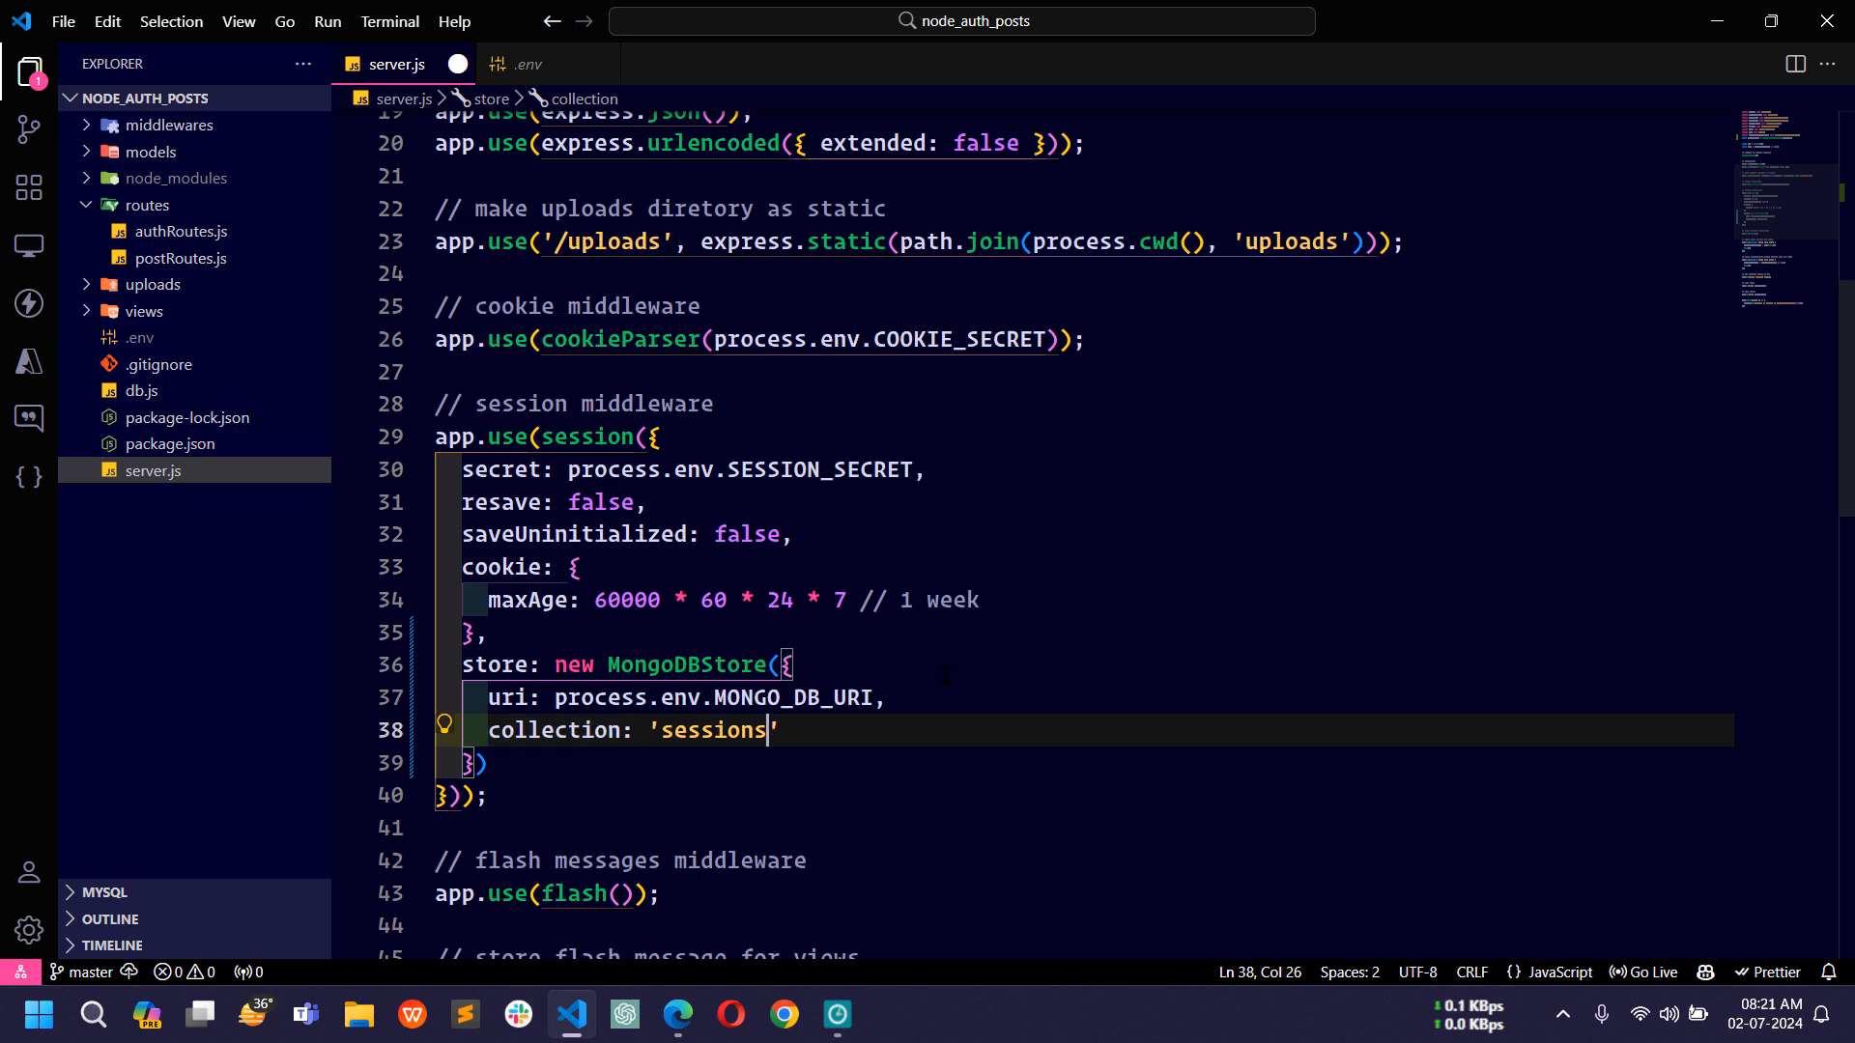
pyautogui.click(649, 730)
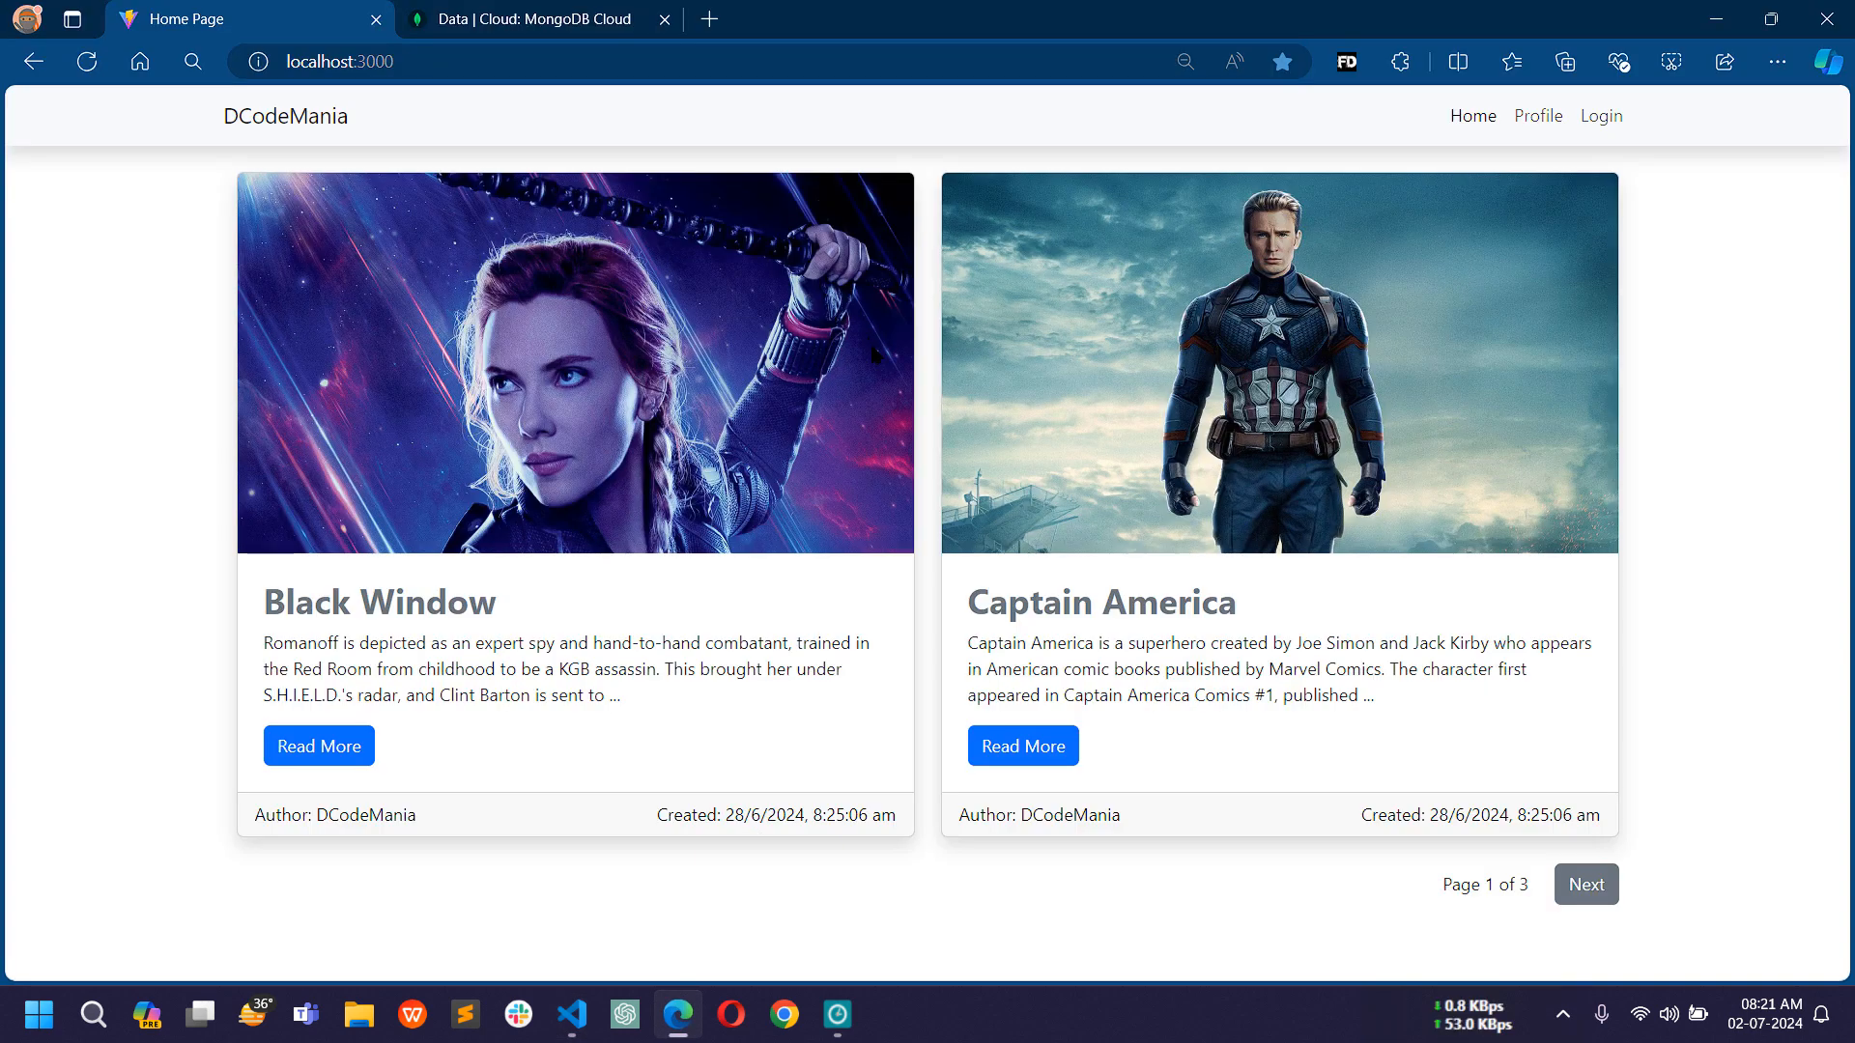
pyautogui.click(539, 19)
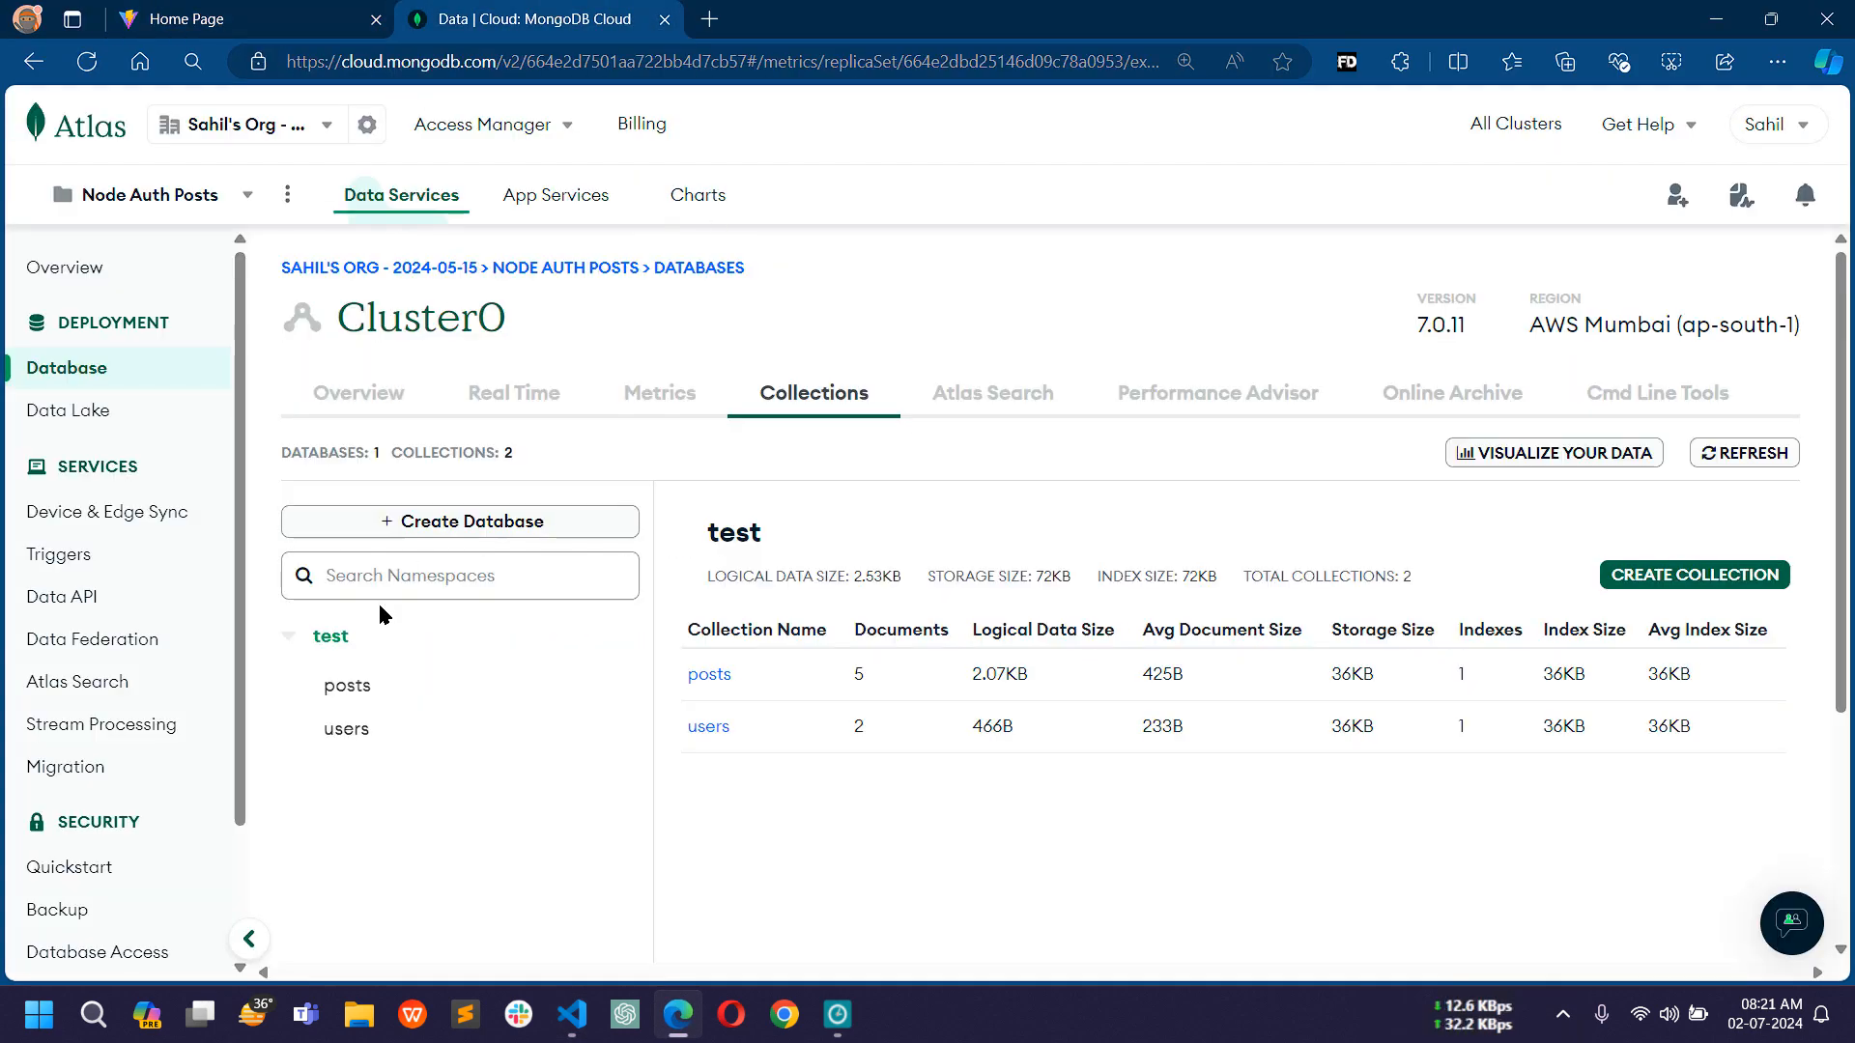
pyautogui.moveTo(479, 670)
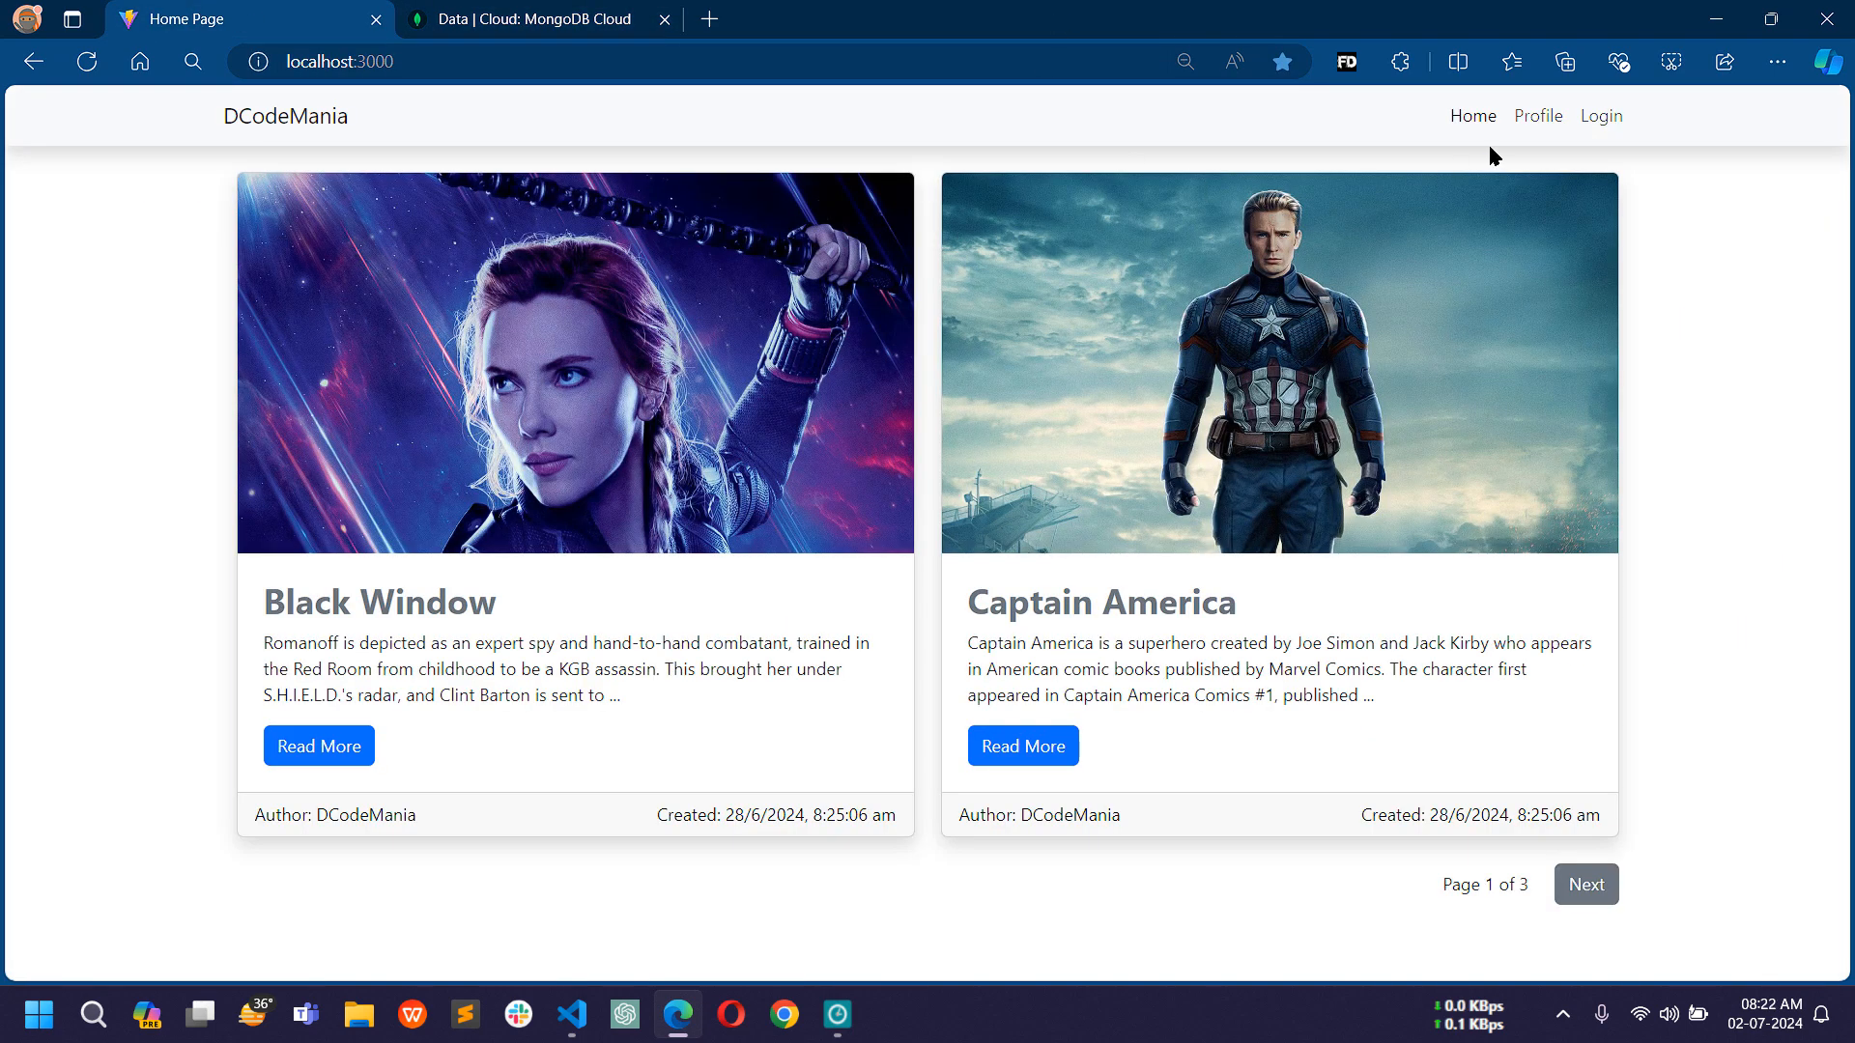
pyautogui.click(1599, 114)
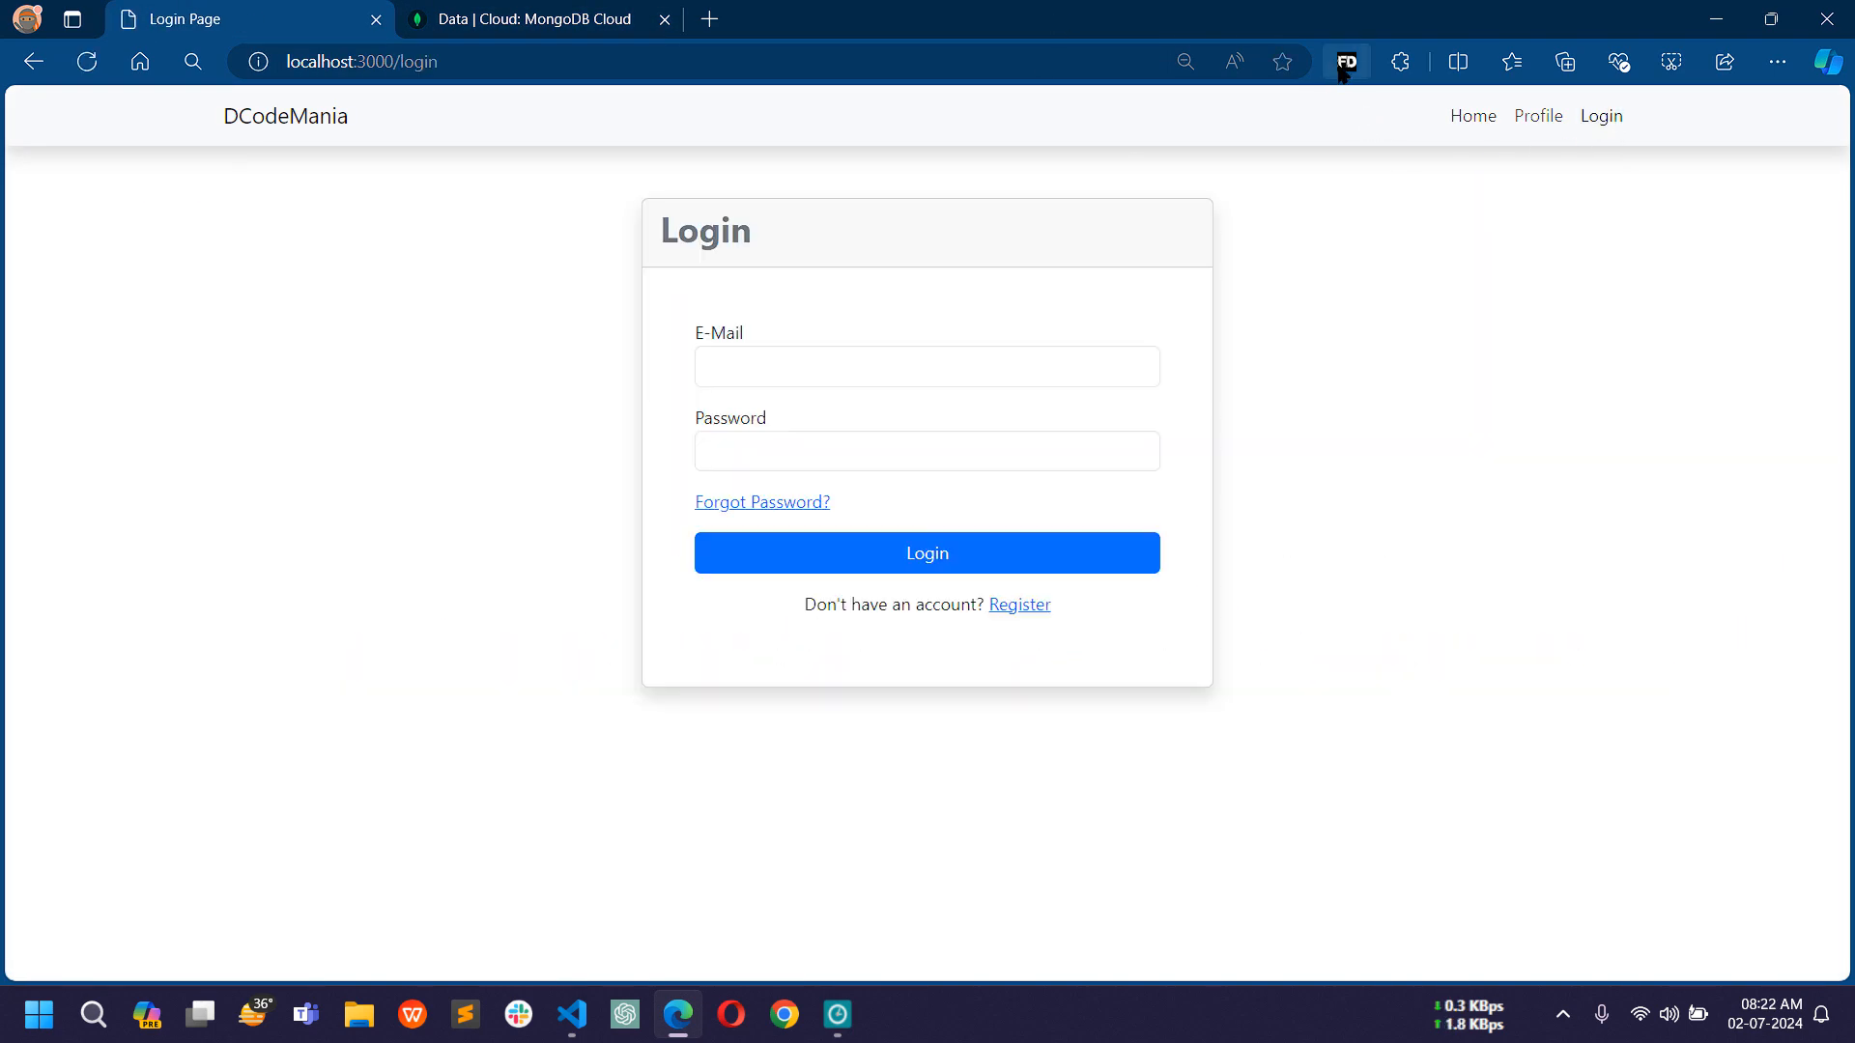
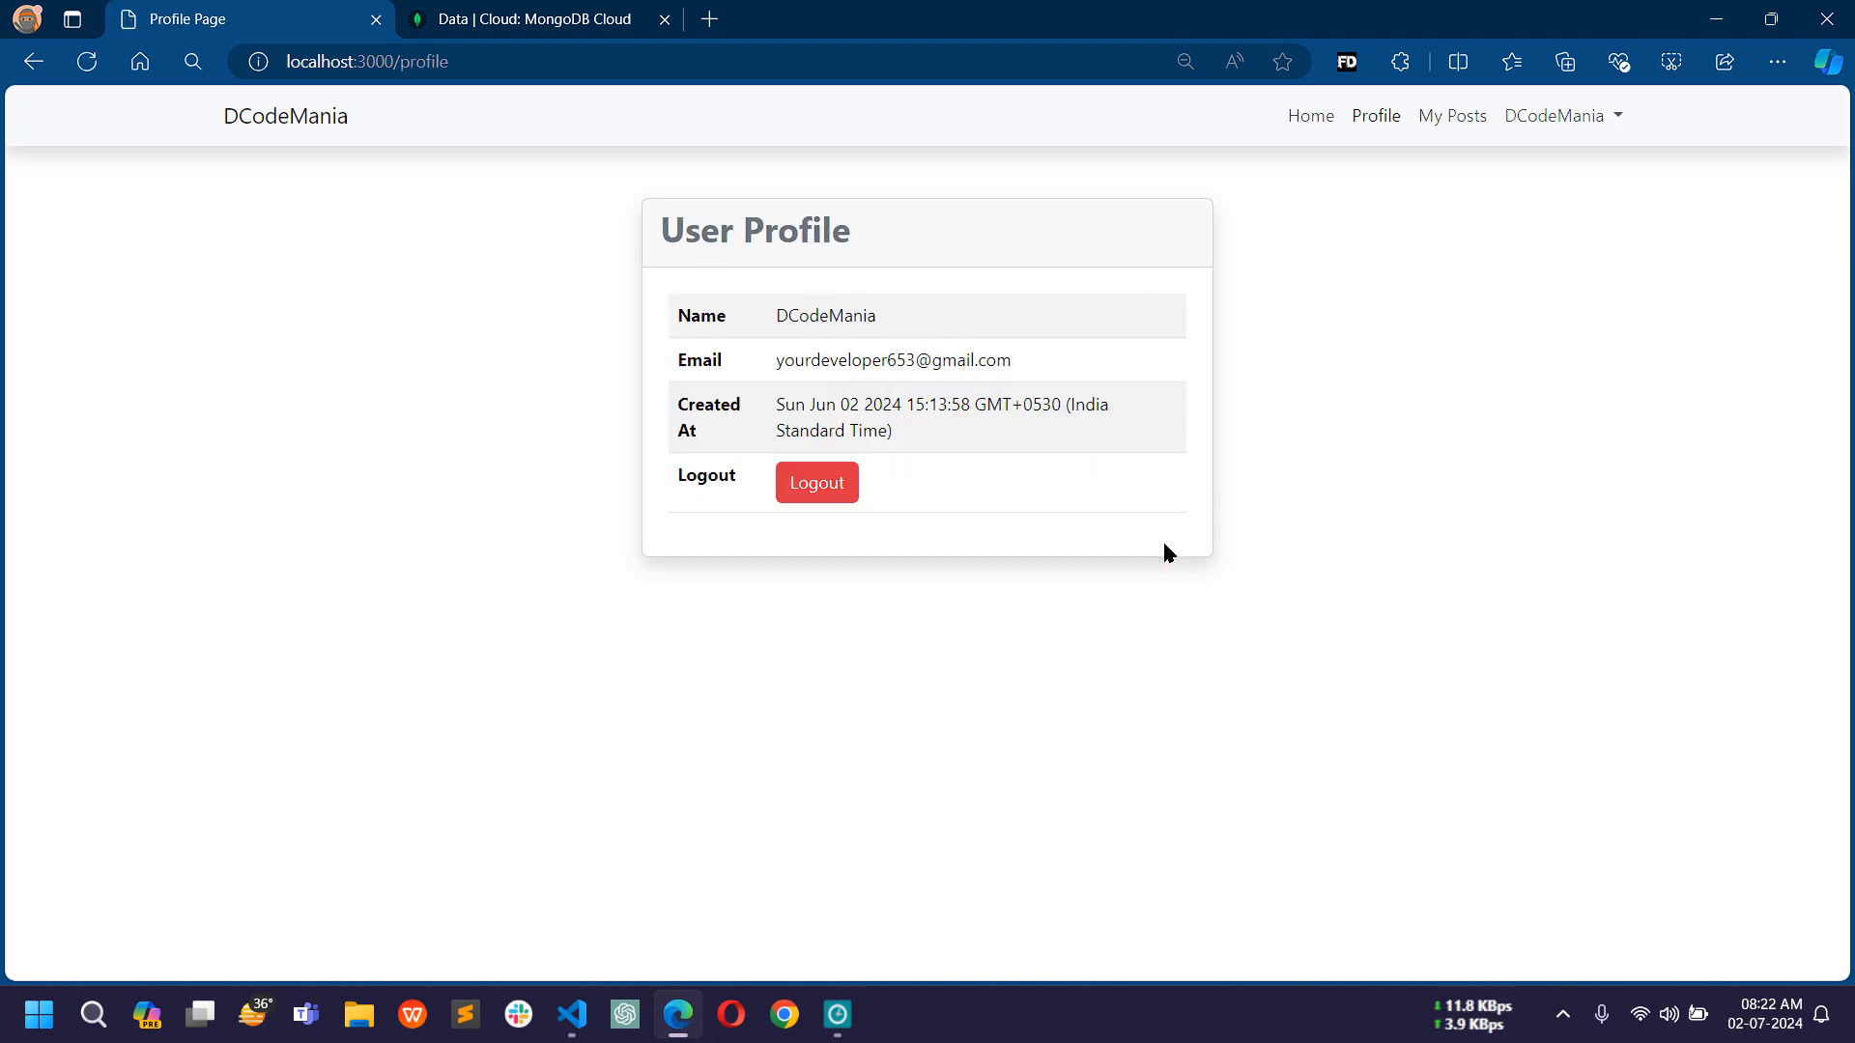
pyautogui.moveTo(645, 249)
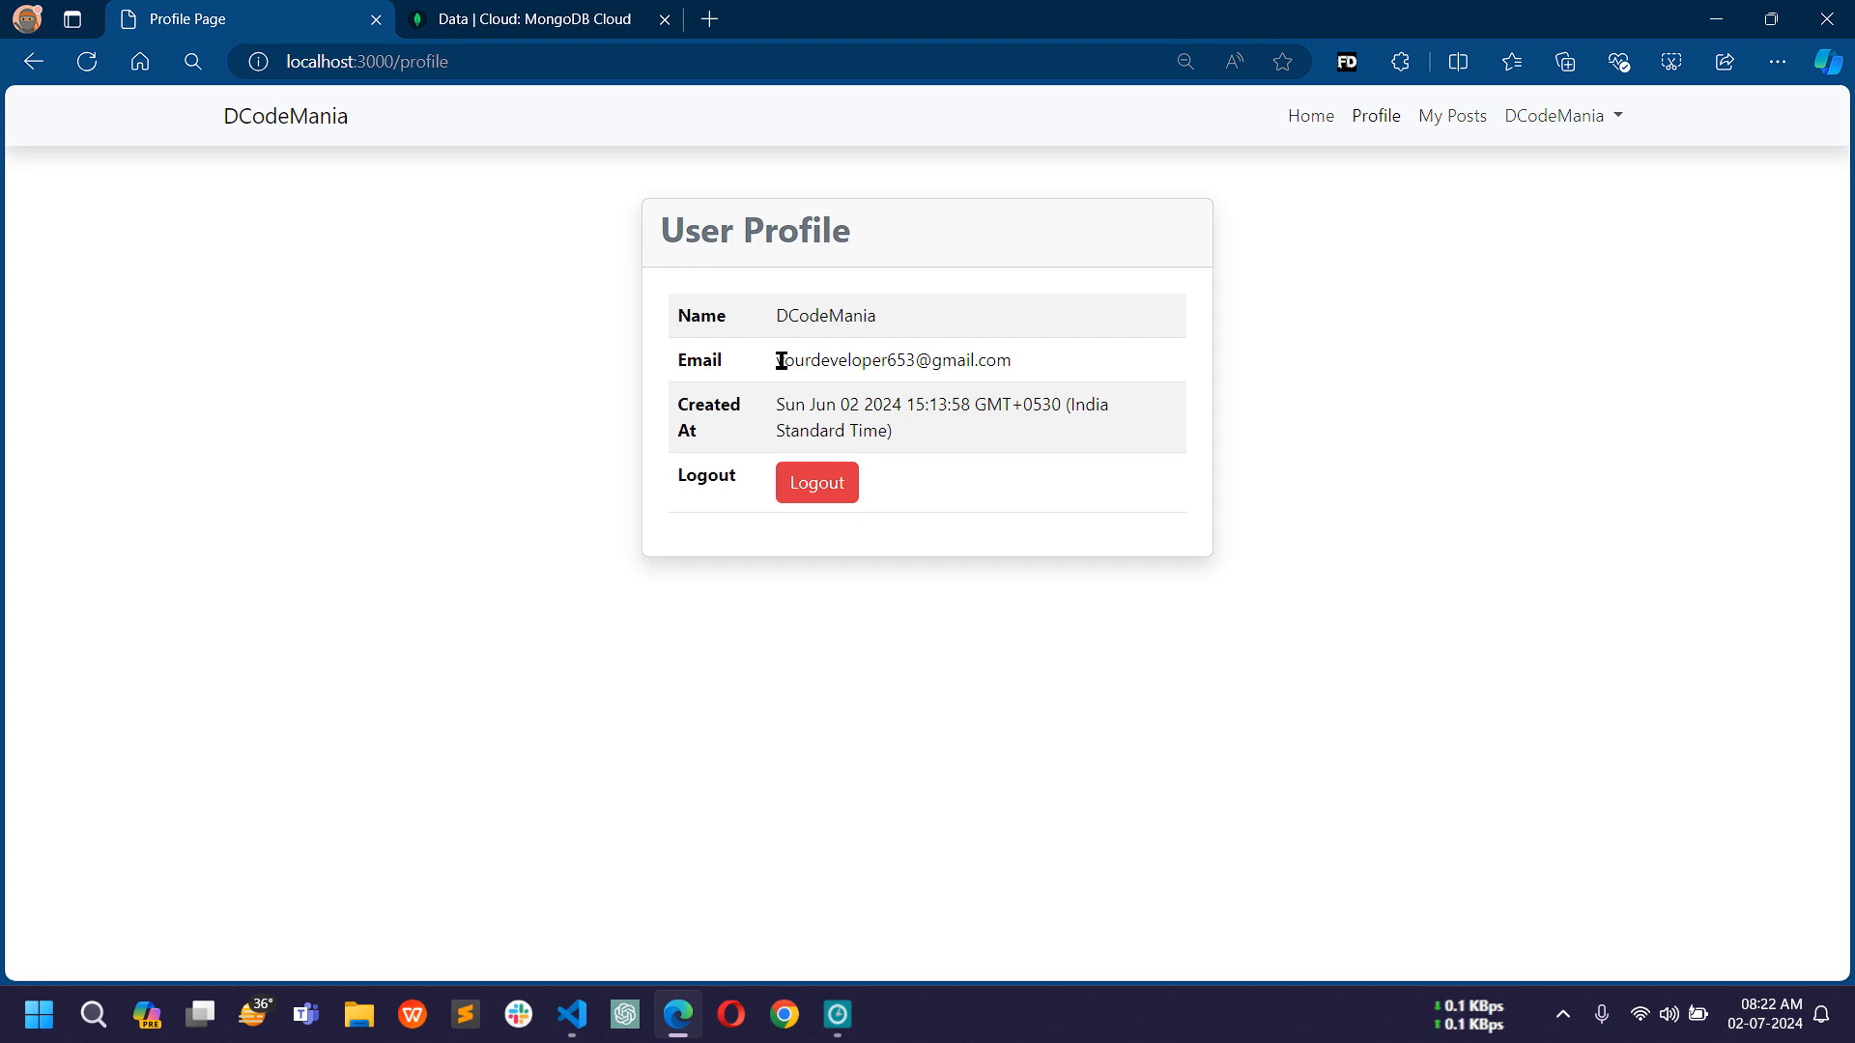
pyautogui.moveTo(1451, 115)
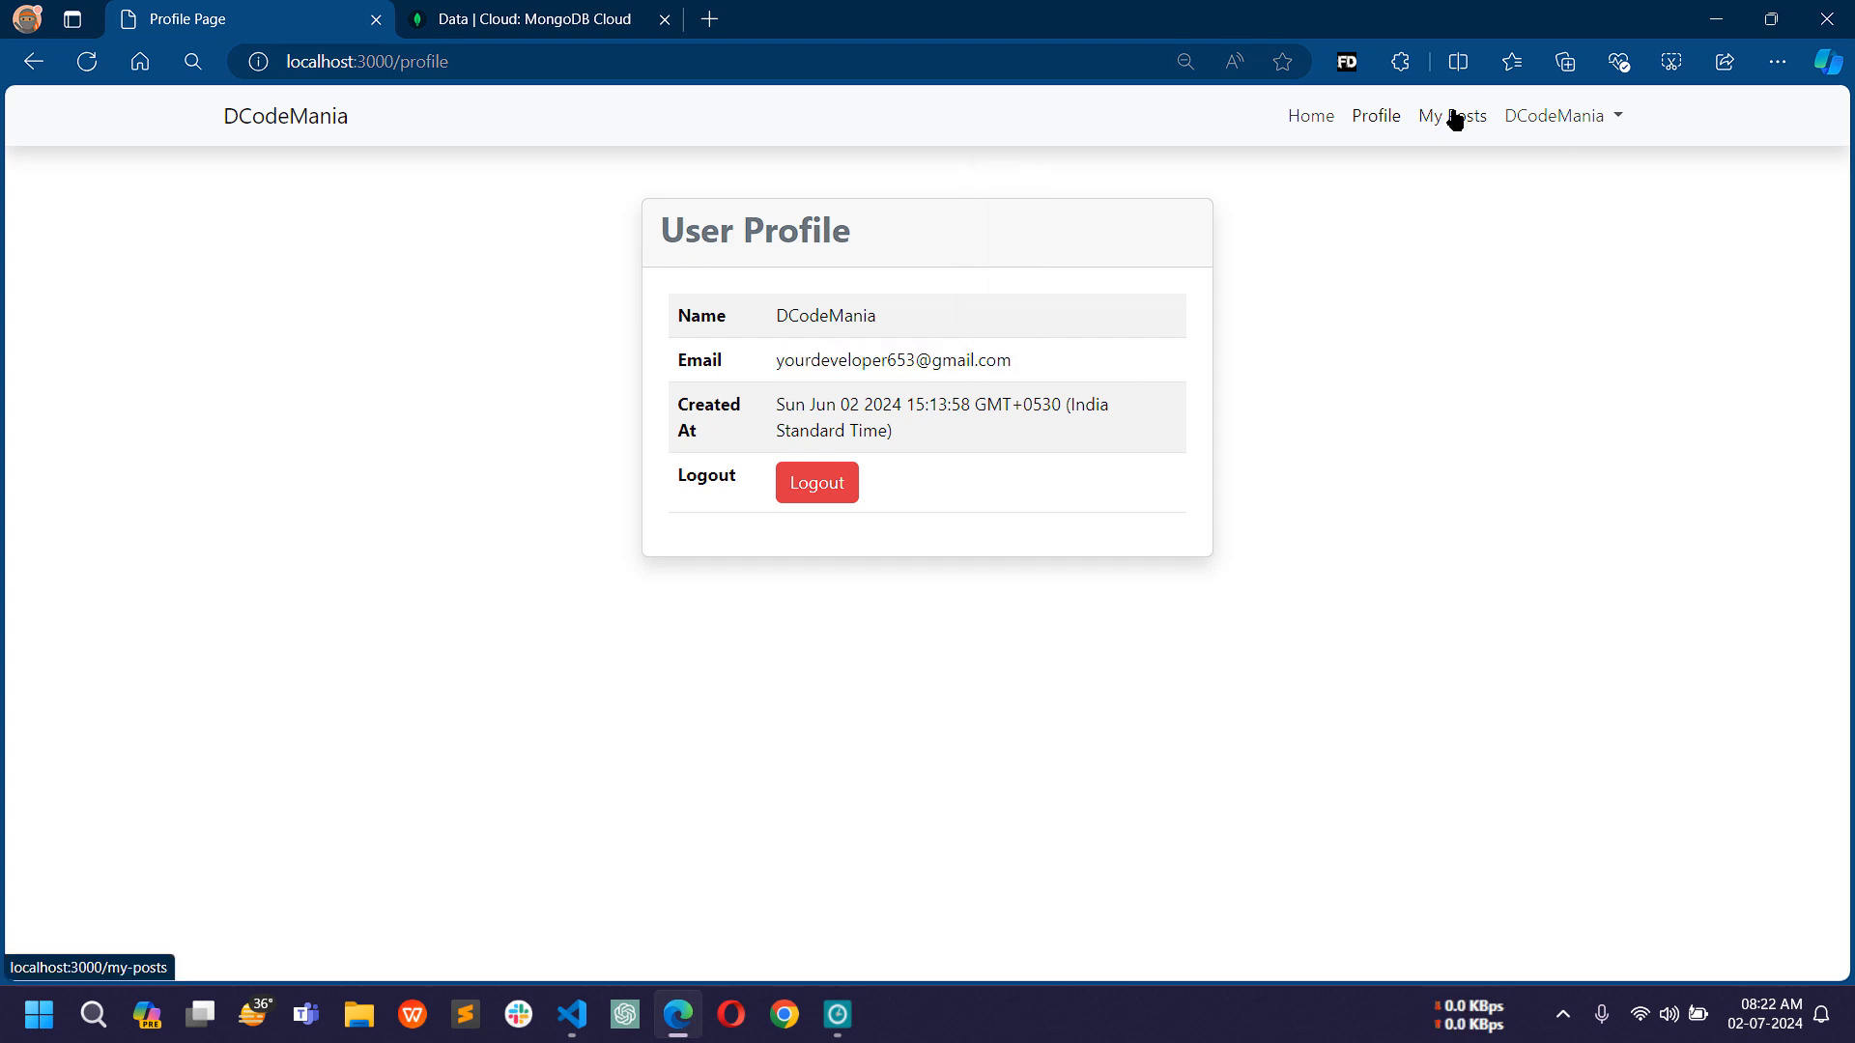
# View the My Posts page, then switch to the MongoDB Atlas tab.
pyautogui.click(1451, 114)
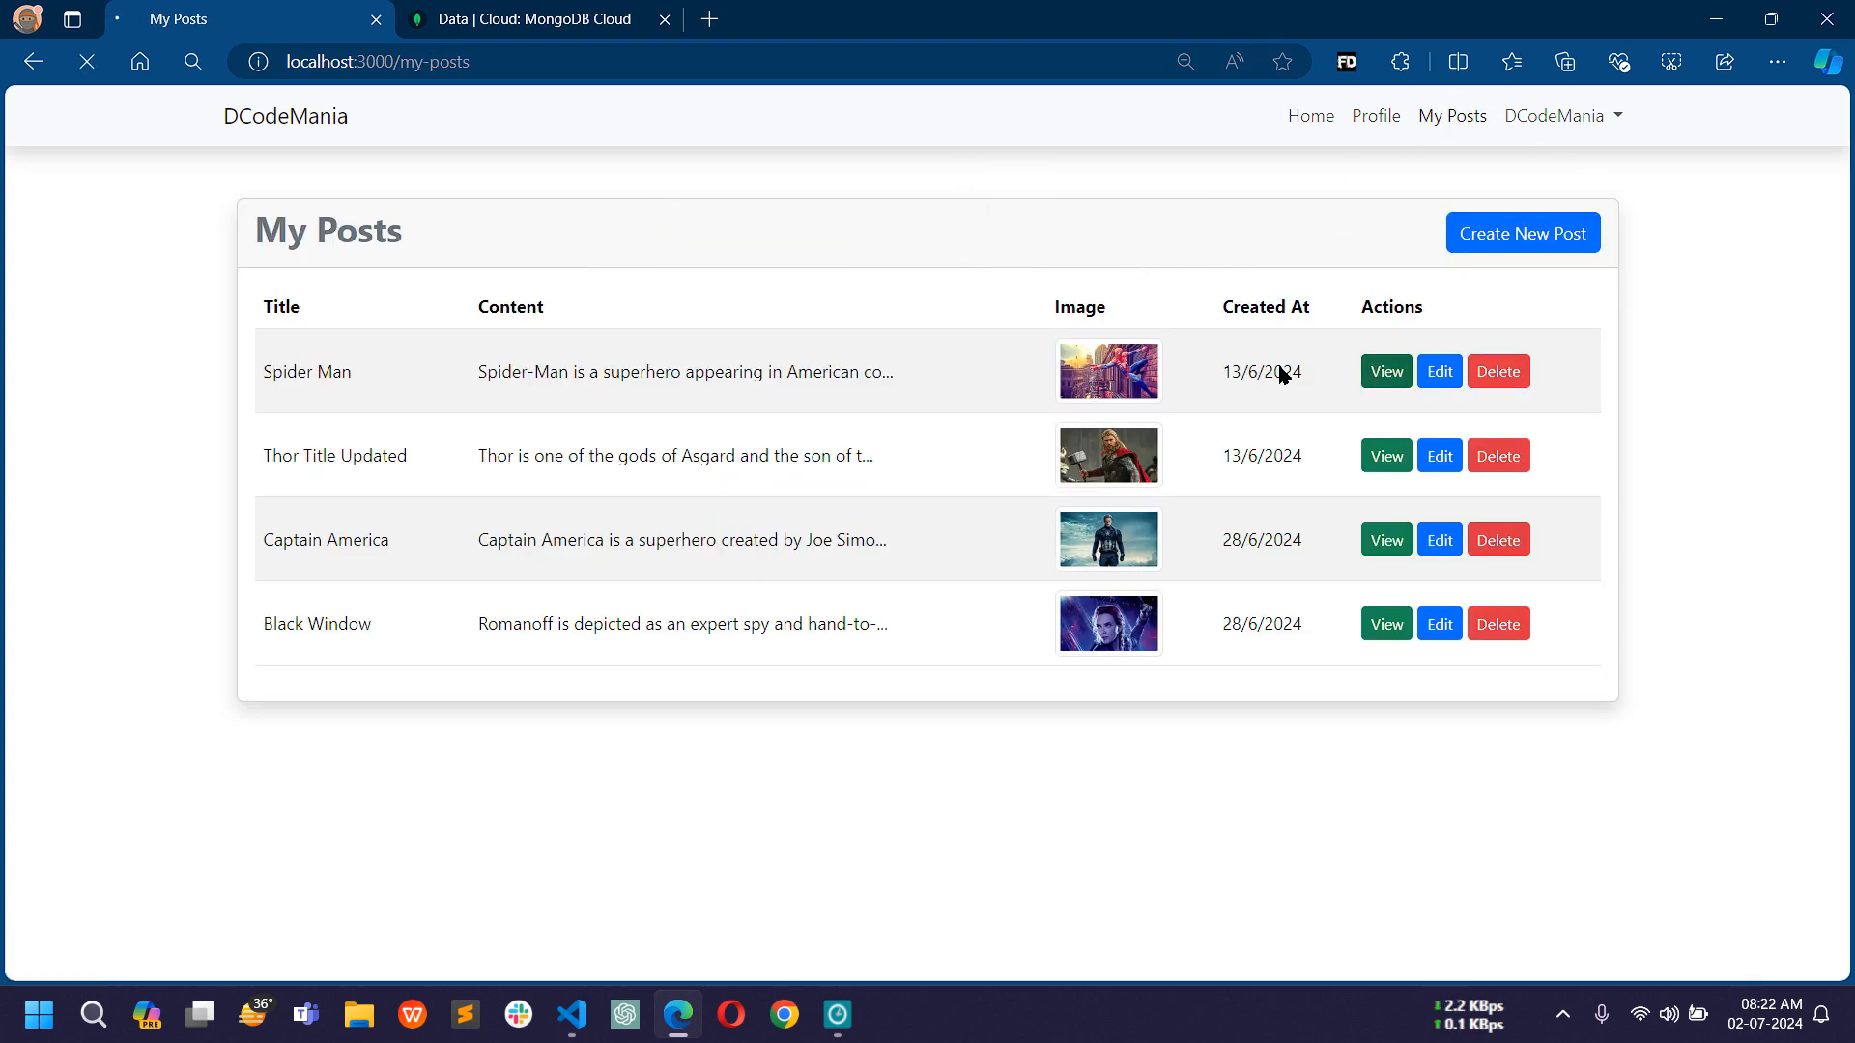
pyautogui.click(539, 20)
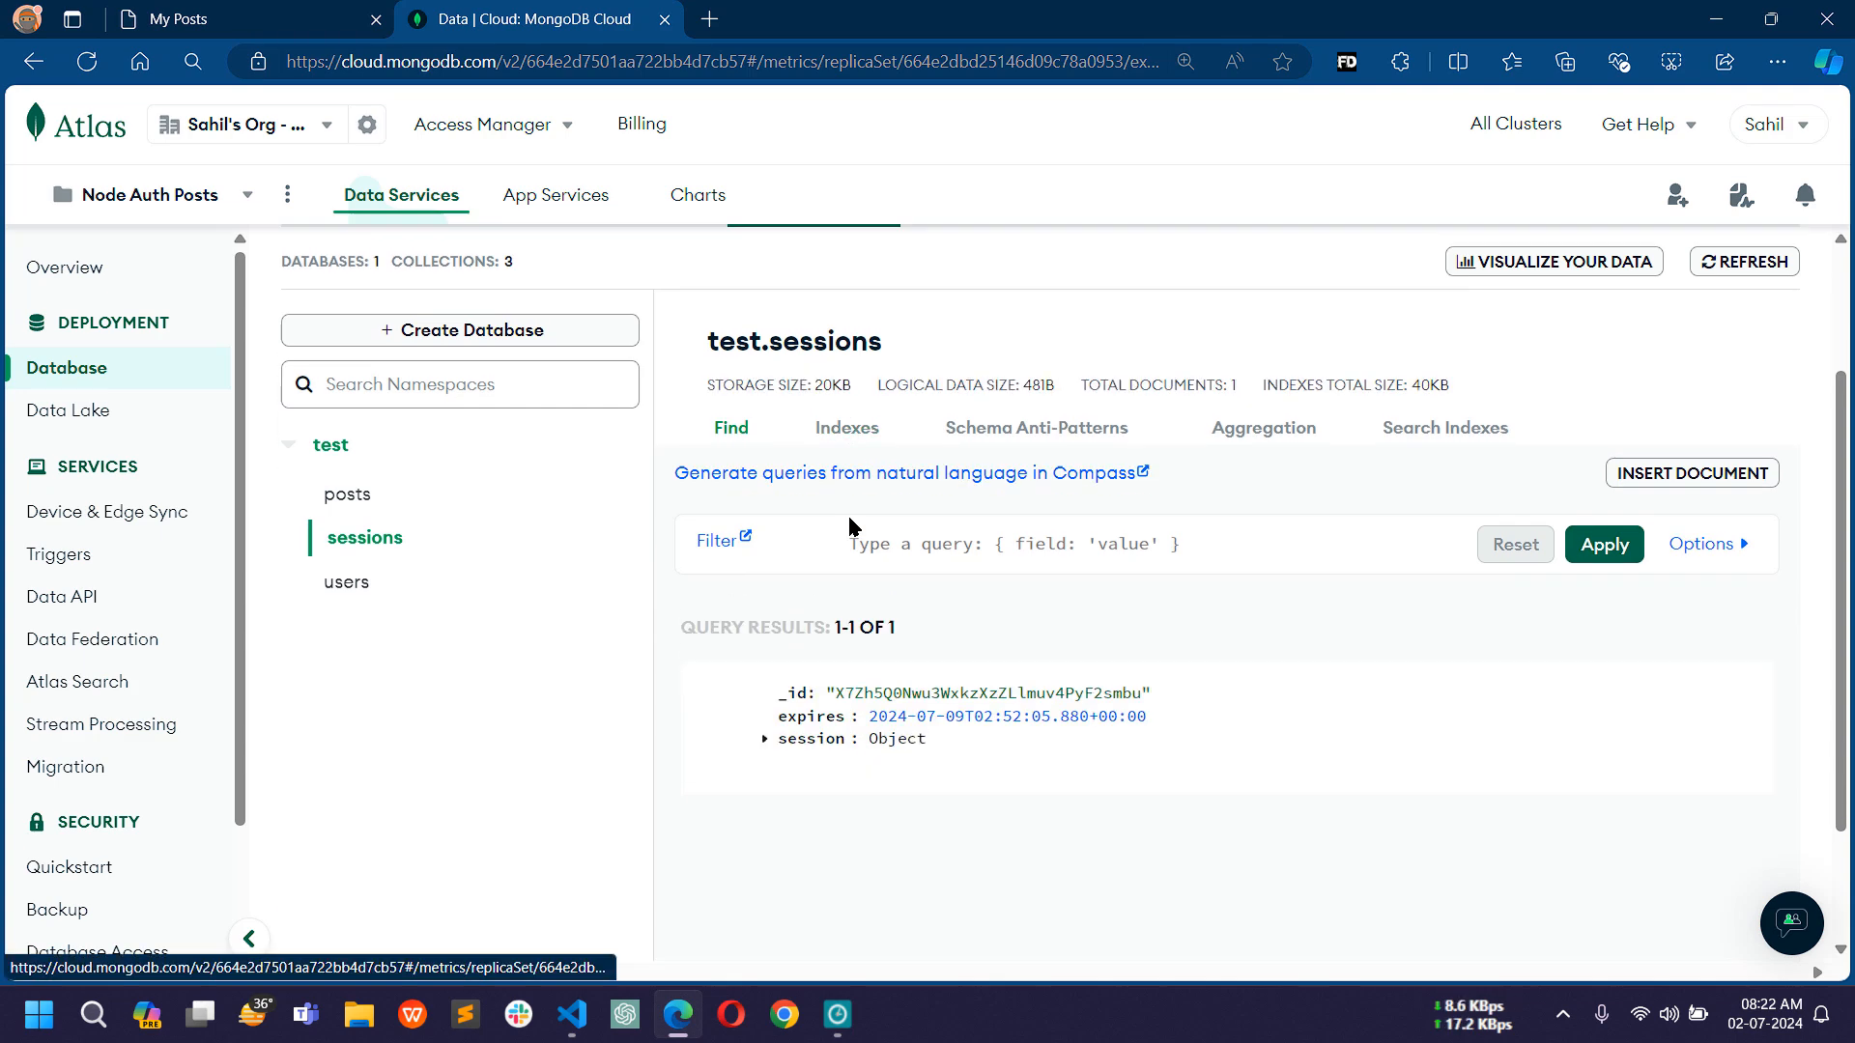
# In test.sessions, expand the session document and its user field to see the stored details.
pyautogui.scroll(-3)
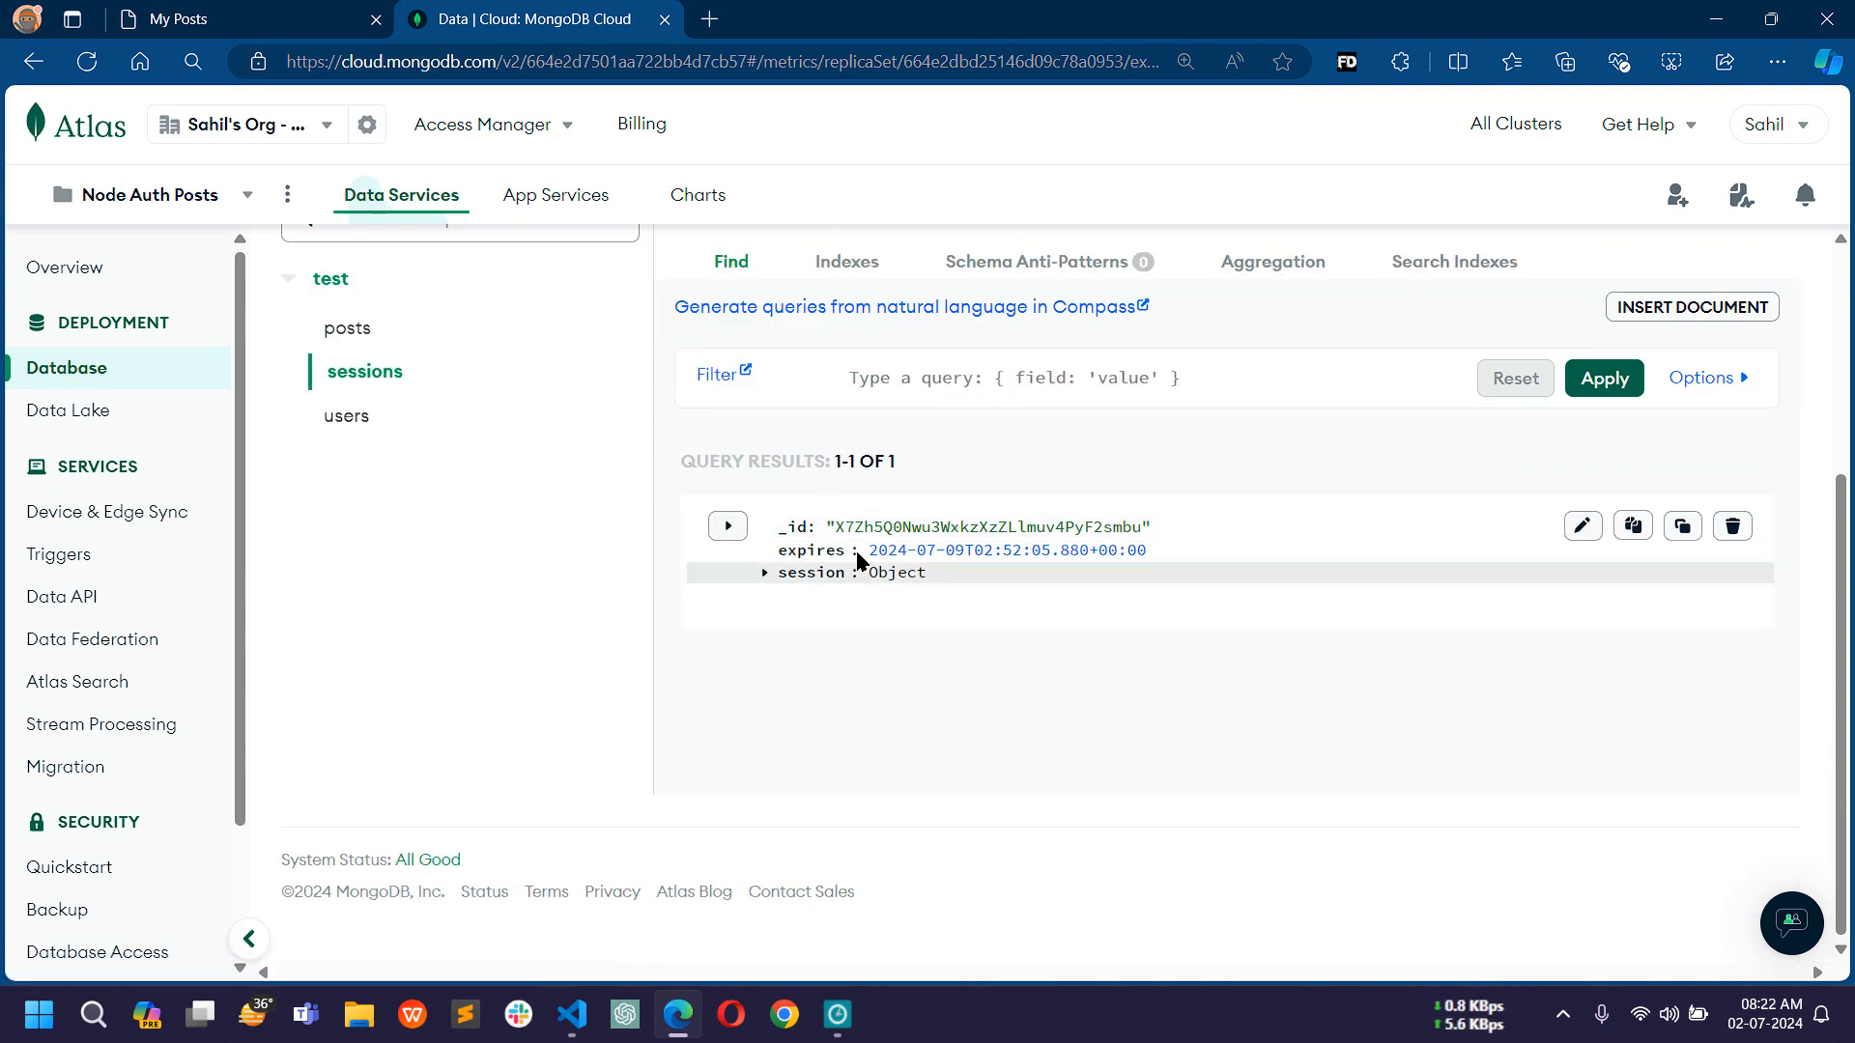
pyautogui.moveTo(995, 604)
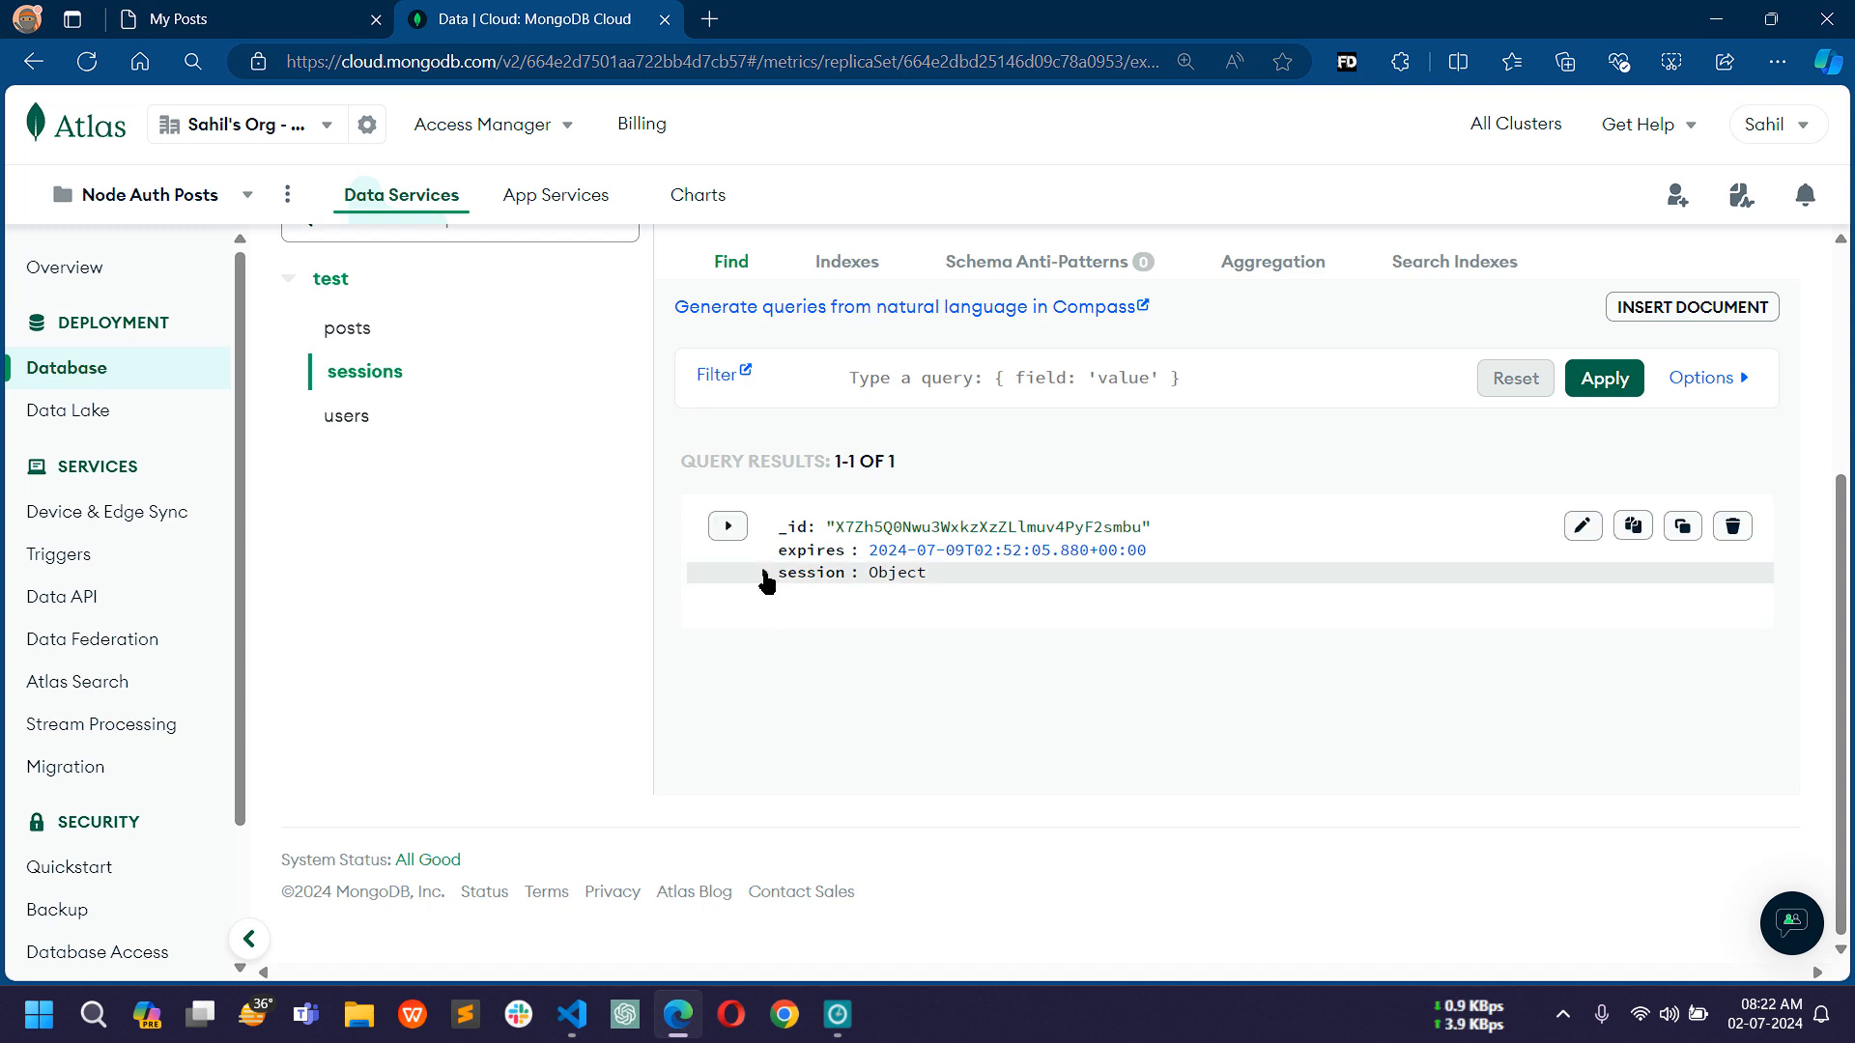
pyautogui.click(767, 572)
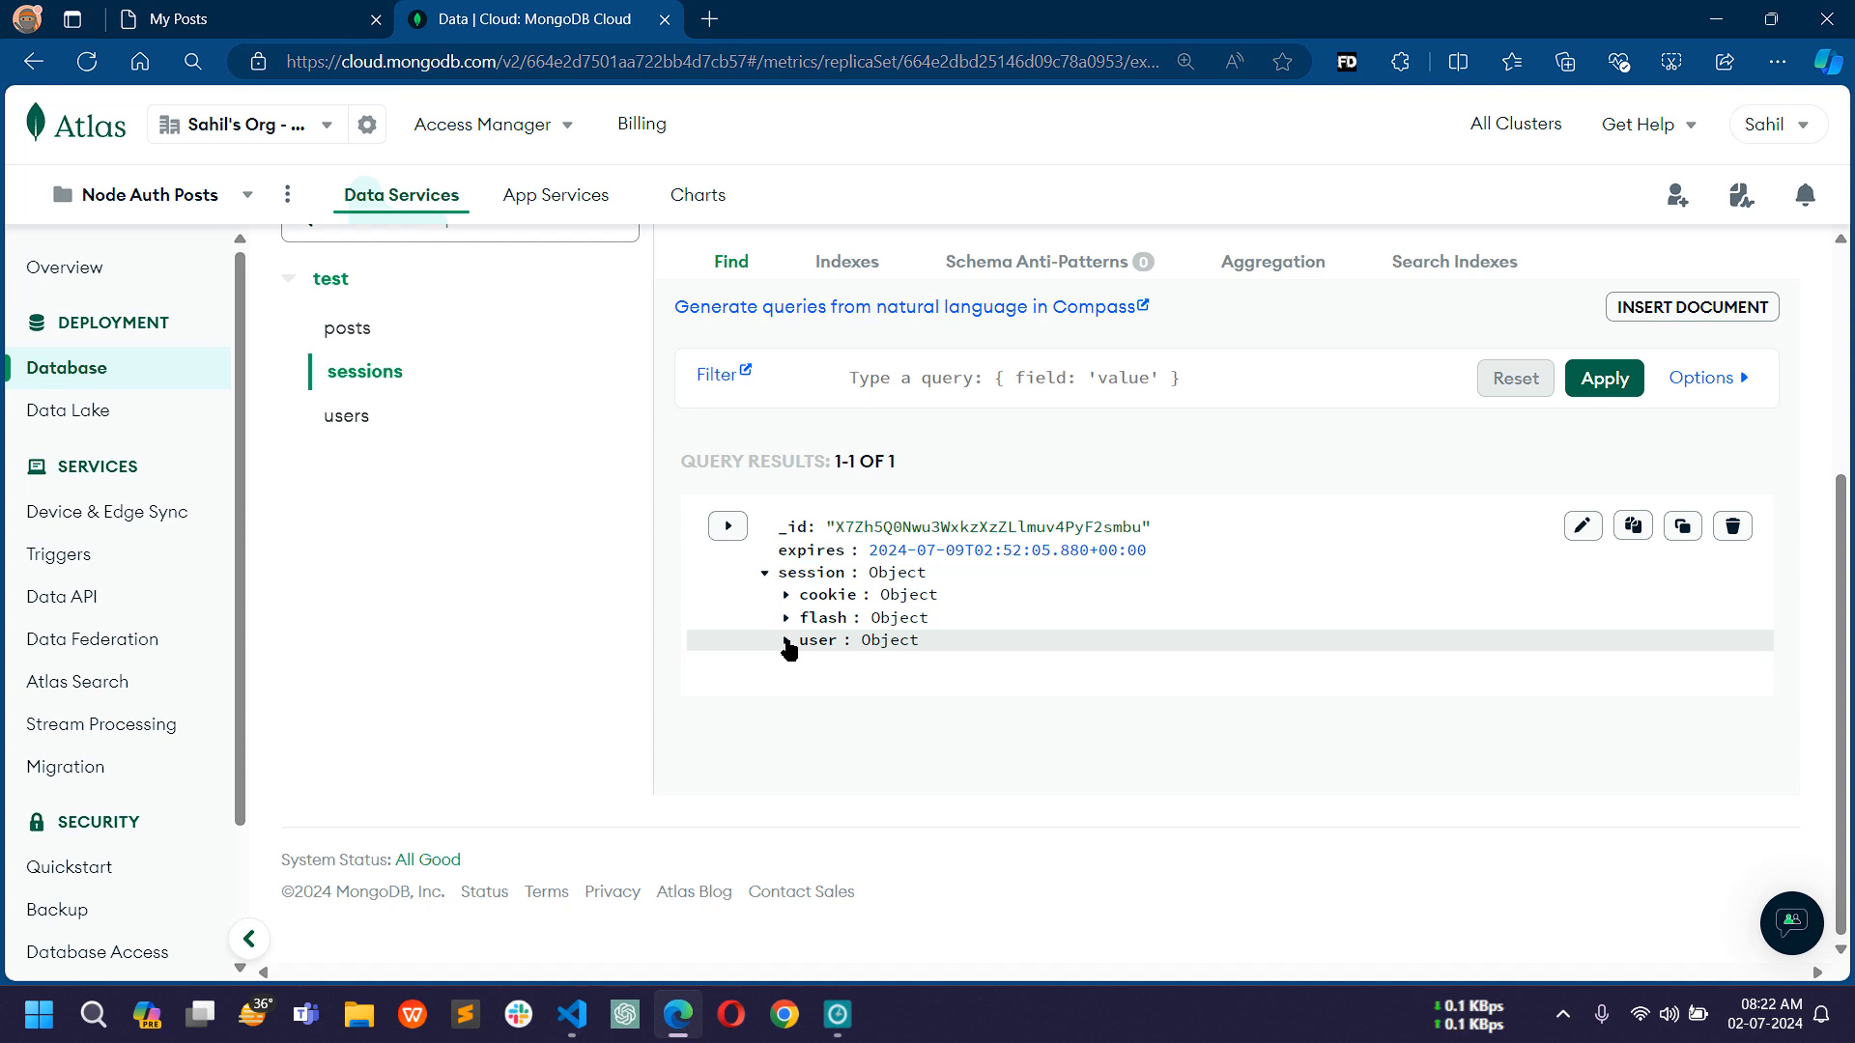
pyautogui.click(786, 639)
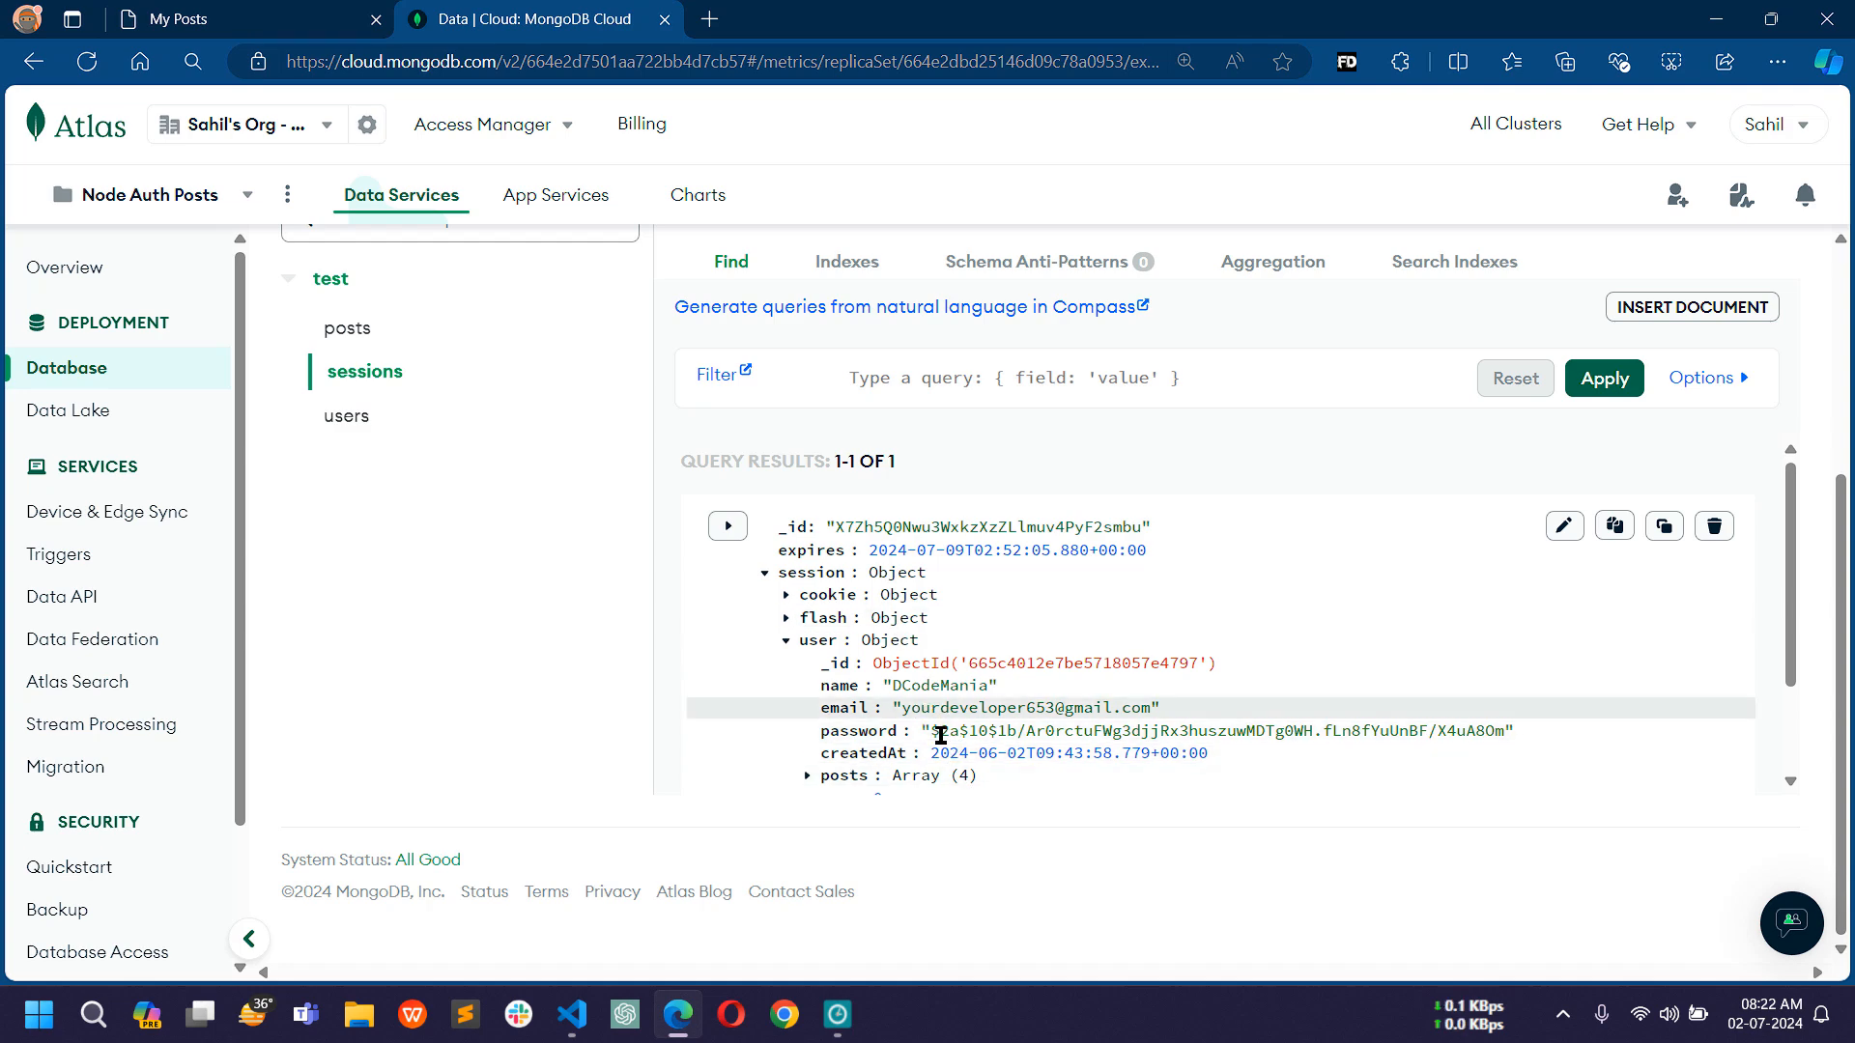
# Switch back to the app tab and log the user out.
pyautogui.click(178, 19)
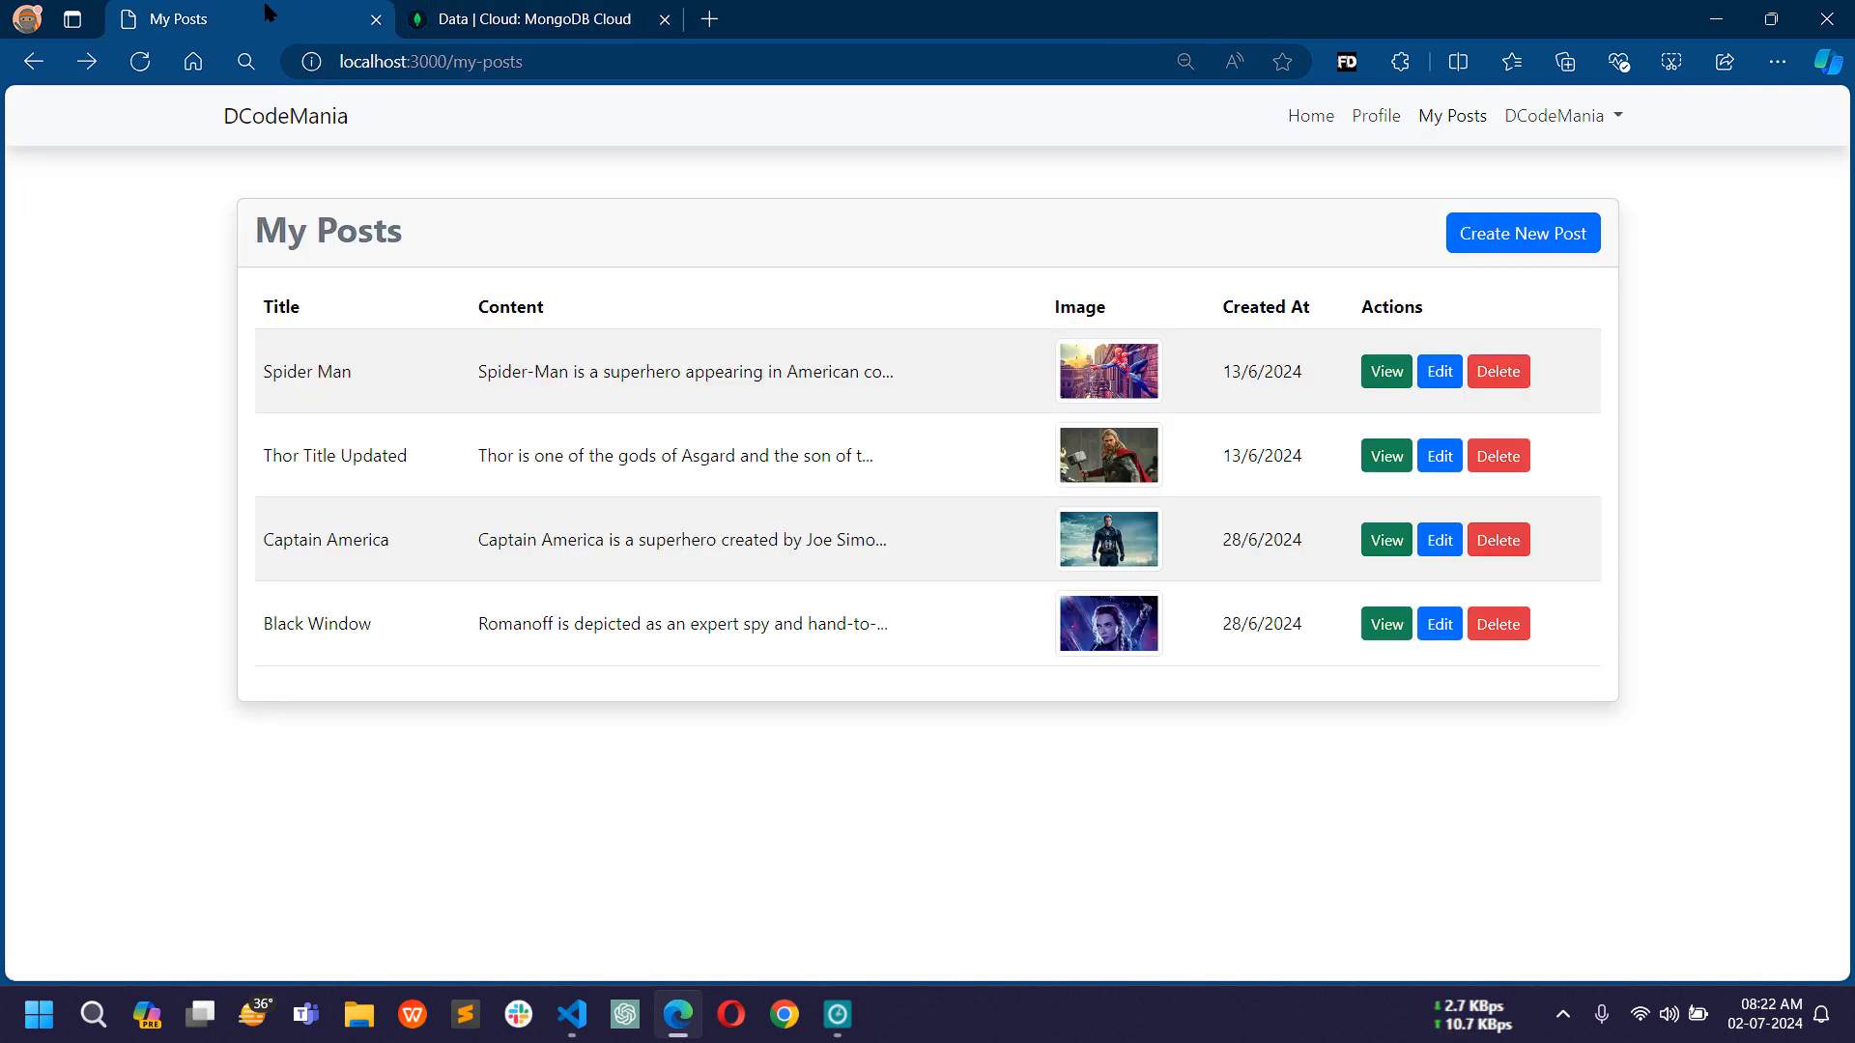
pyautogui.click(1556, 114)
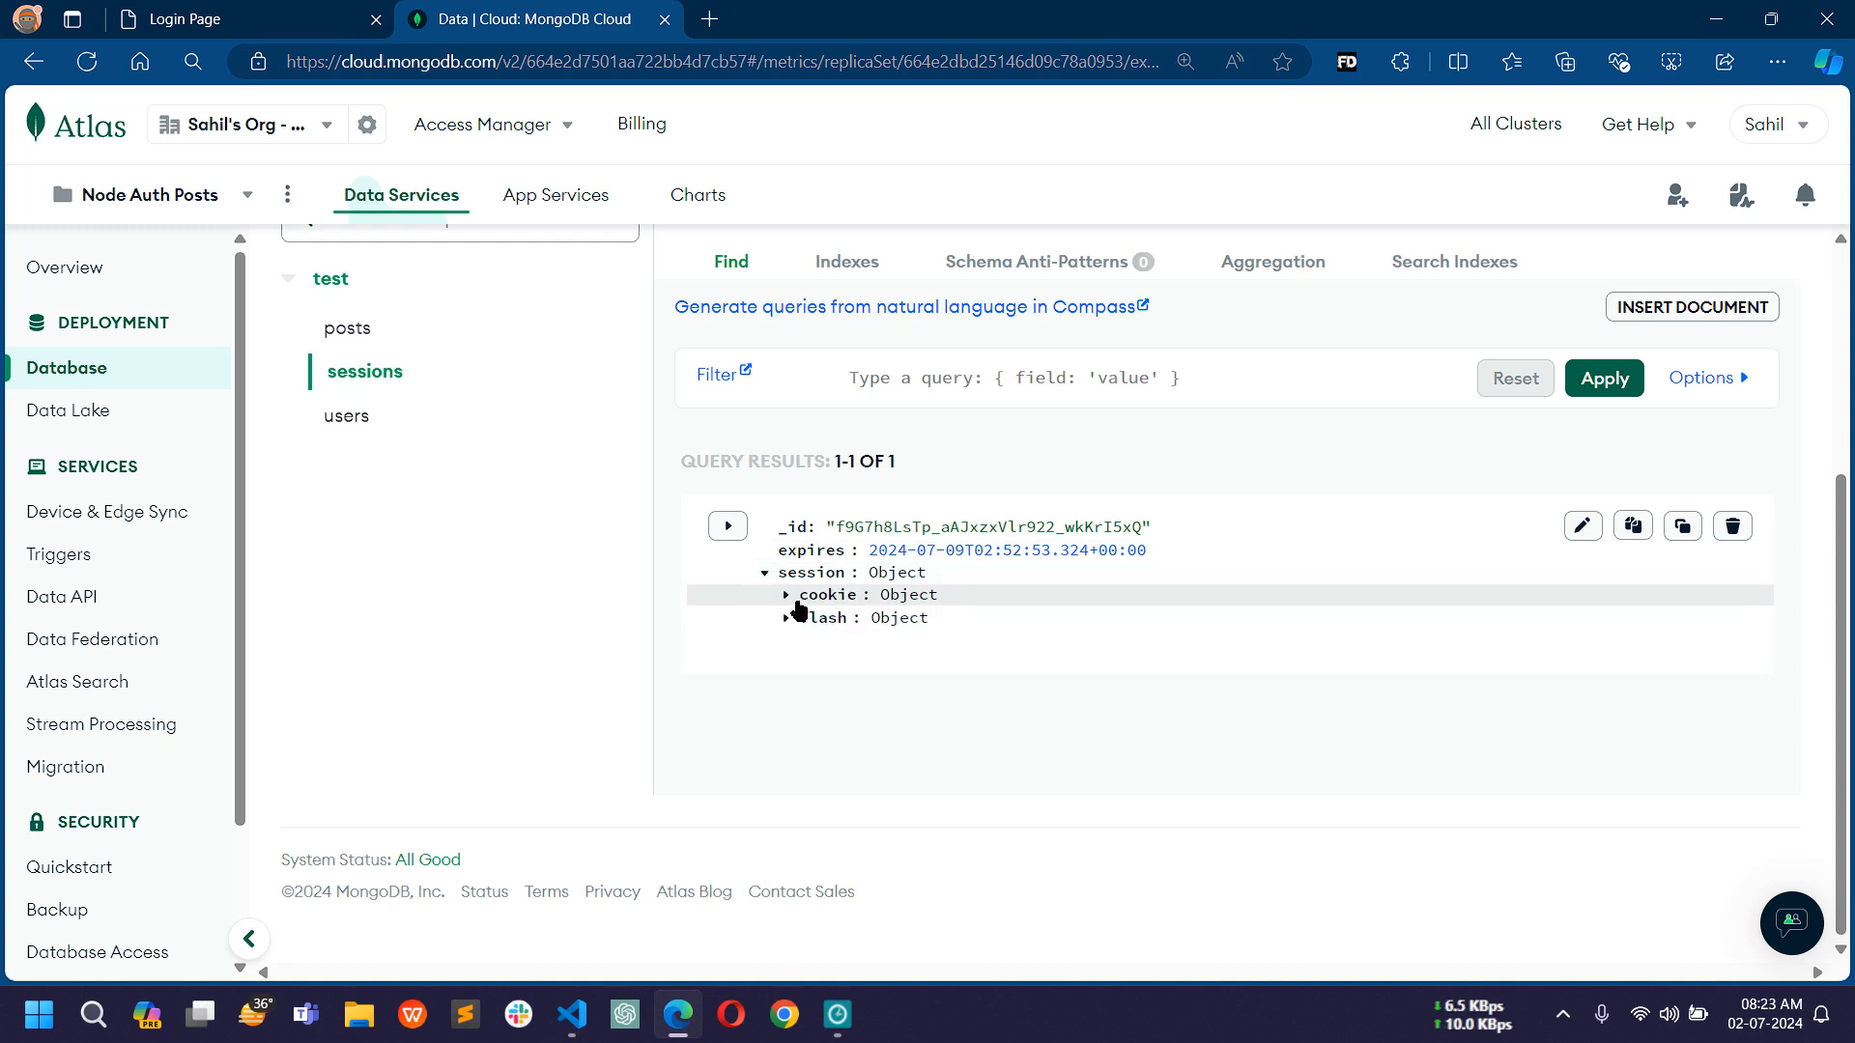
pyautogui.moveTo(856, 619)
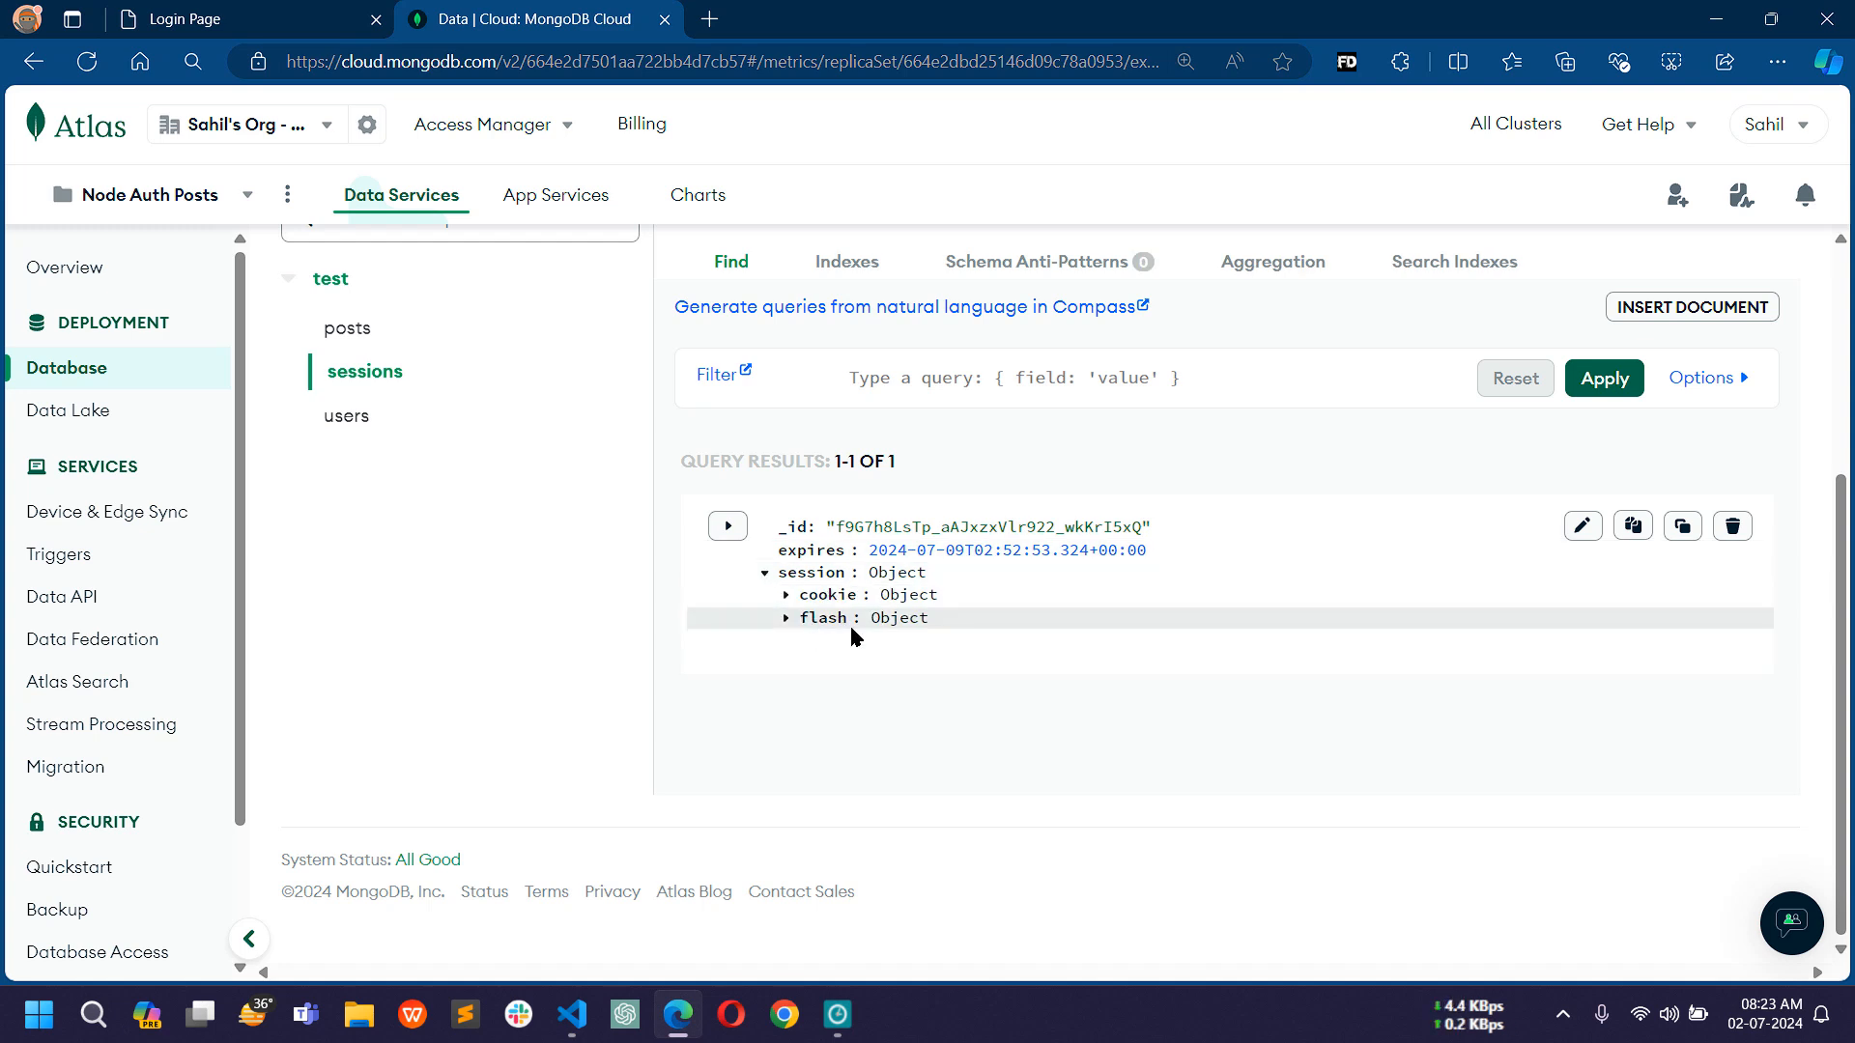
pyautogui.moveTo(1179, 647)
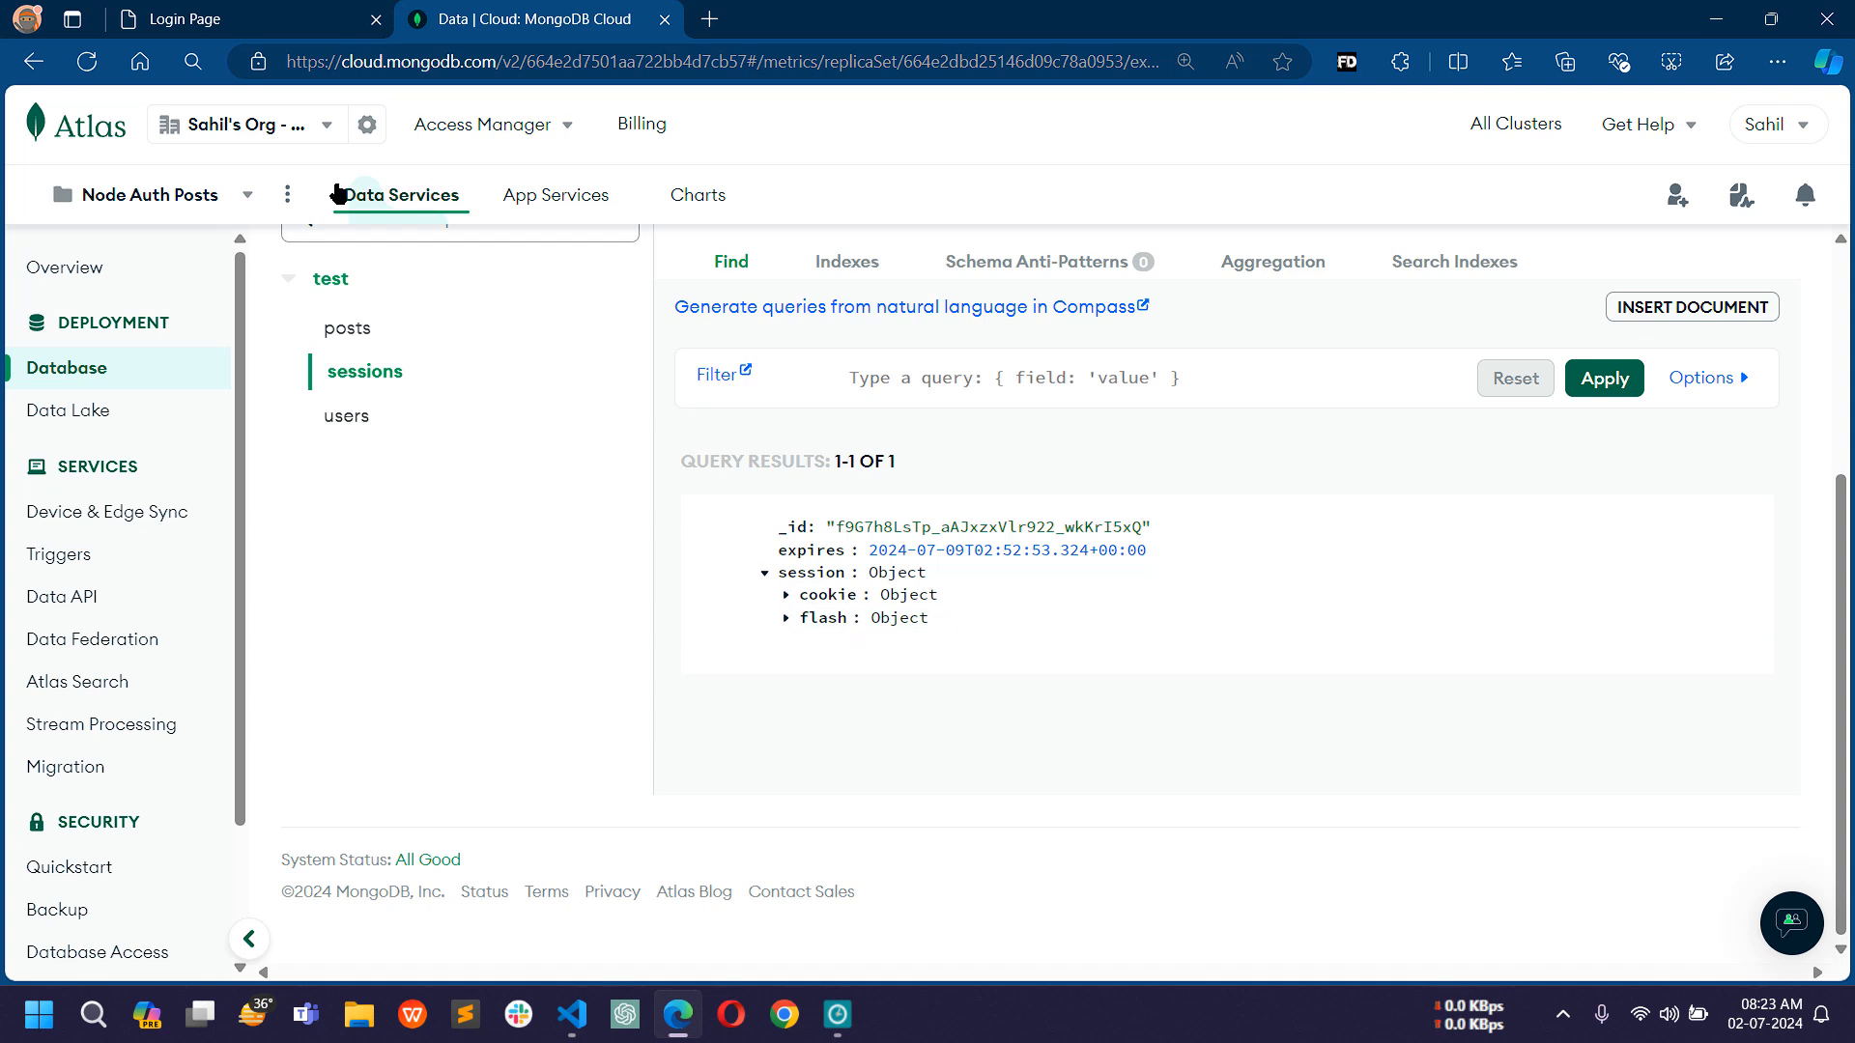
# Log back in to the app and return to the Atlas sessions data.
pyautogui.click(240, 19)
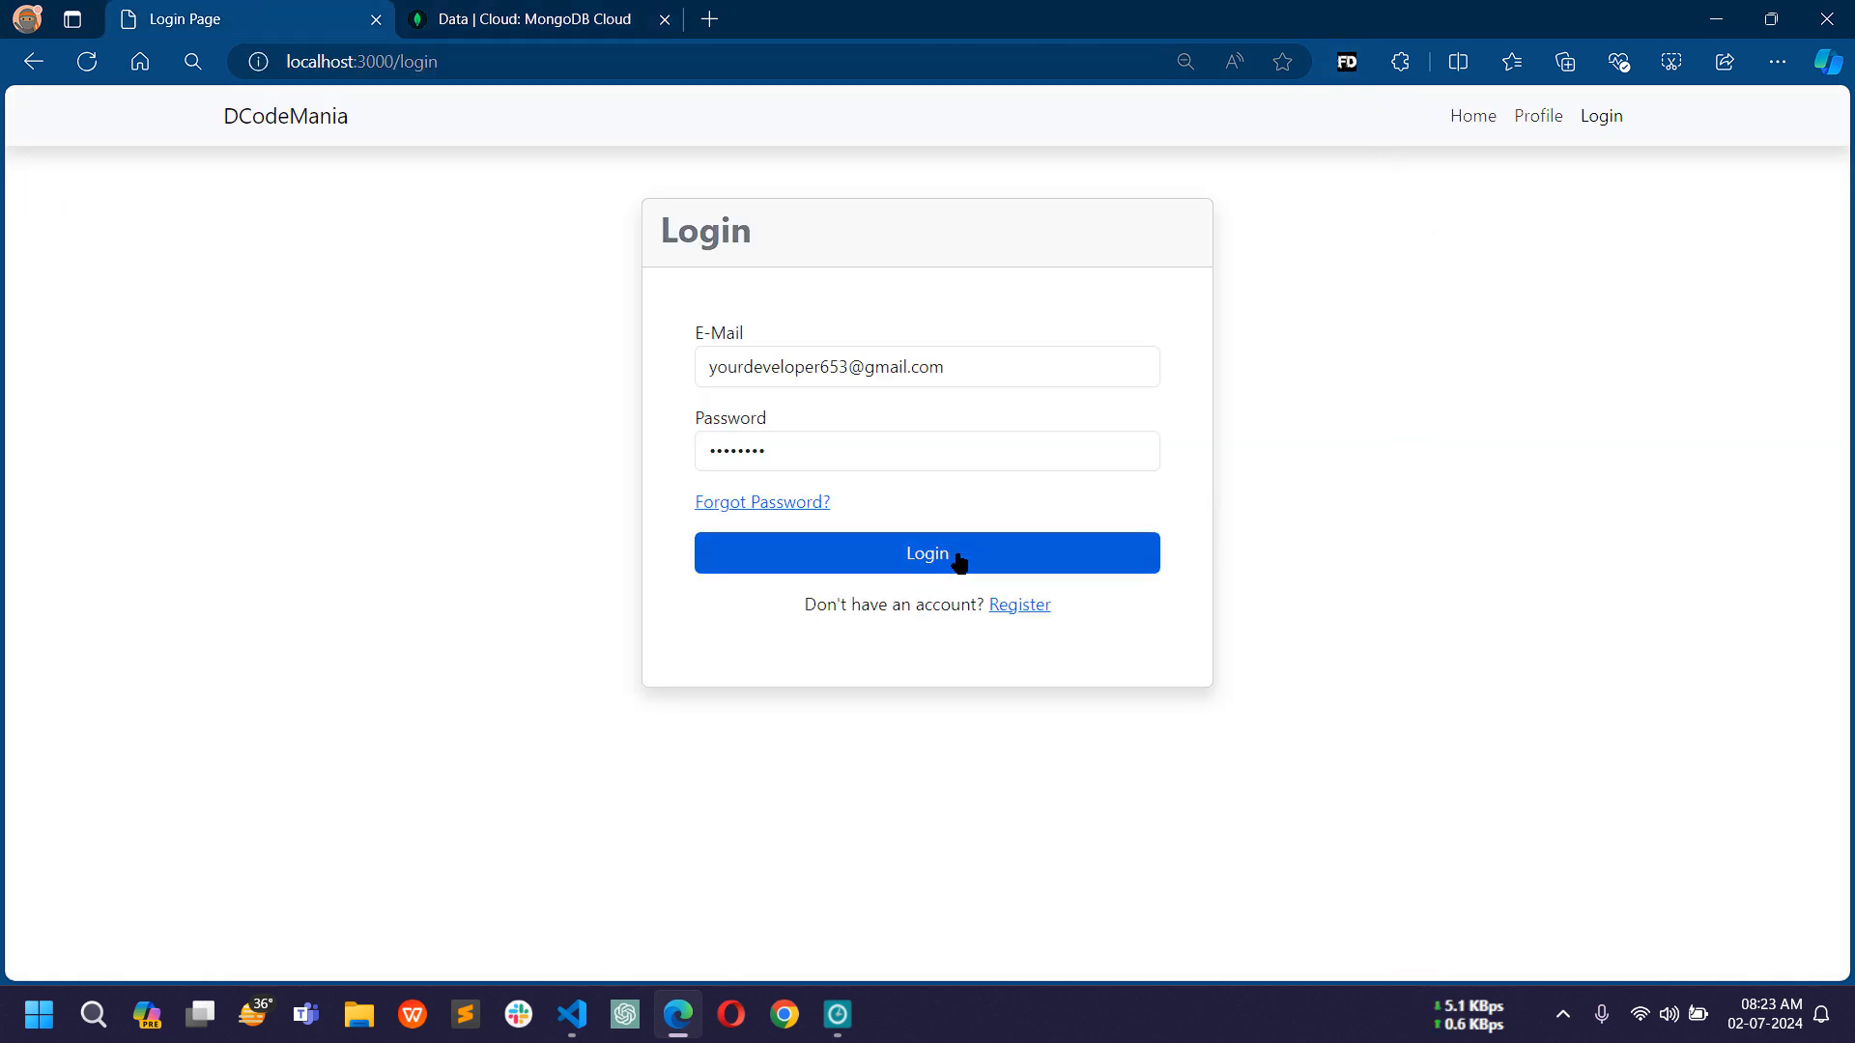
pyautogui.click(925, 552)
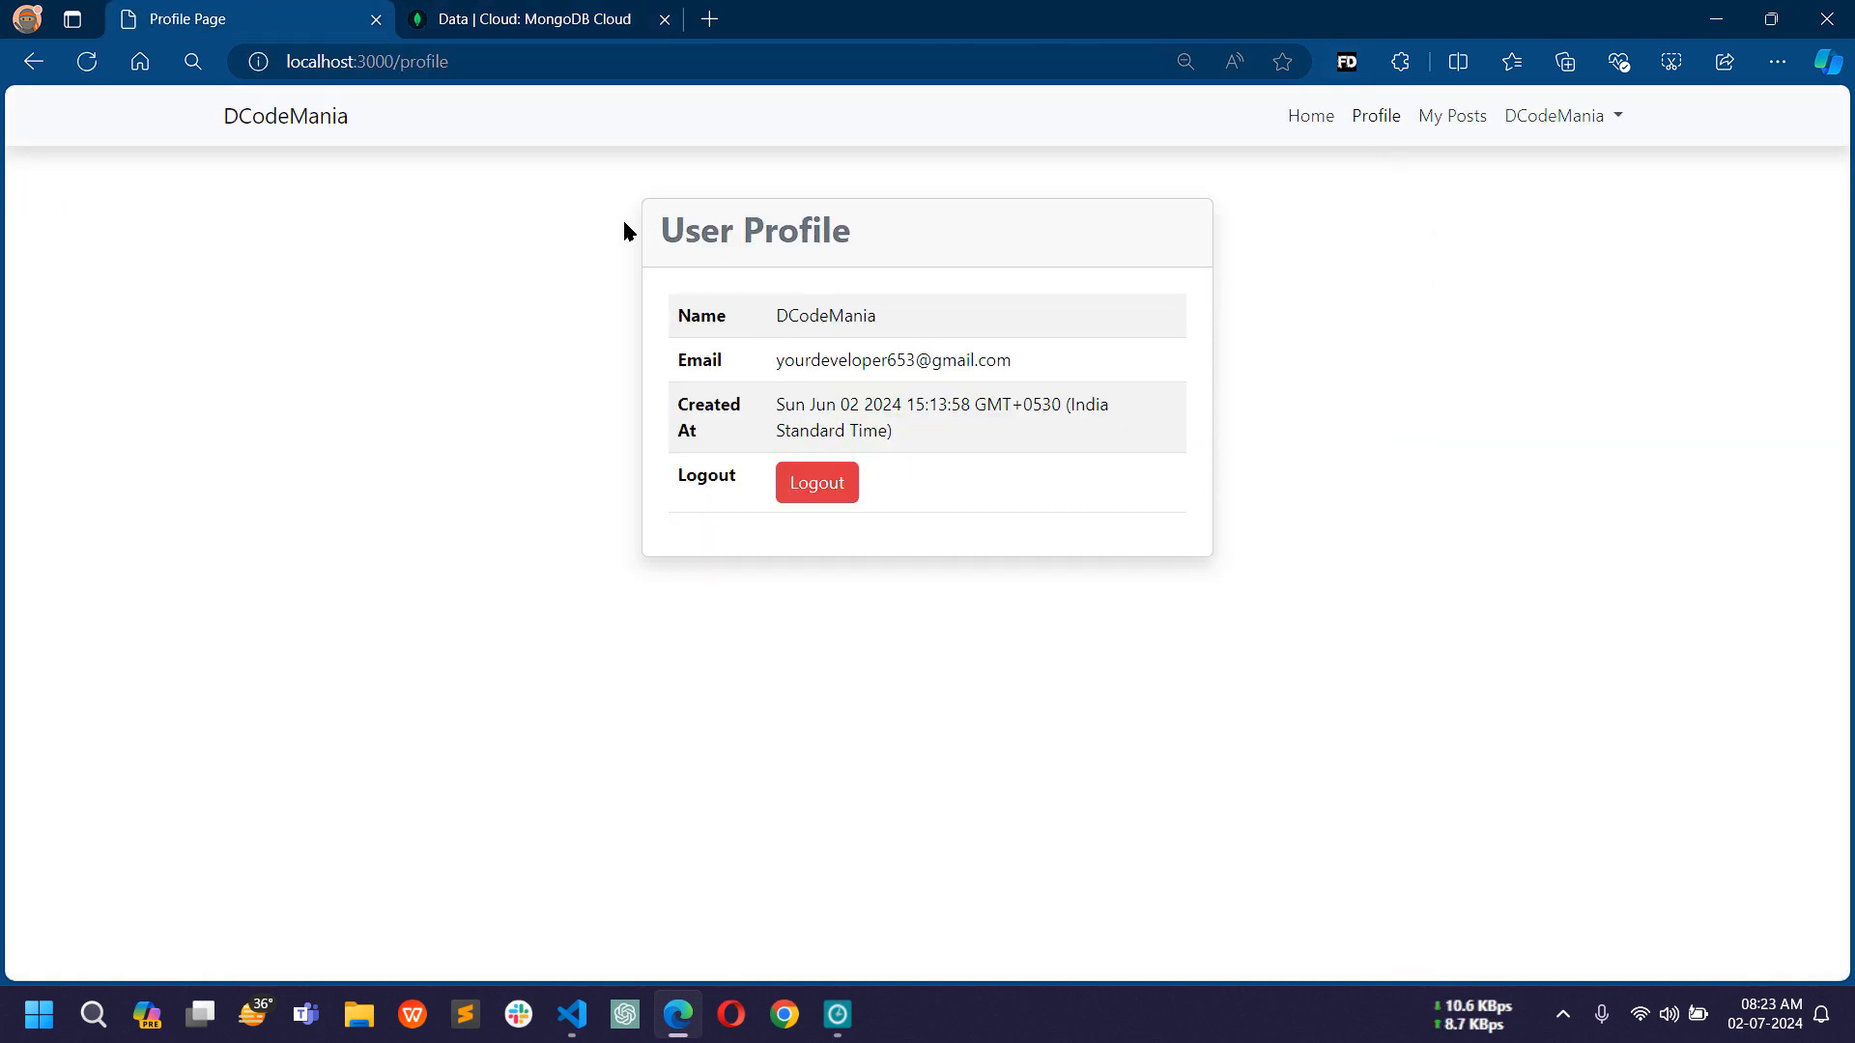
pyautogui.click(535, 19)
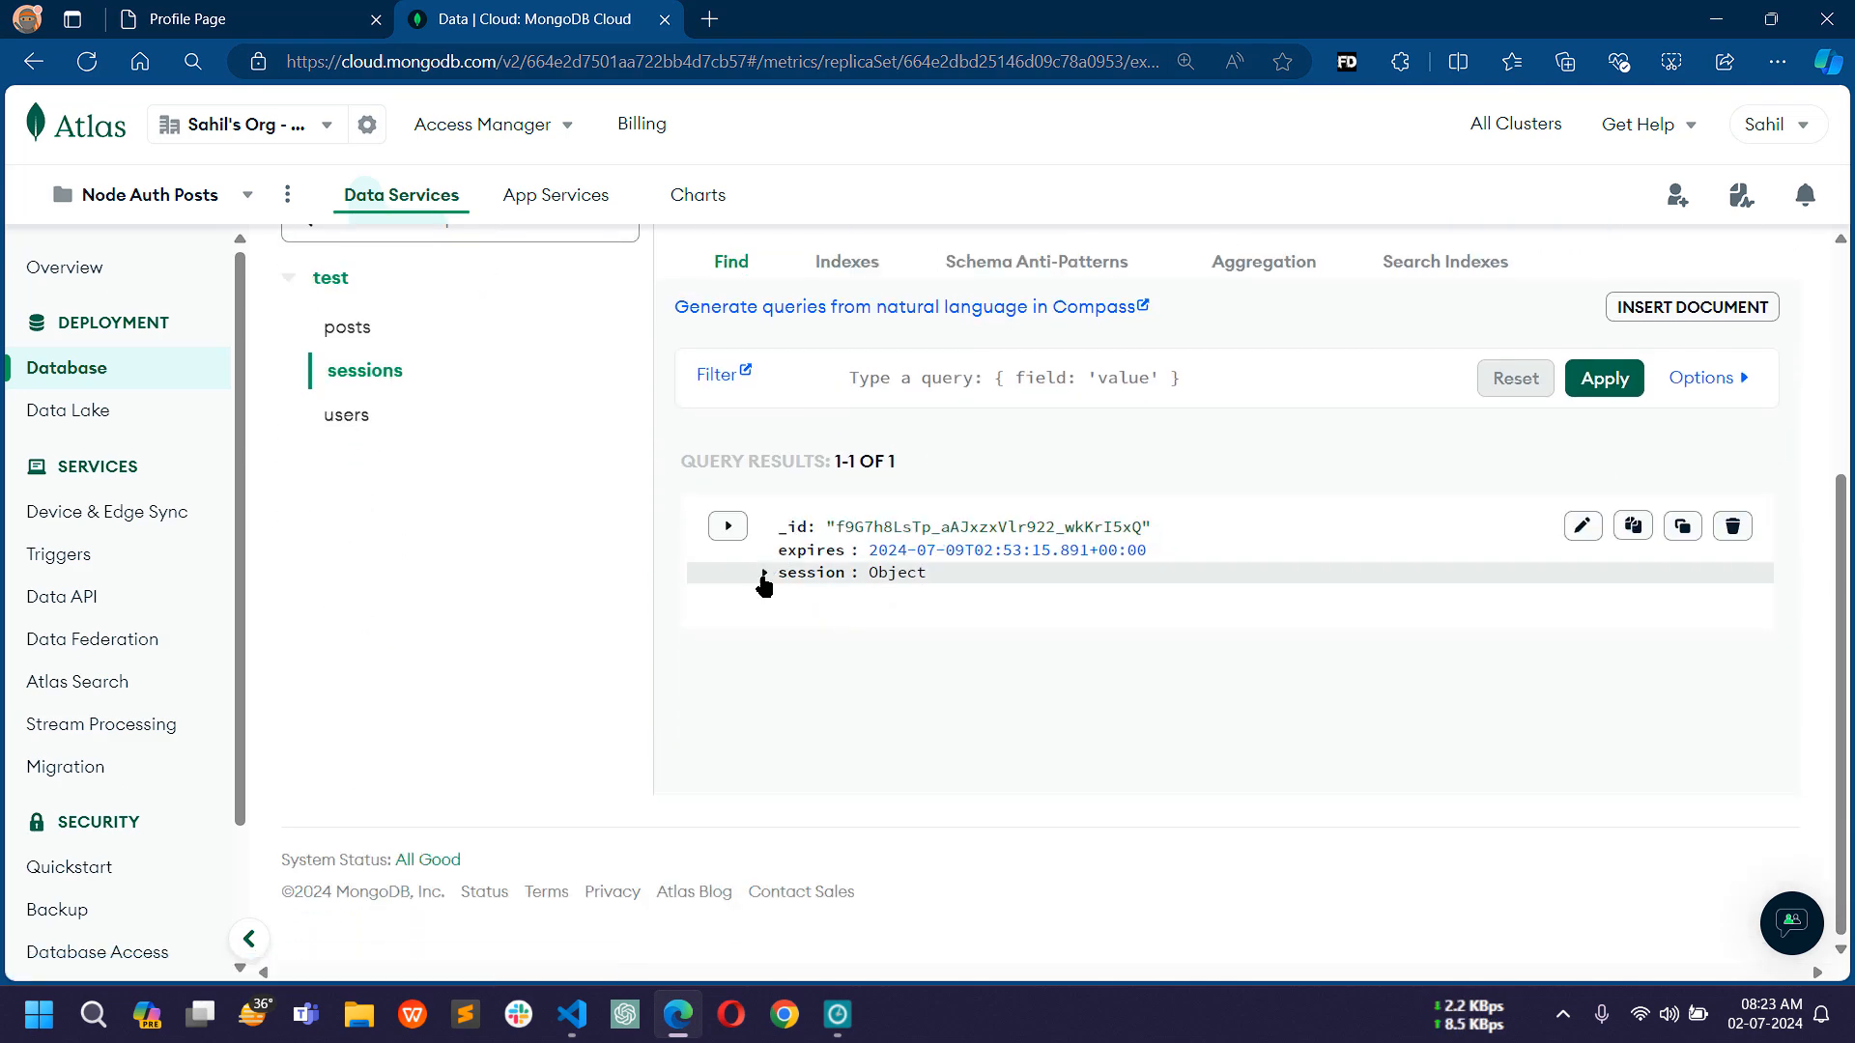
# Expand the new session document to reveal the user data, then return to the app's profile page.
pyautogui.click(767, 572)
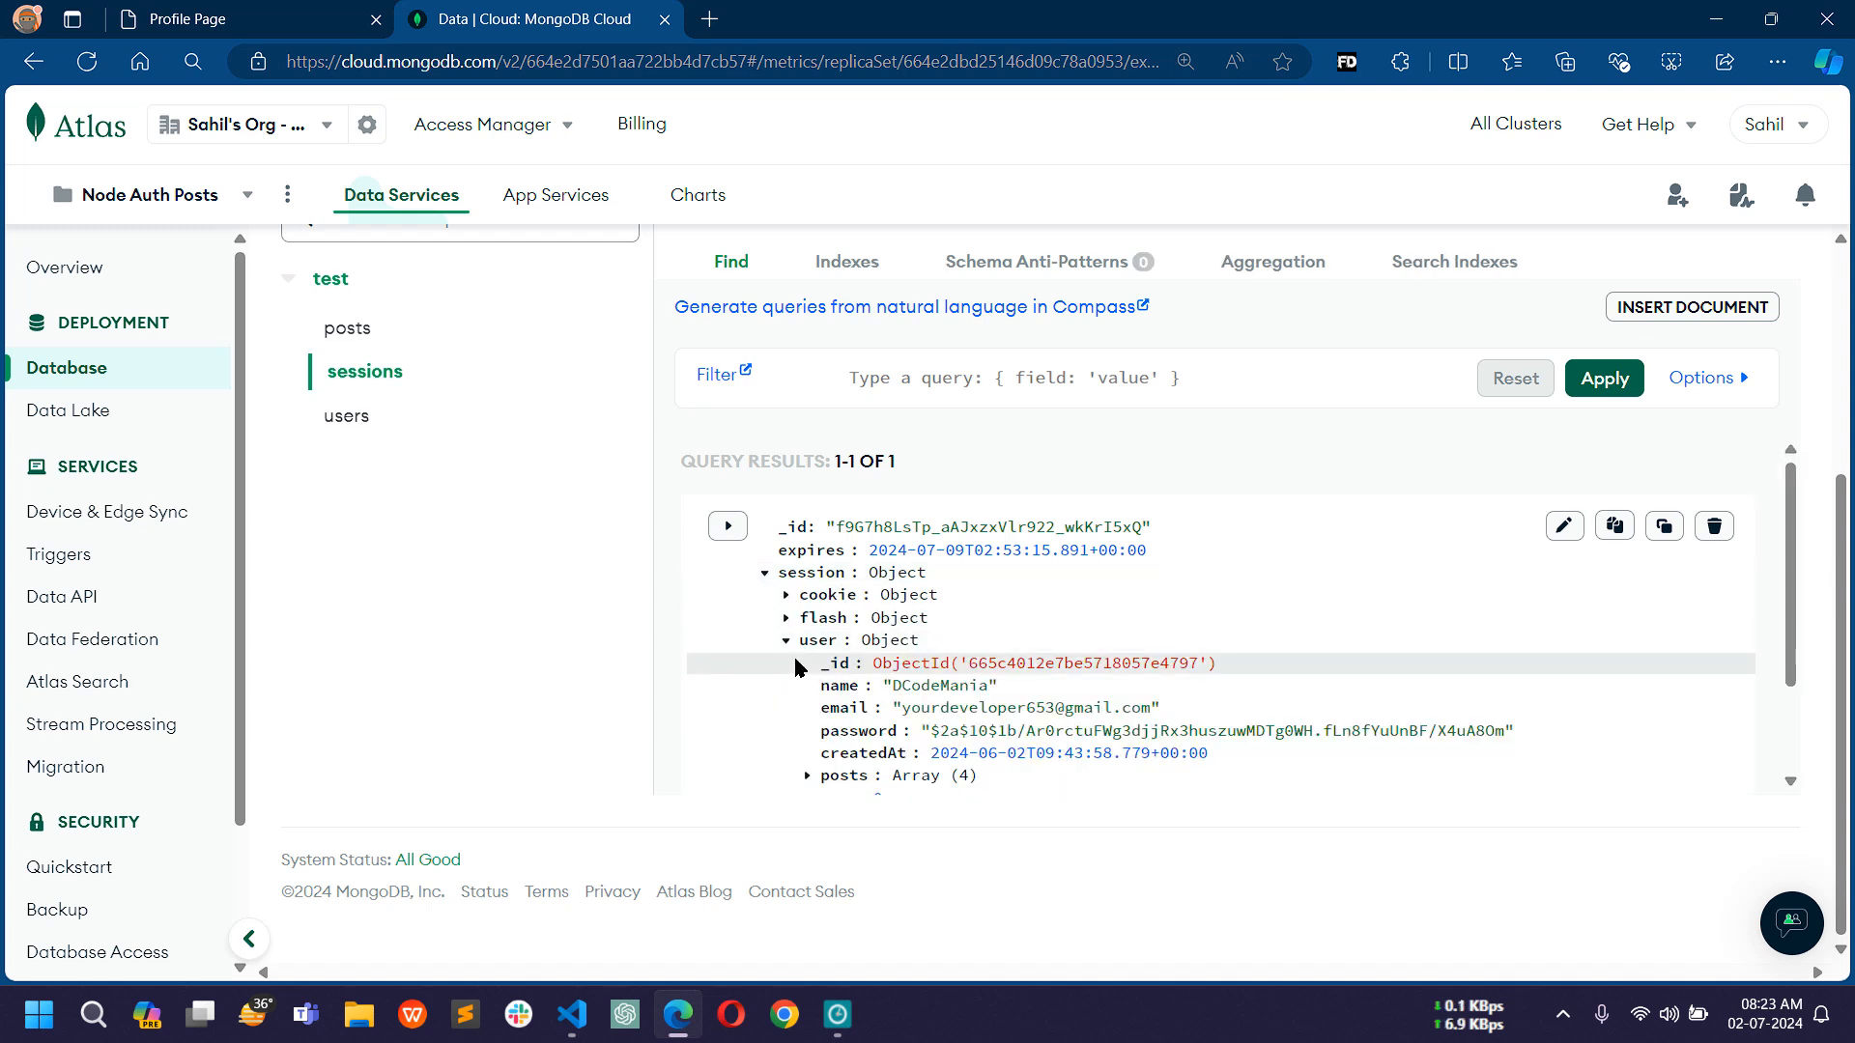
pyautogui.moveTo(934, 712)
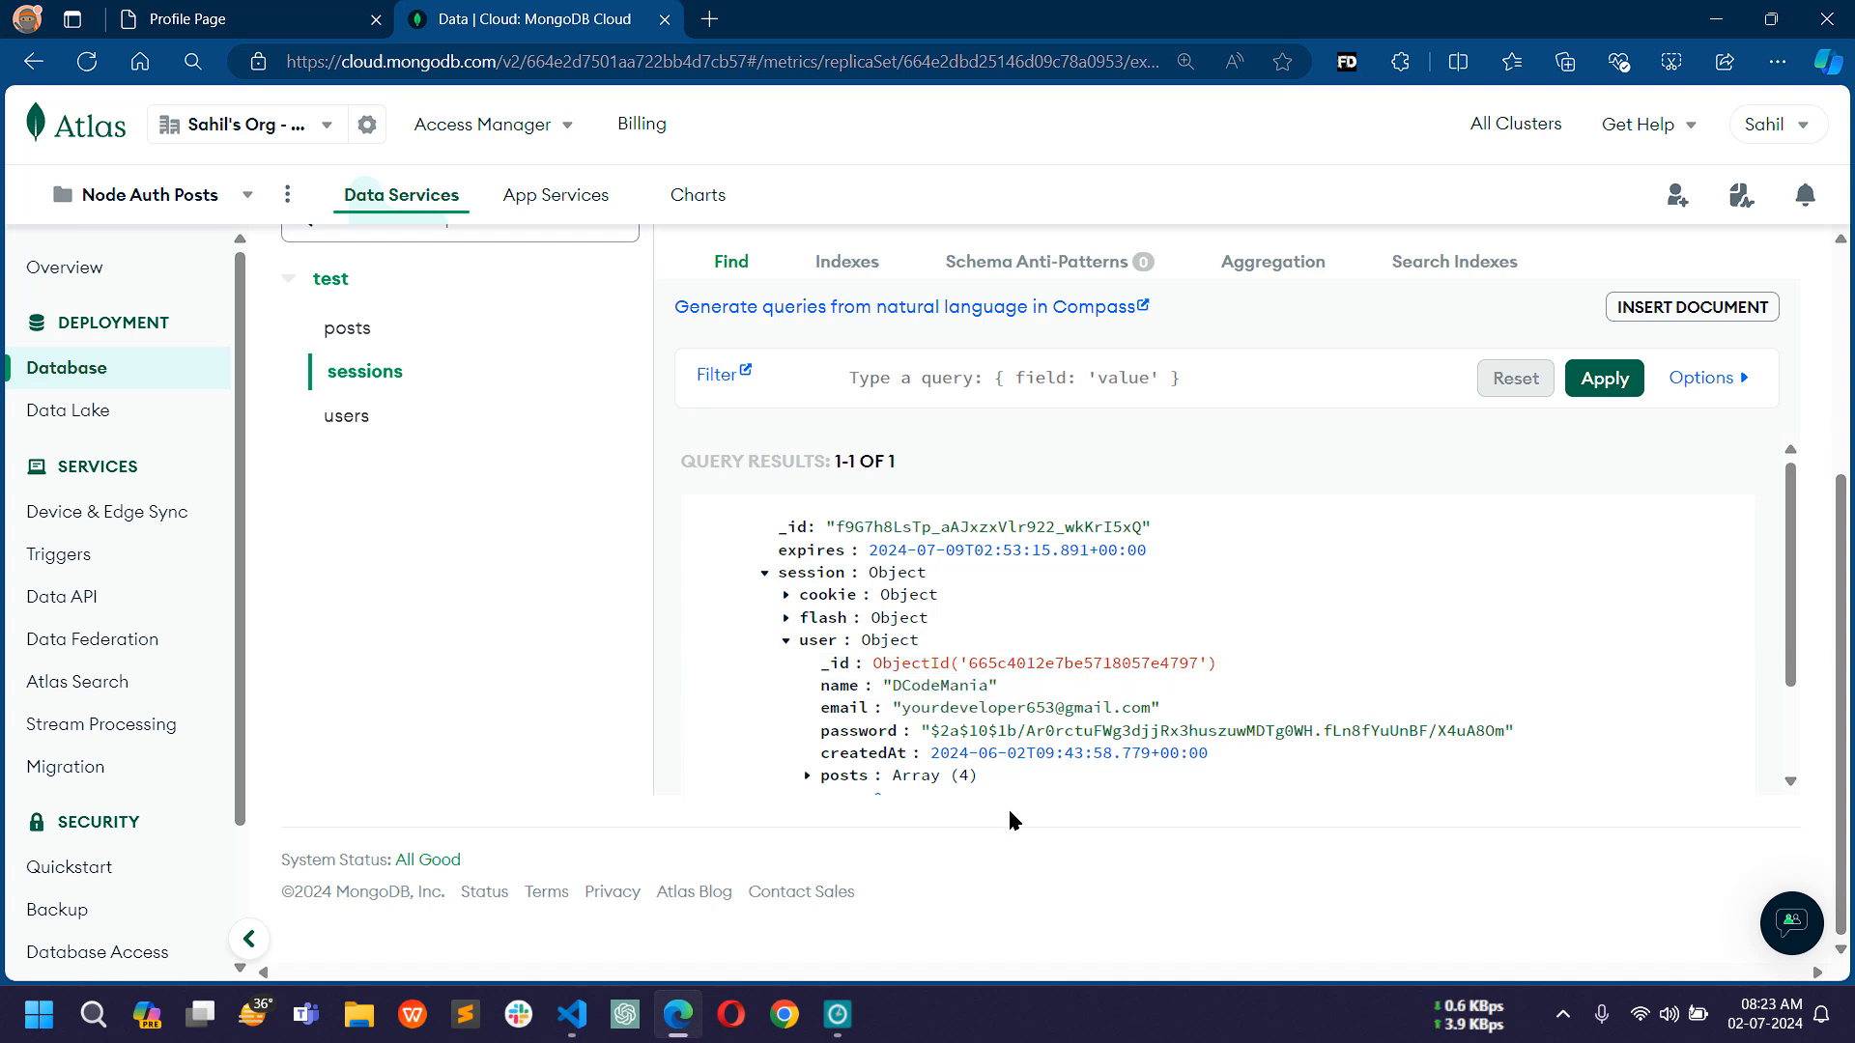
pyautogui.click(190, 19)
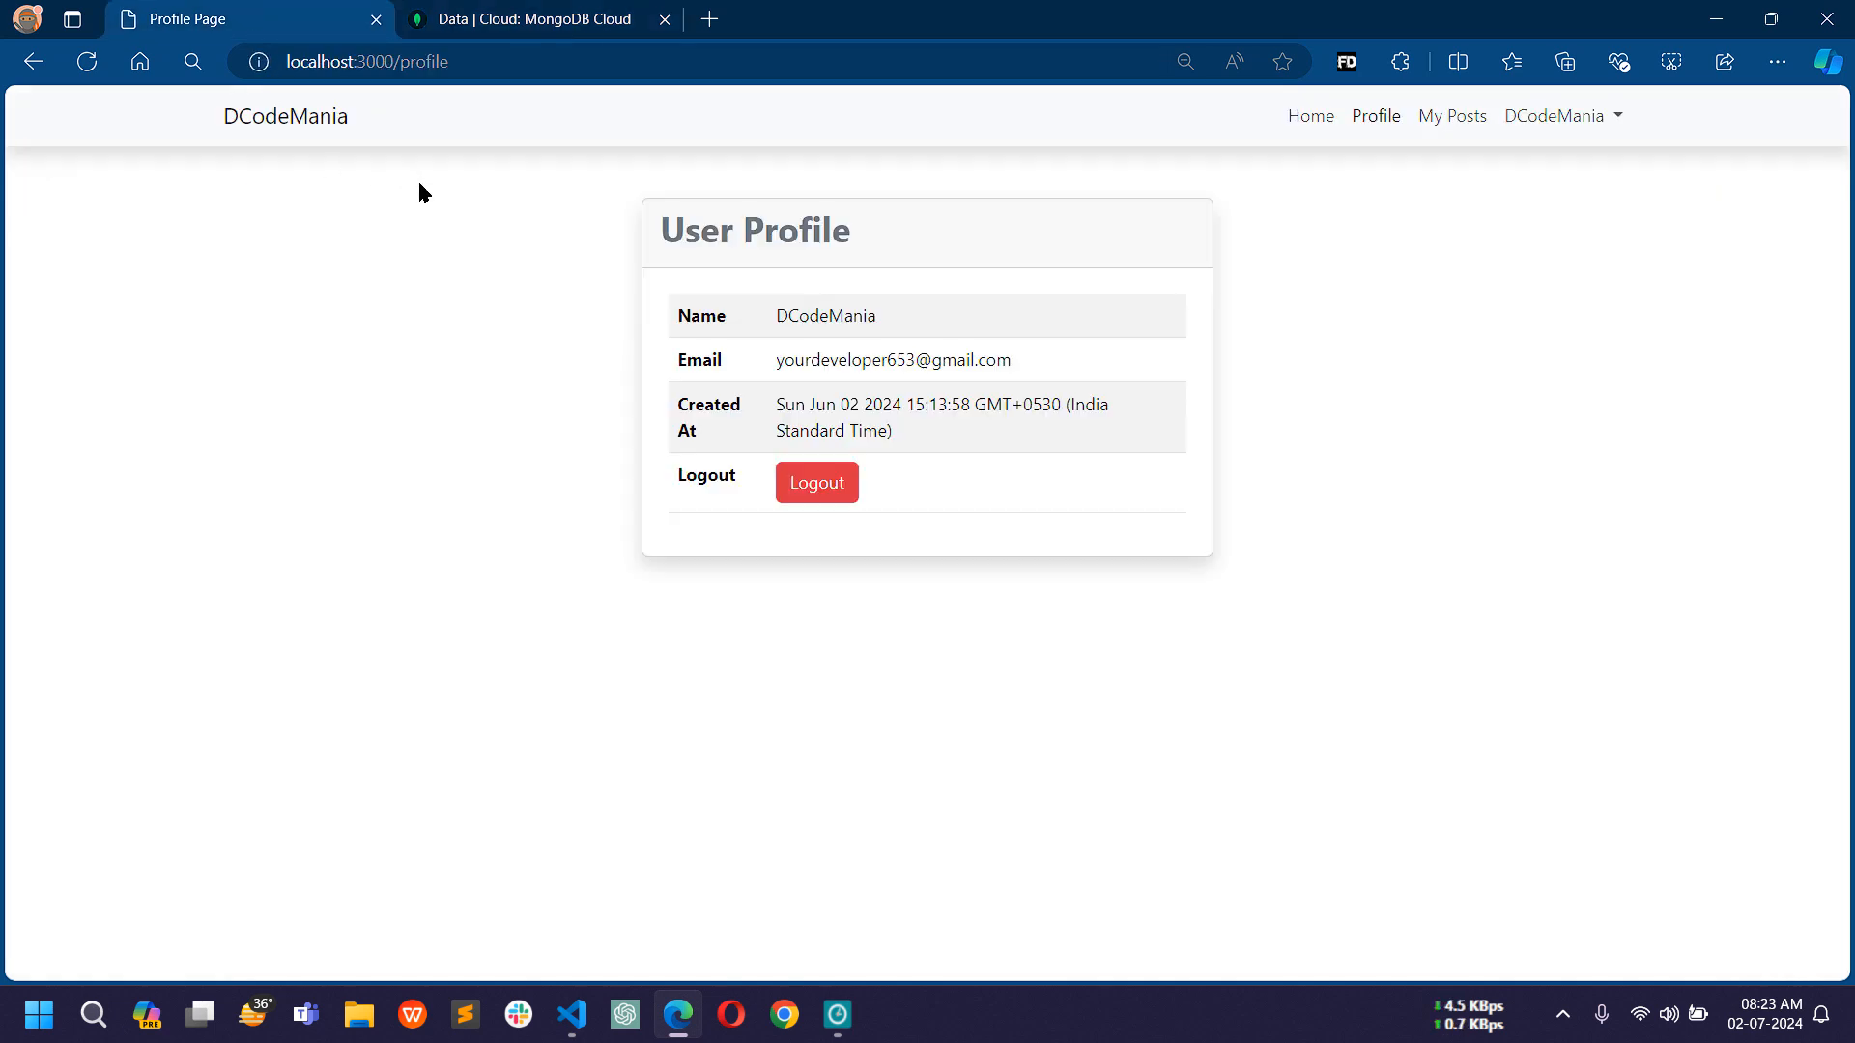
pyautogui.moveTo(508, 311)
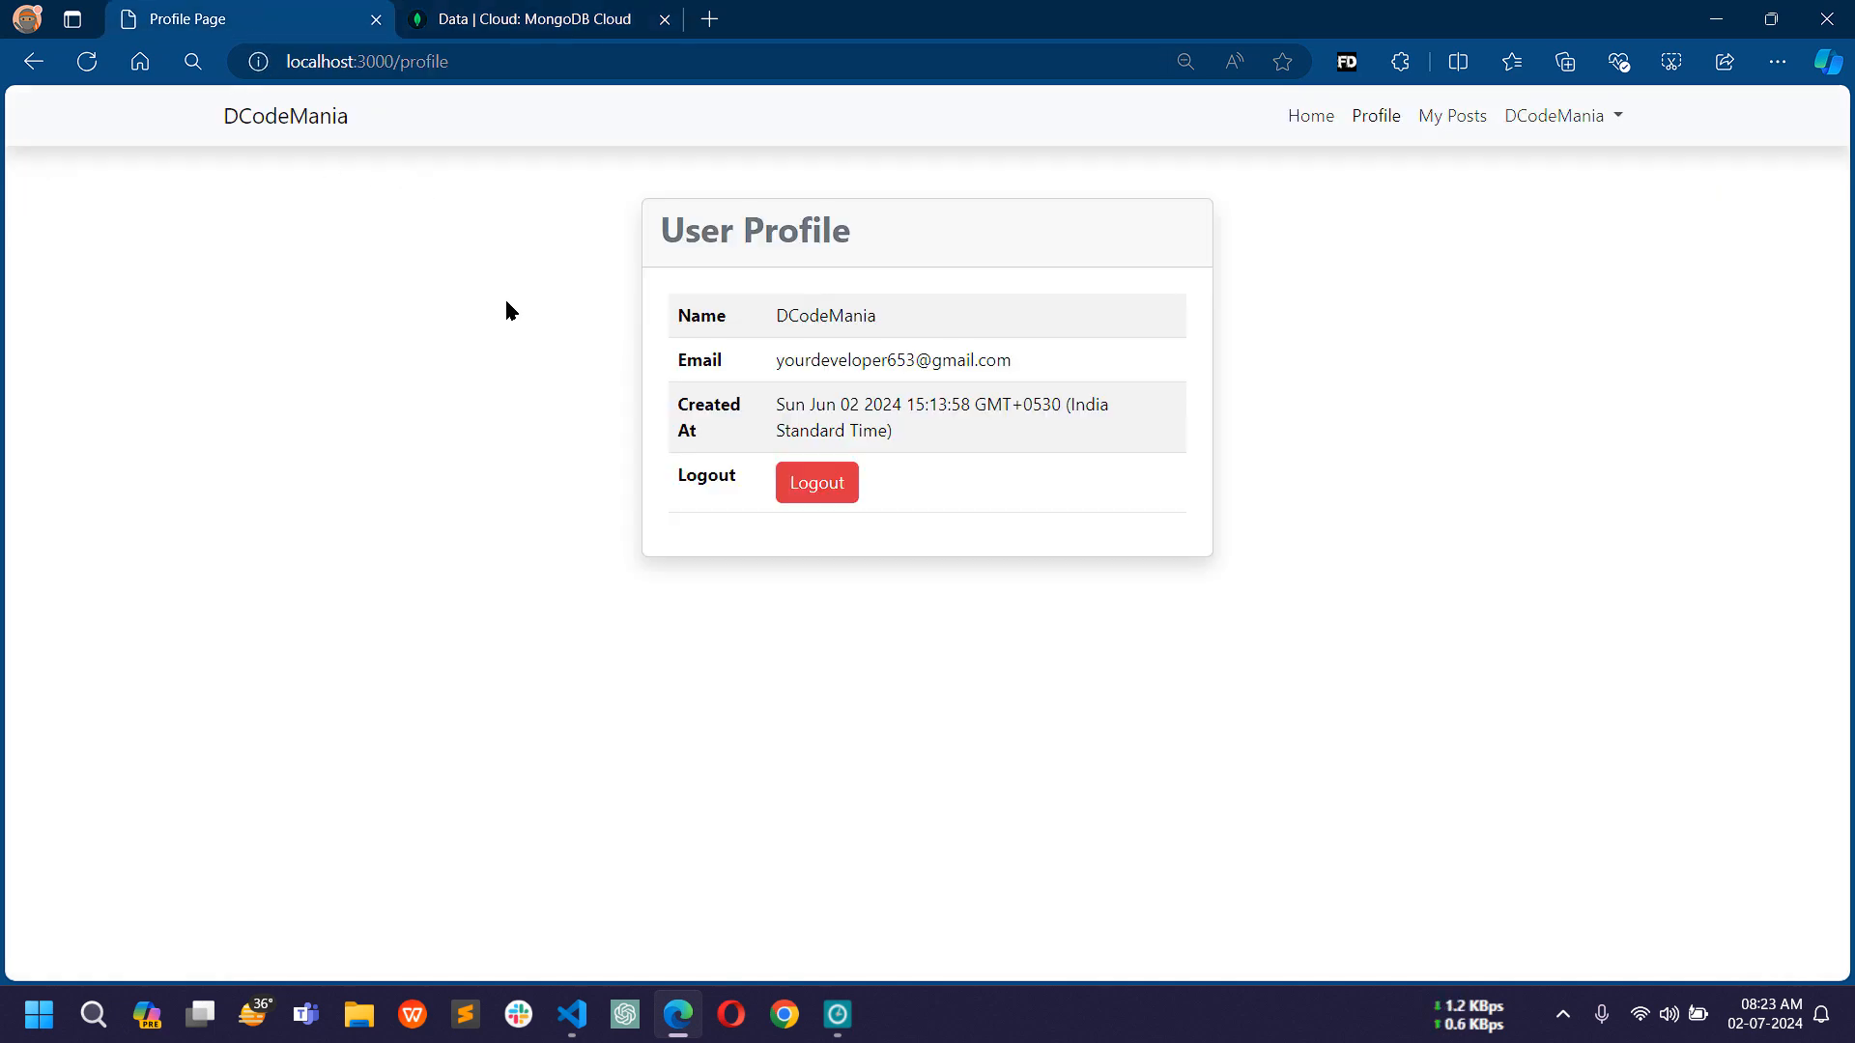